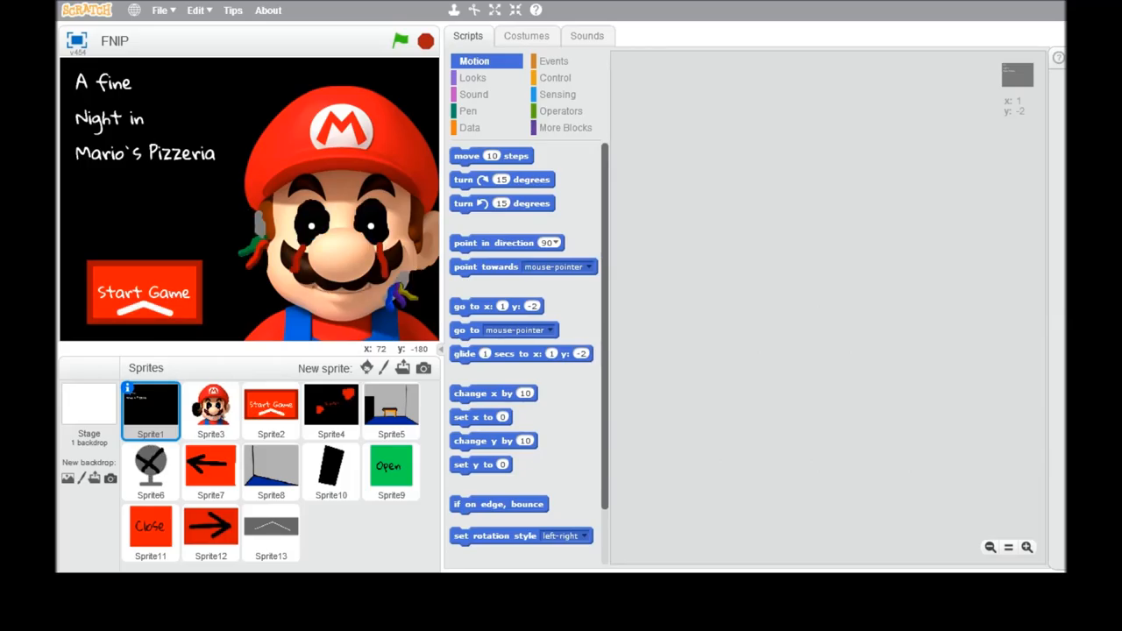
pyautogui.moveTo(161, 250)
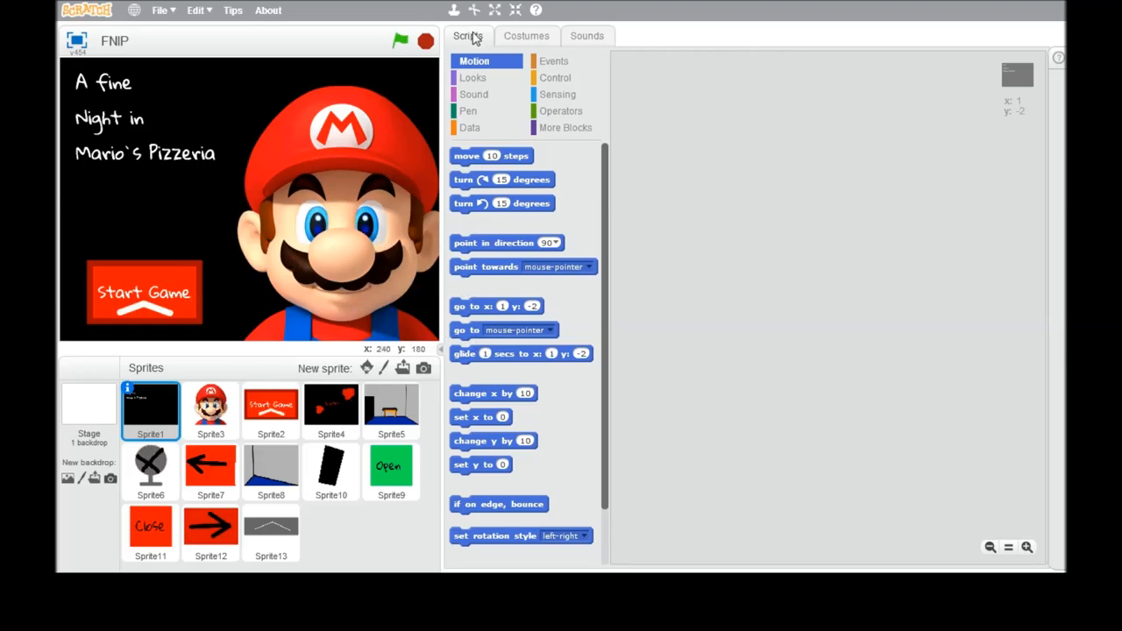
pyautogui.moveTo(175, 258)
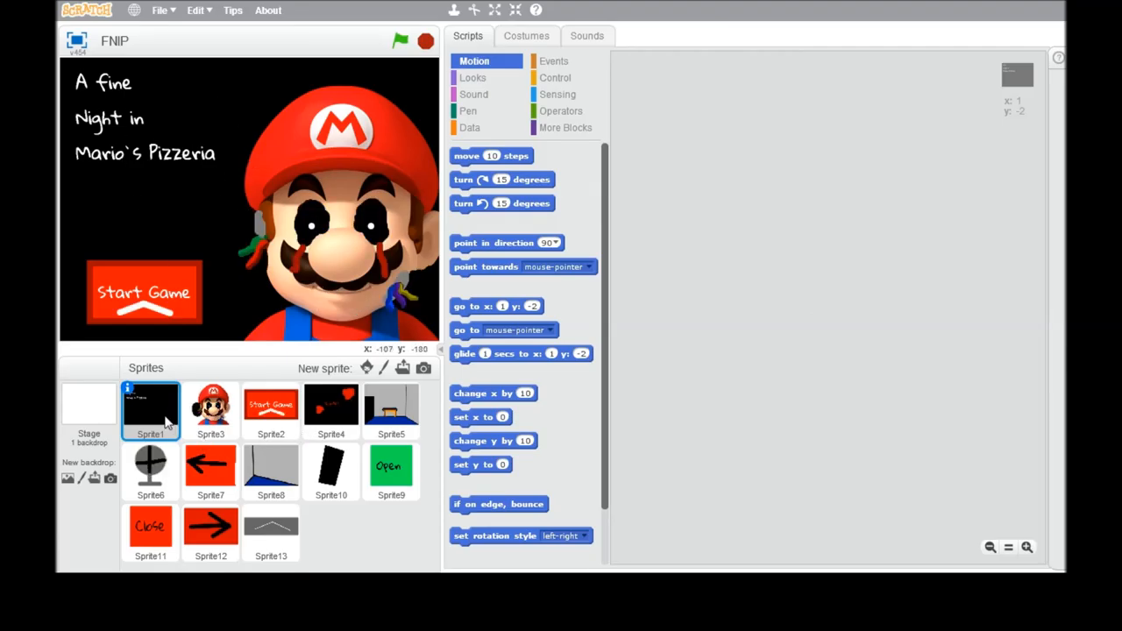
# Step: Inspect Mario Sprite3's scripts and its three costumes, including the scary third one
pyautogui.click(210, 410)
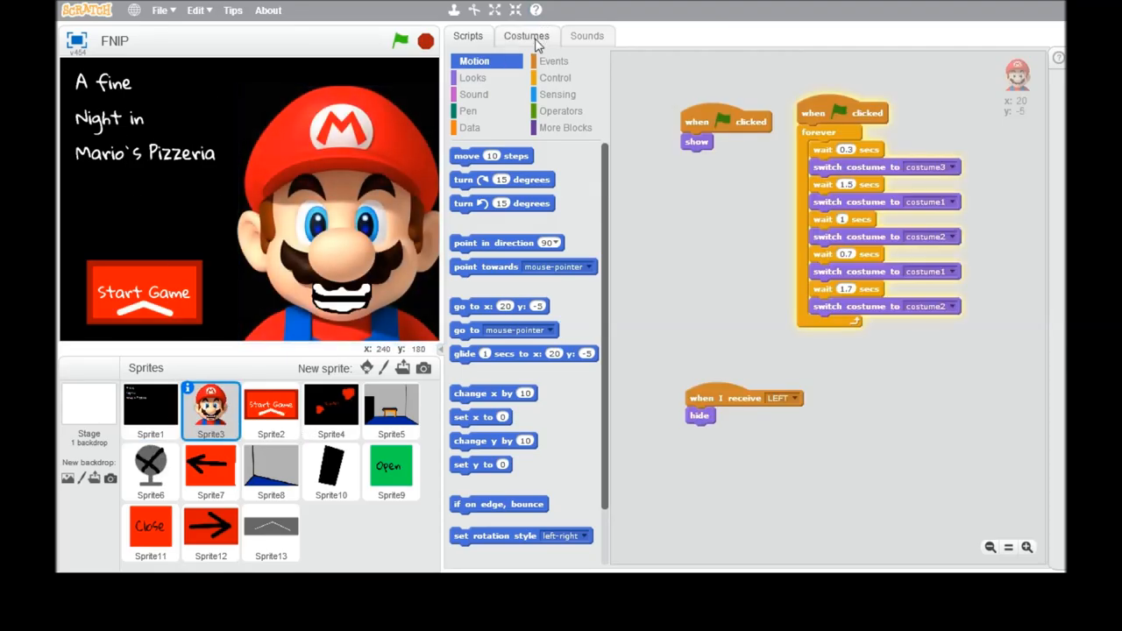
pyautogui.click(526, 36)
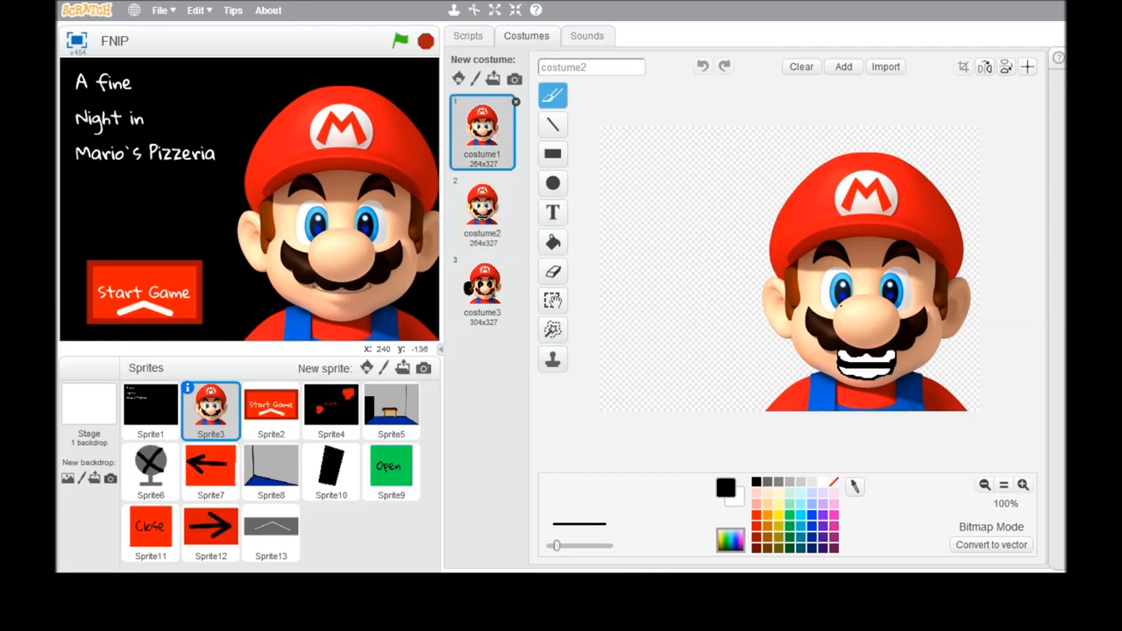
pyautogui.click(482, 289)
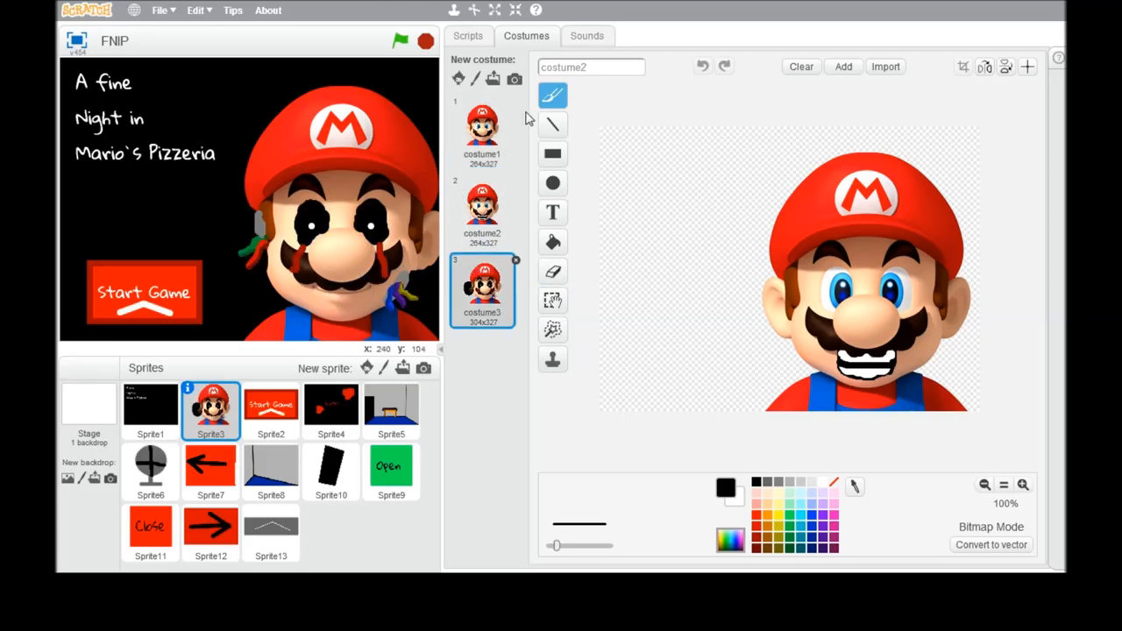
pyautogui.click(467, 36)
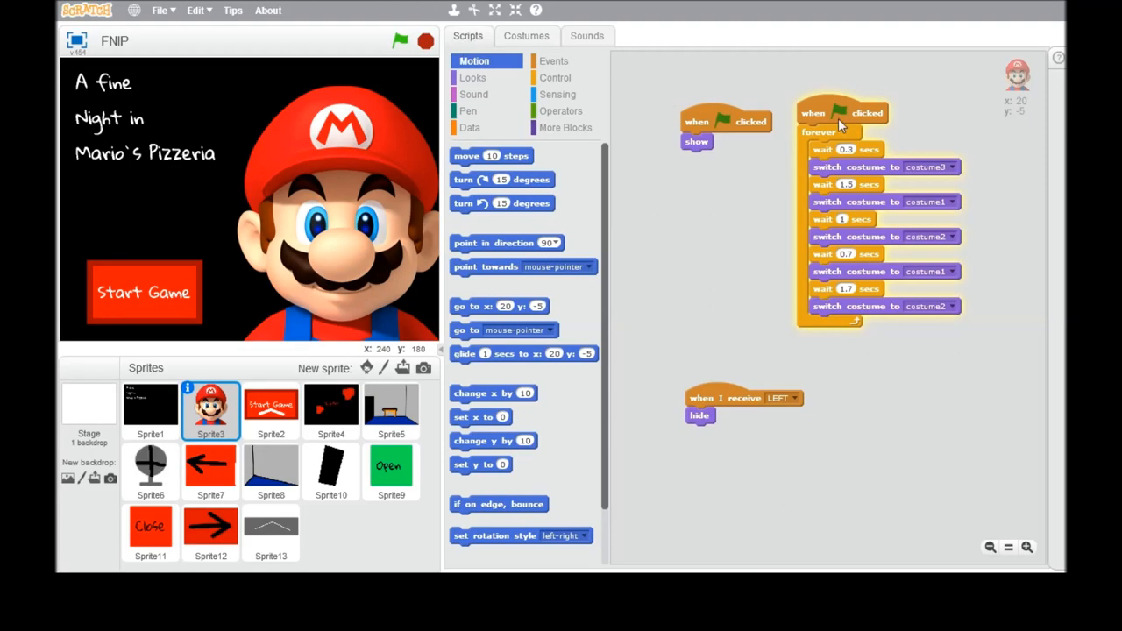
# Step: Run the project and start the game to reach the 12:00AM night screen
pyautogui.click(399, 41)
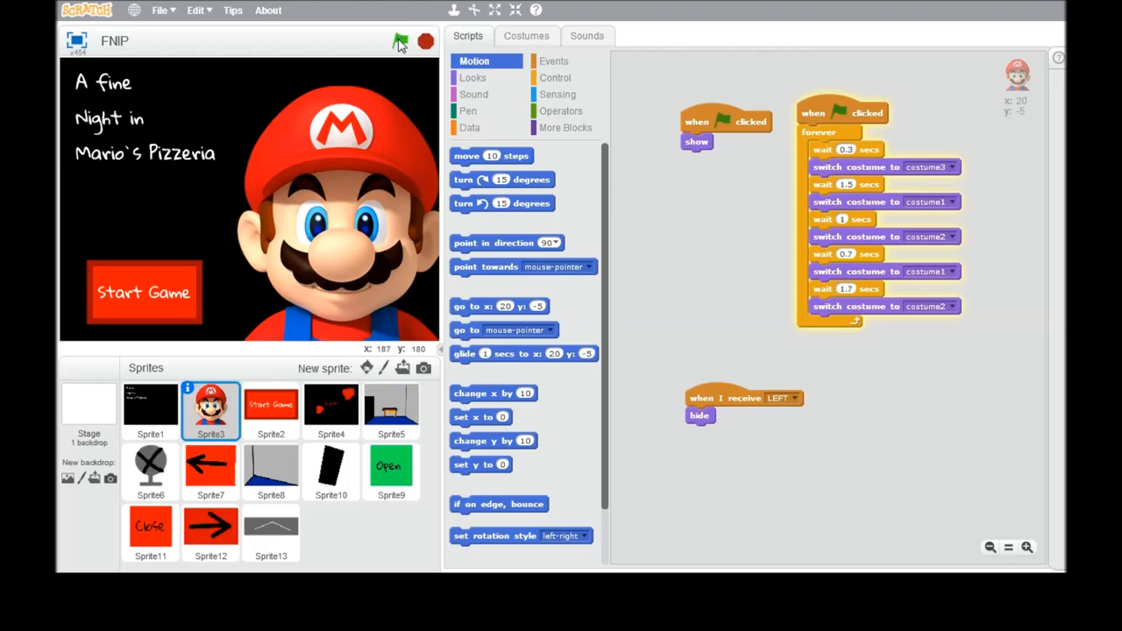
pyautogui.click(400, 41)
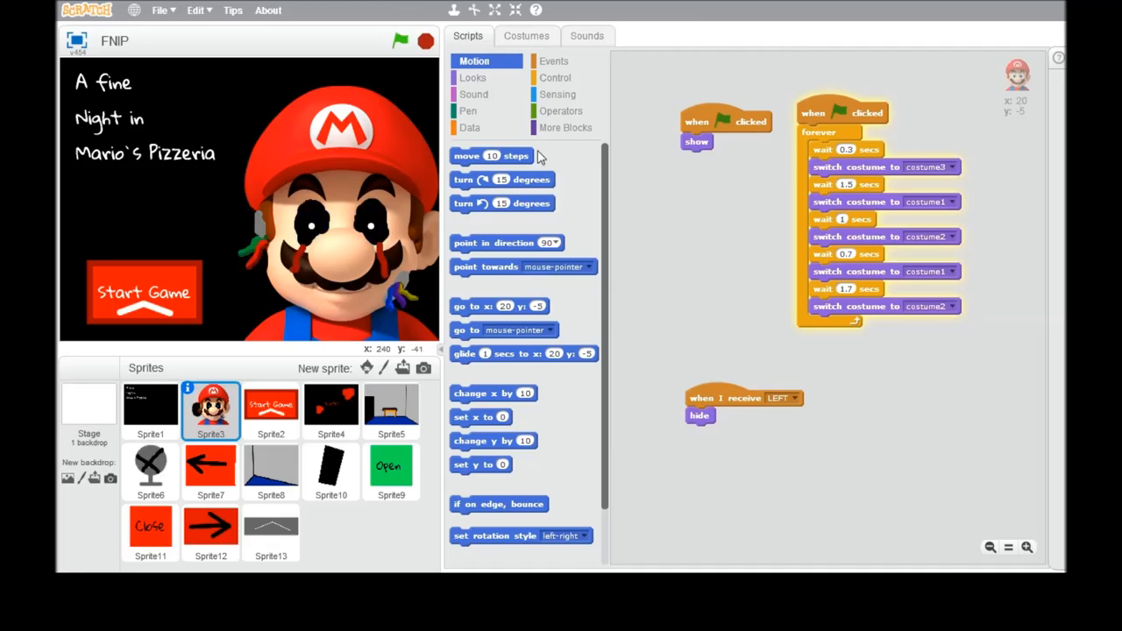
pyautogui.click(526, 35)
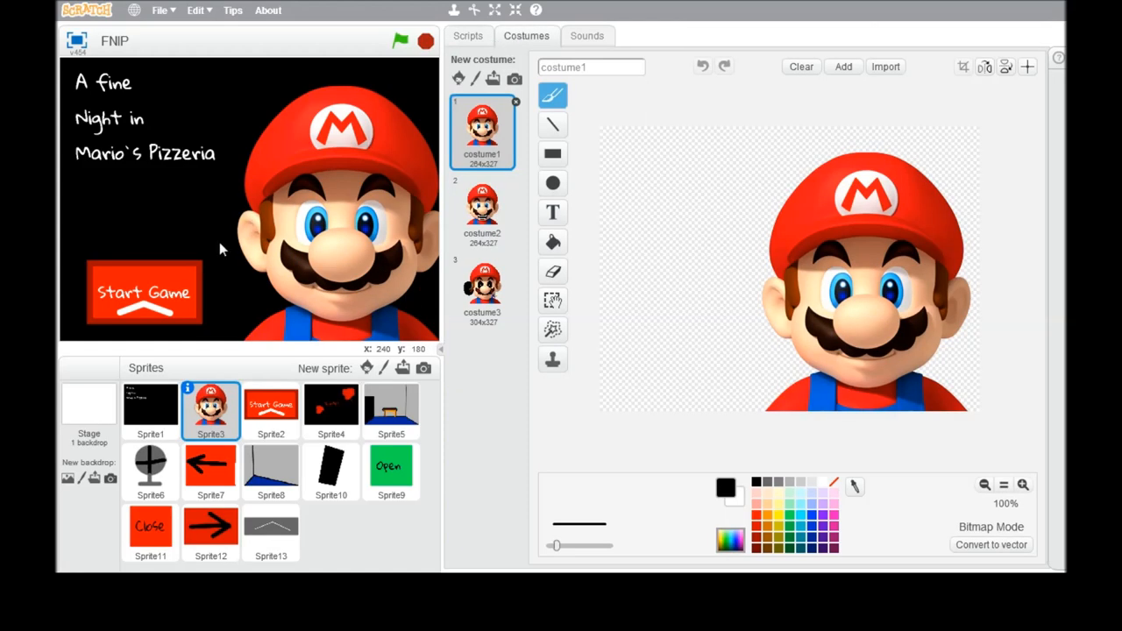
pyautogui.click(400, 41)
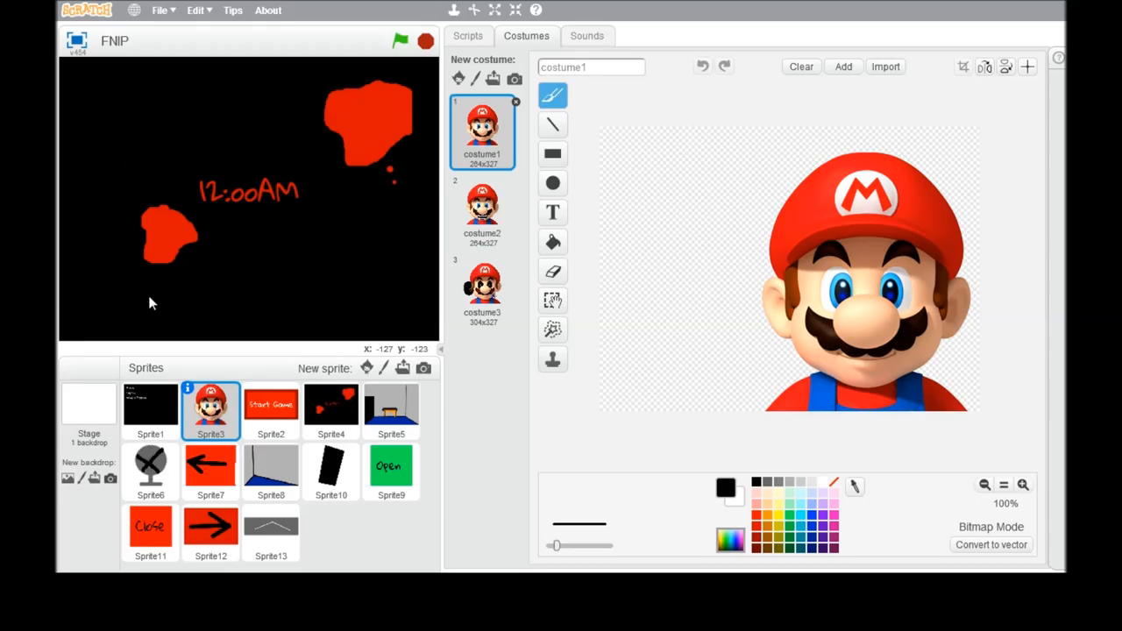
# Step: Open the door in the game and turn right to the fan desk office view
pyautogui.click(468, 36)
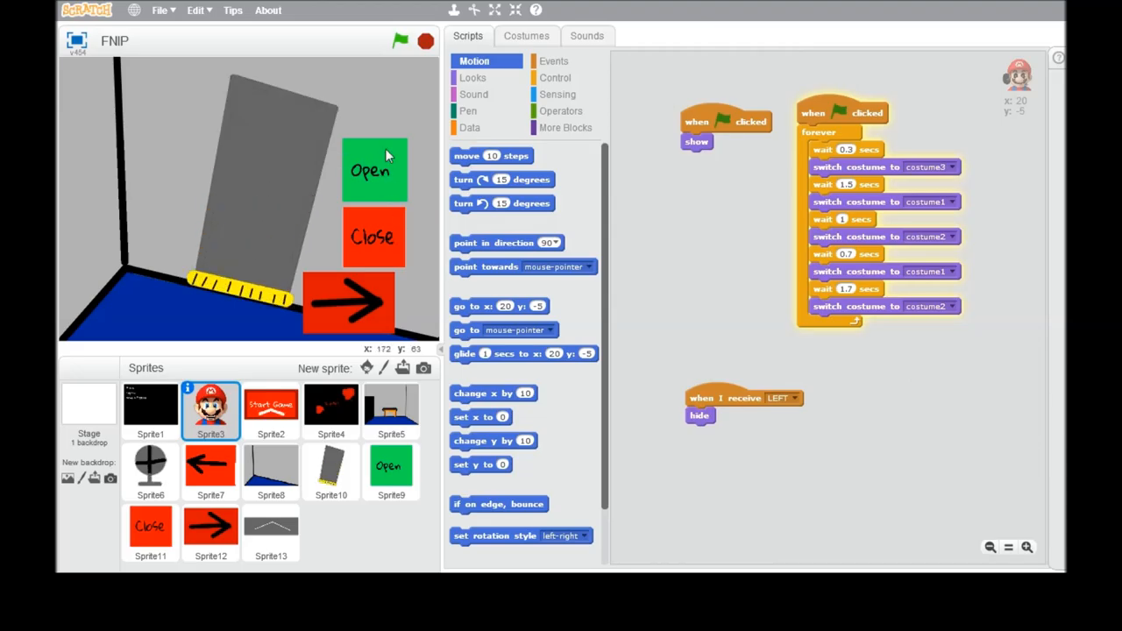
pyautogui.click(150, 532)
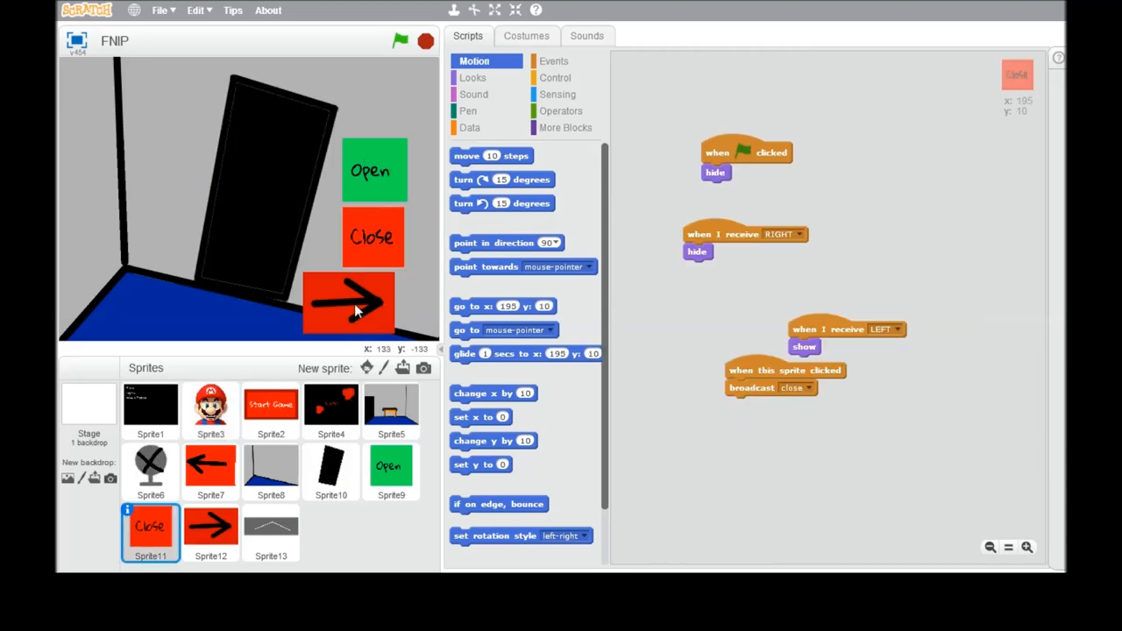
pyautogui.click(270, 533)
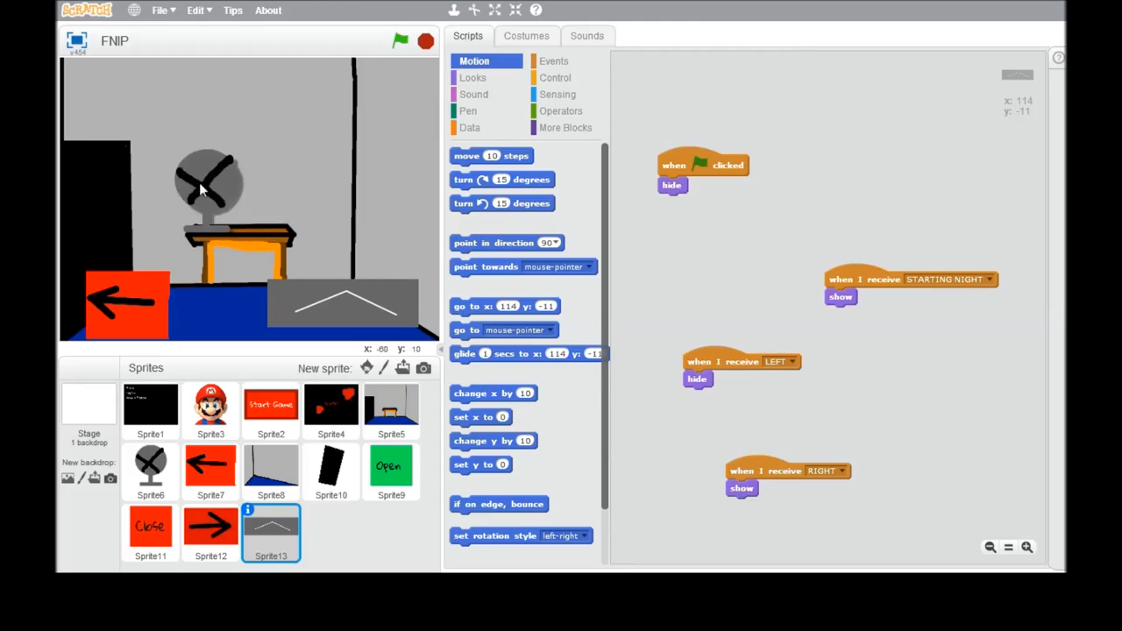
# Step: Select camera-bar Sprite13, check its costume, and return to its scripts
pyautogui.click(150, 471)
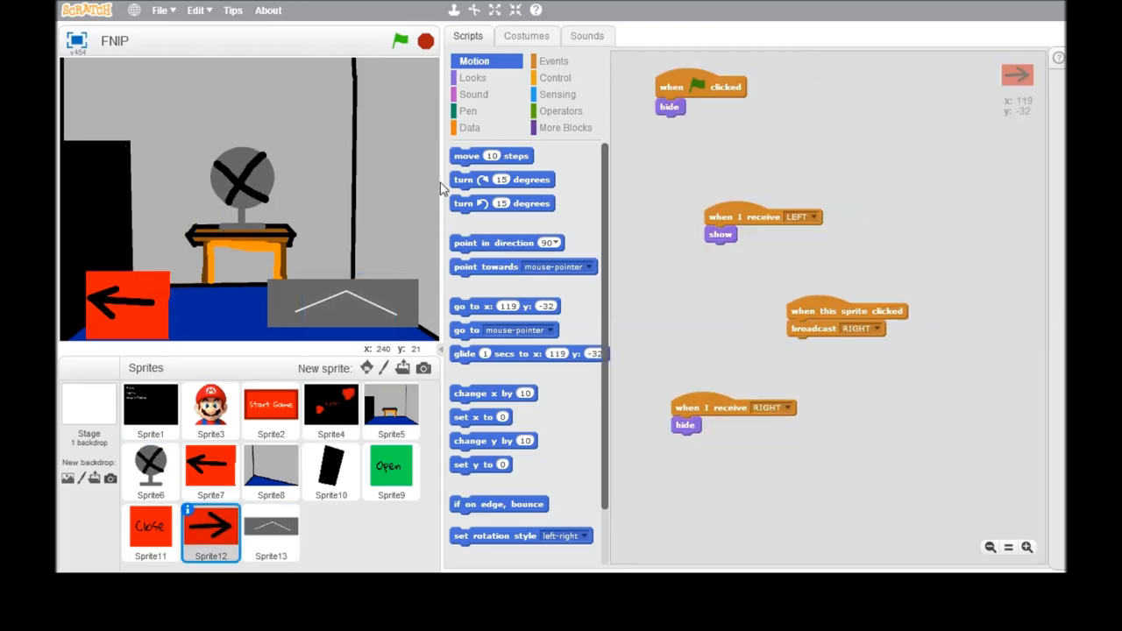
pyautogui.click(270, 533)
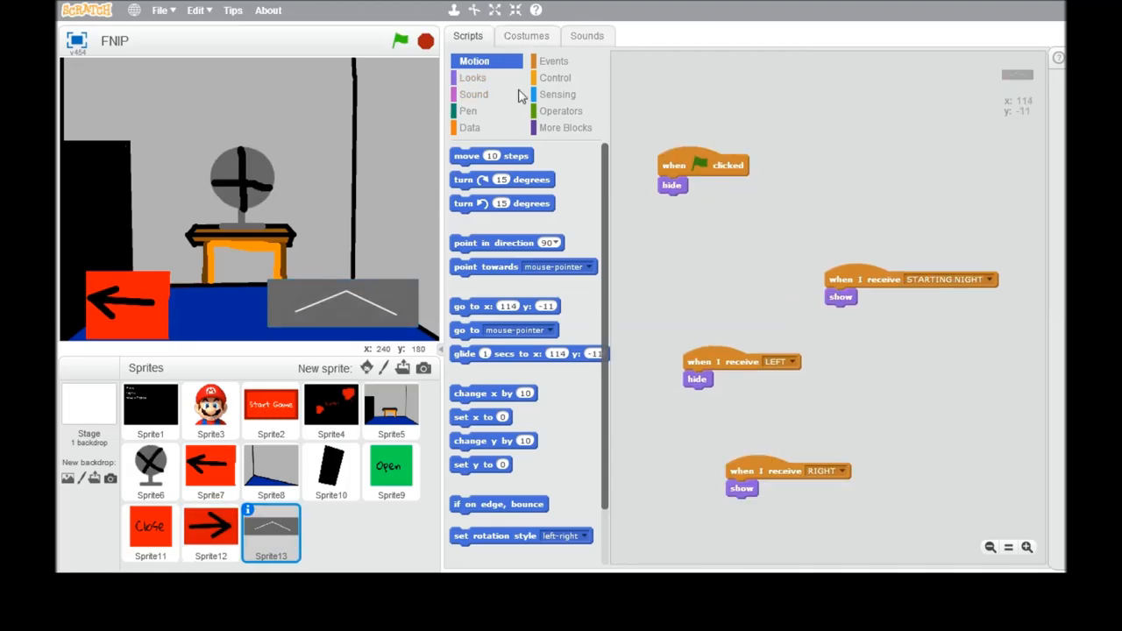
pyautogui.click(526, 36)
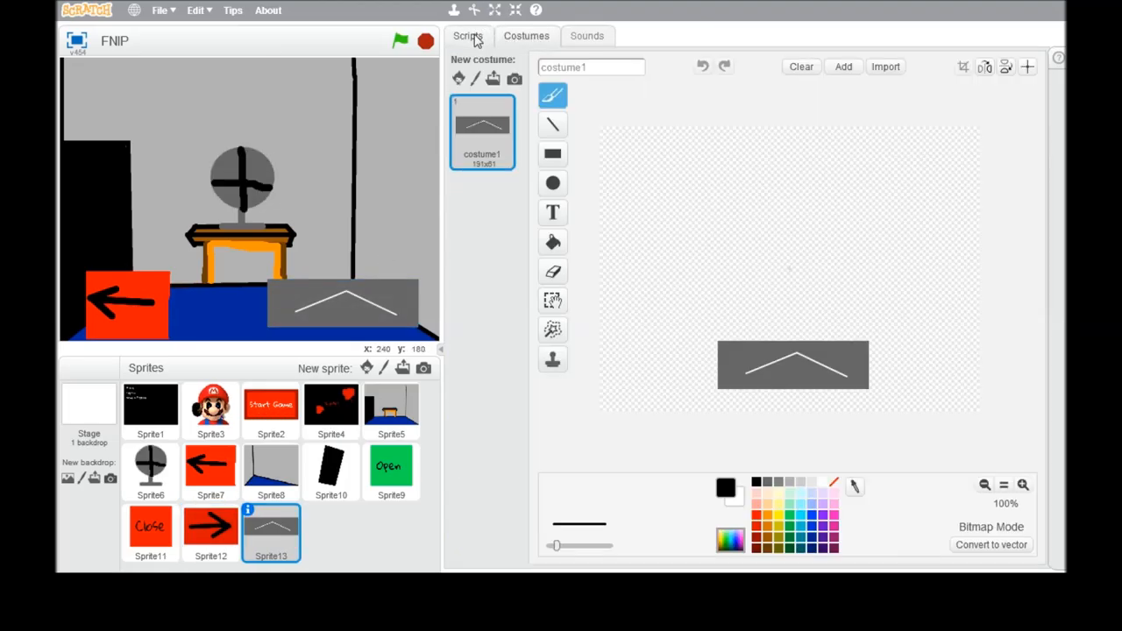
pyautogui.click(468, 35)
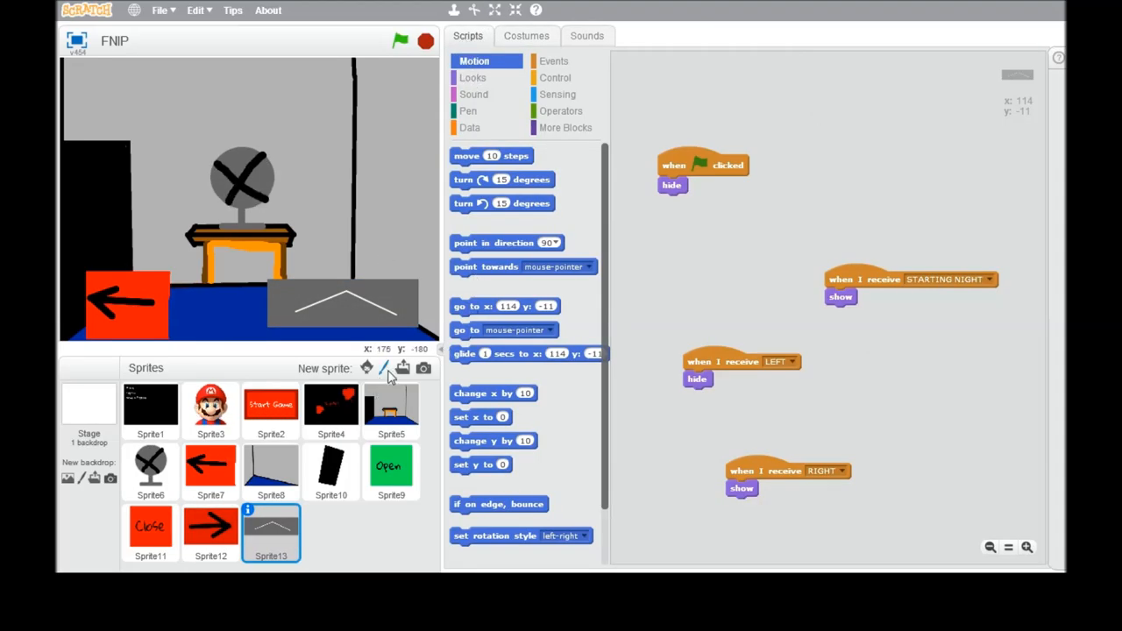
# Step: Paint new Sprite14 whose first costume is a wide black rectangle with thick grey outline
pyautogui.click(384, 367)
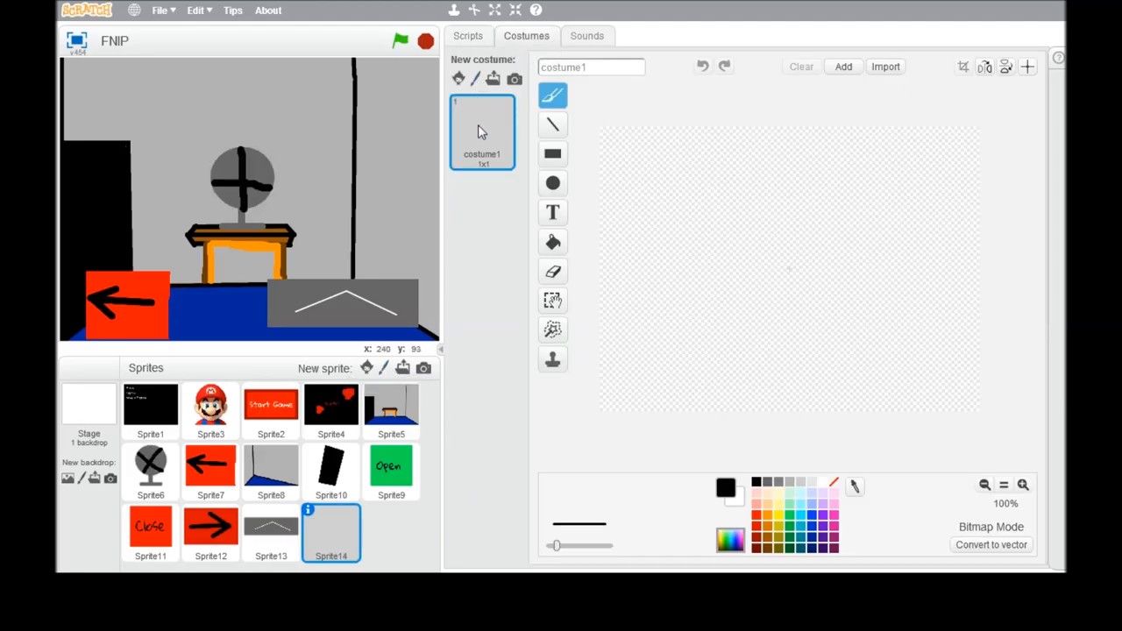
pyautogui.click(474, 79)
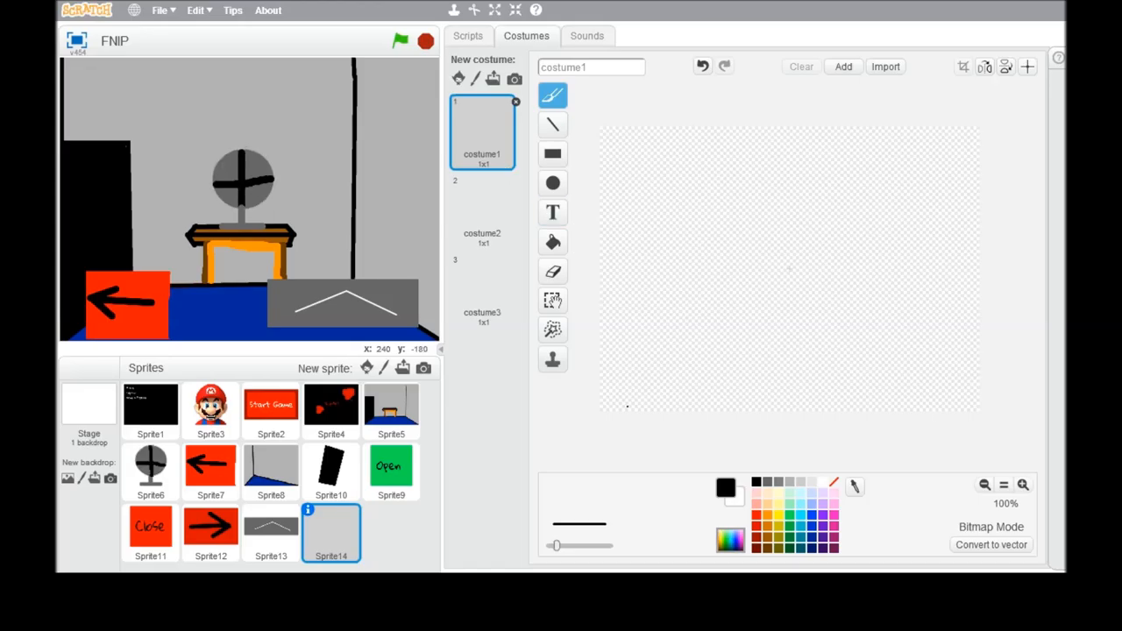
pyautogui.click(552, 153)
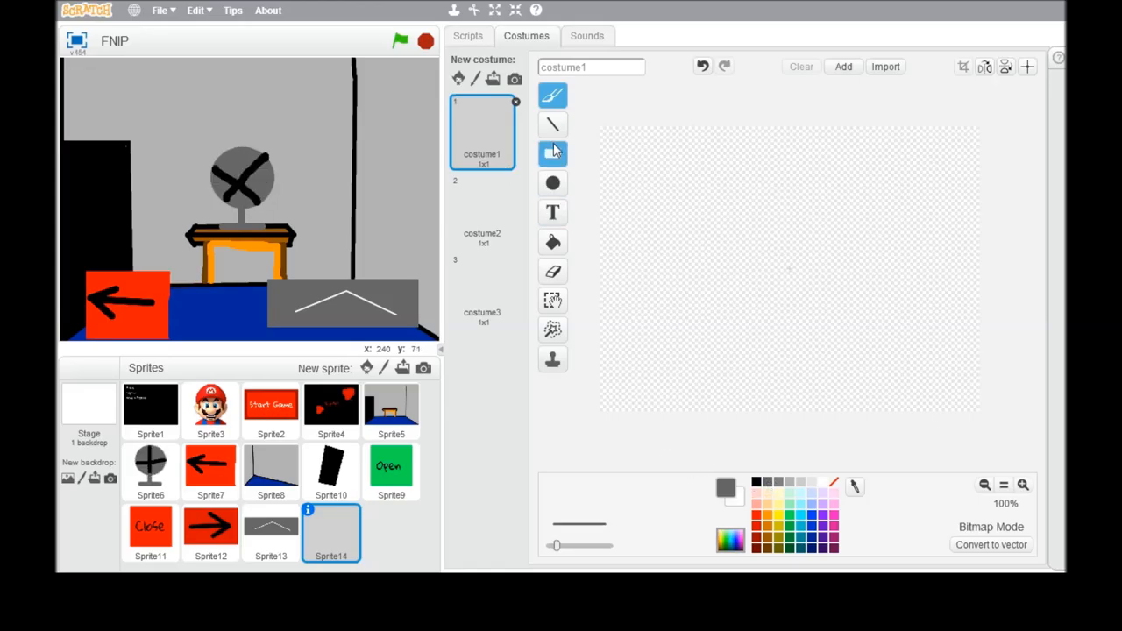
pyautogui.click(552, 153)
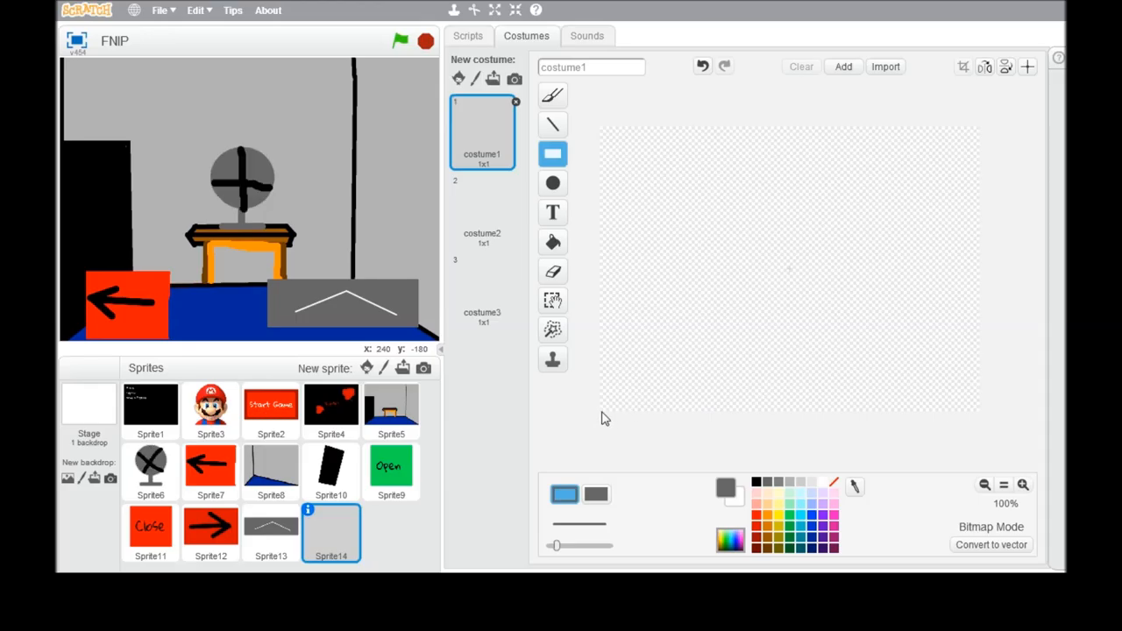
pyautogui.moveTo(602, 421); pyautogui.dragTo(960, 348)
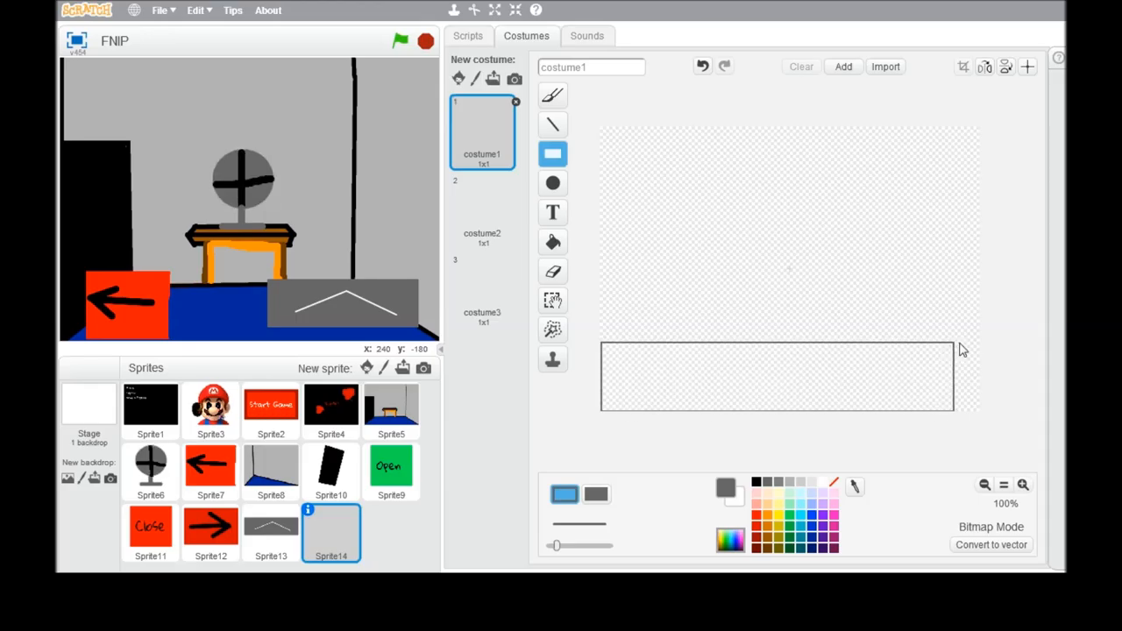
pyautogui.click(702, 67)
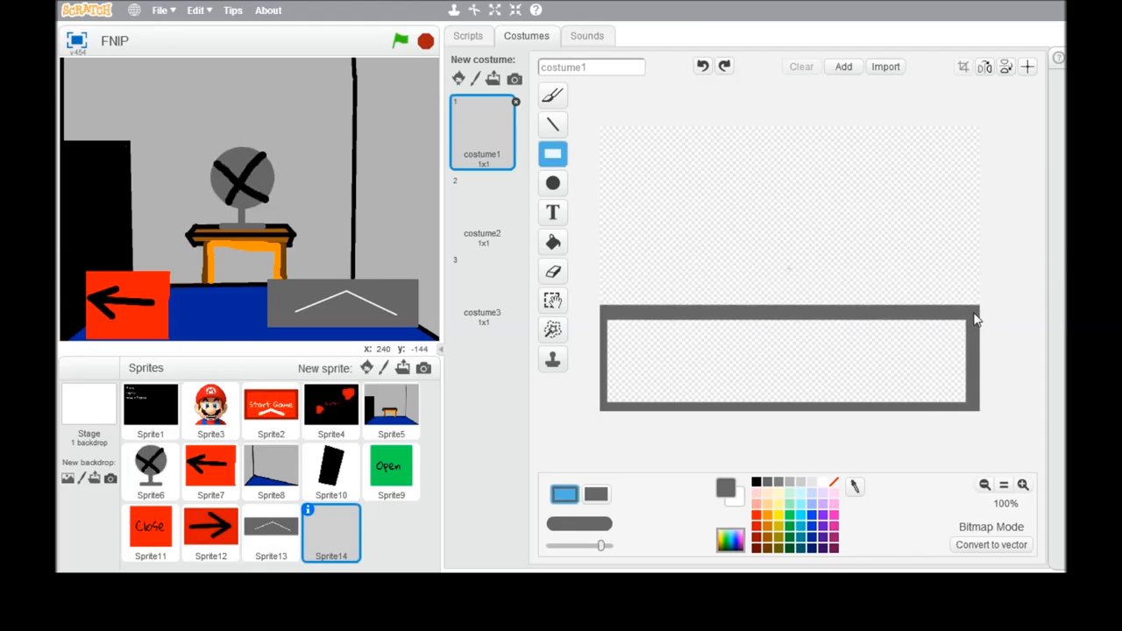
pyautogui.click(787, 359)
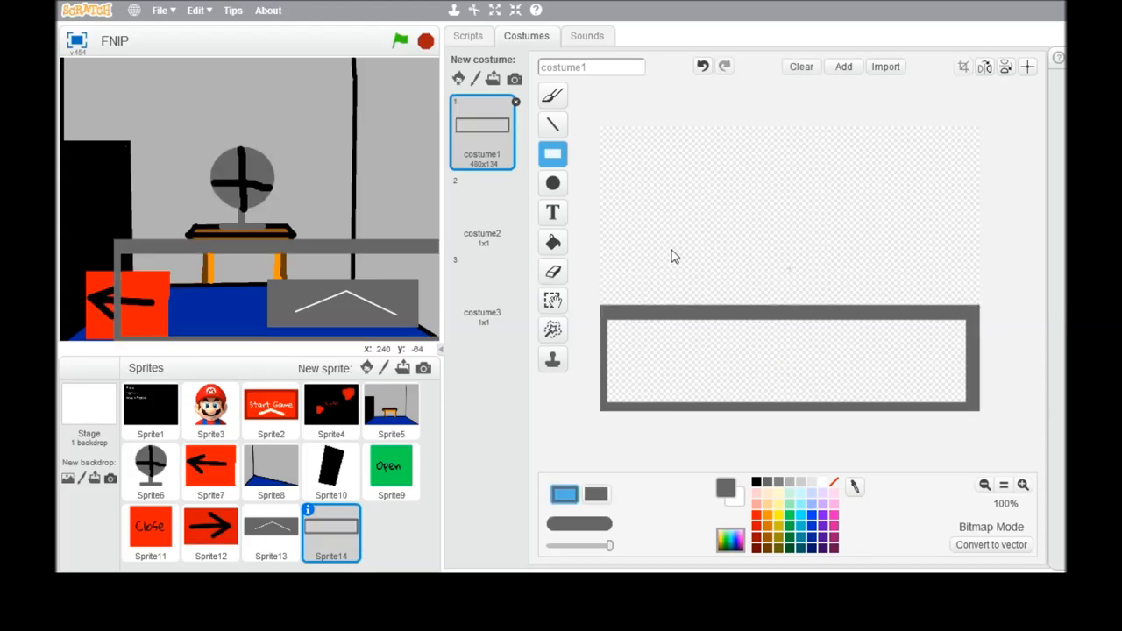
pyautogui.click(552, 242)
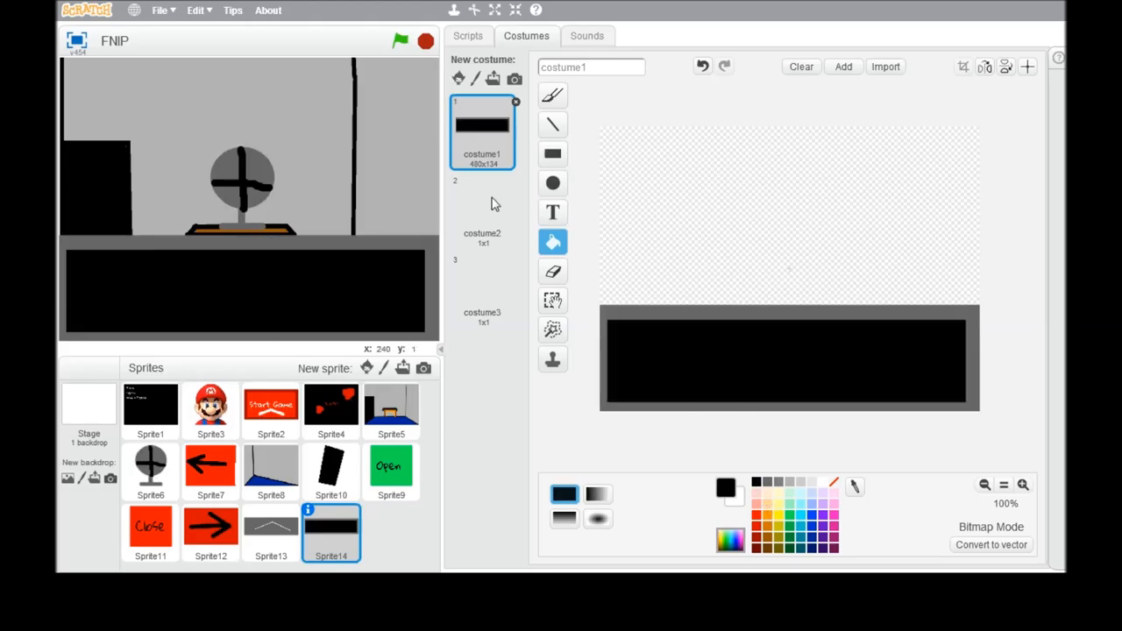
pyautogui.click(481, 210)
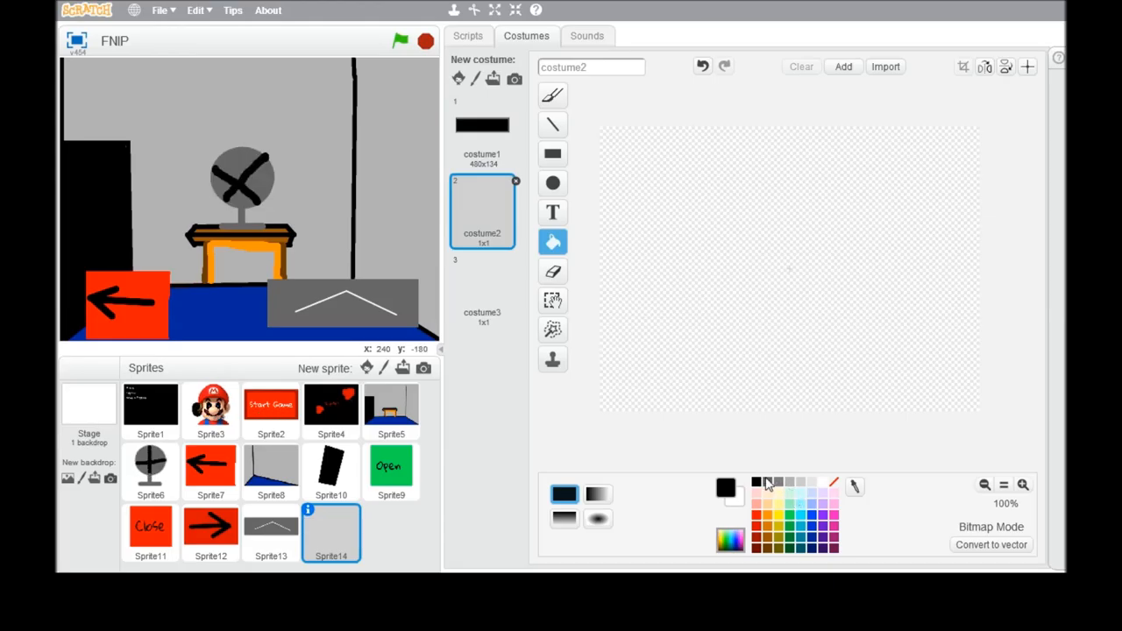
# Step: Draw a large grey rectangle outline on costume2 and choose black to fill it
pyautogui.click(552, 153)
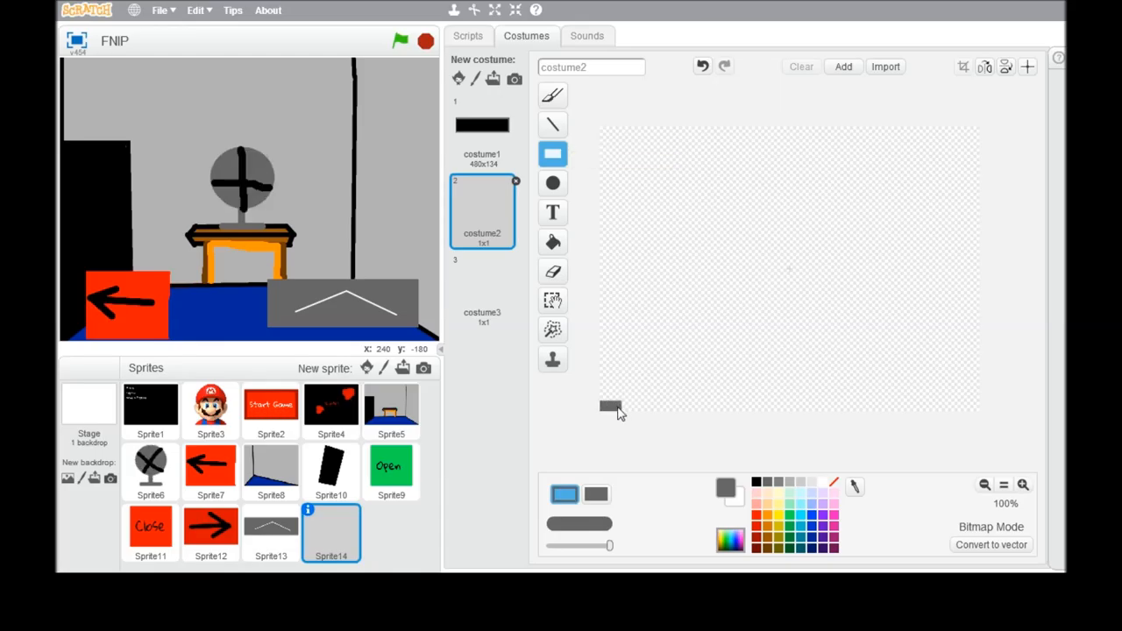
pyautogui.moveTo(614, 408); pyautogui.dragTo(973, 215)
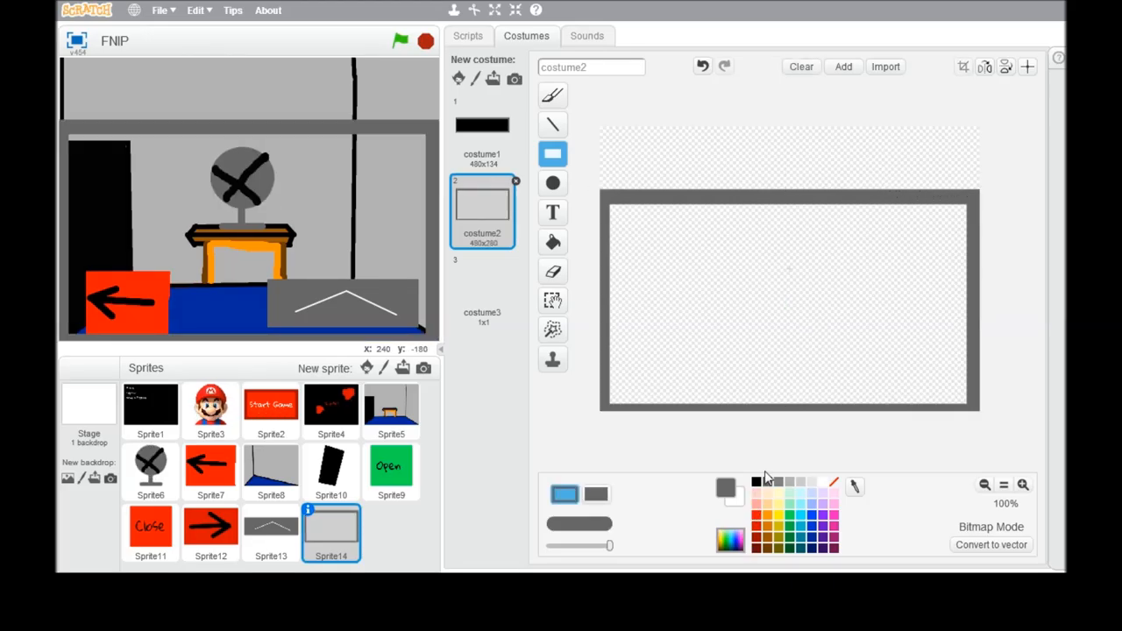
pyautogui.click(552, 242)
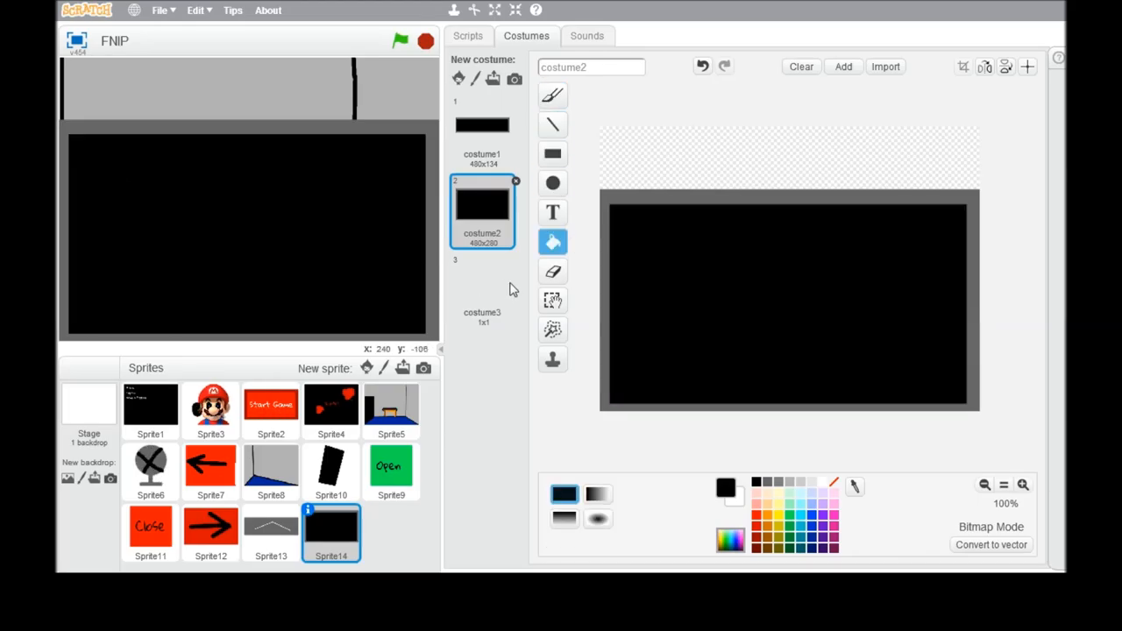
# Step: Draw a grey rectangle covering the whole costume3 canvas for a black screen
pyautogui.click(481, 289)
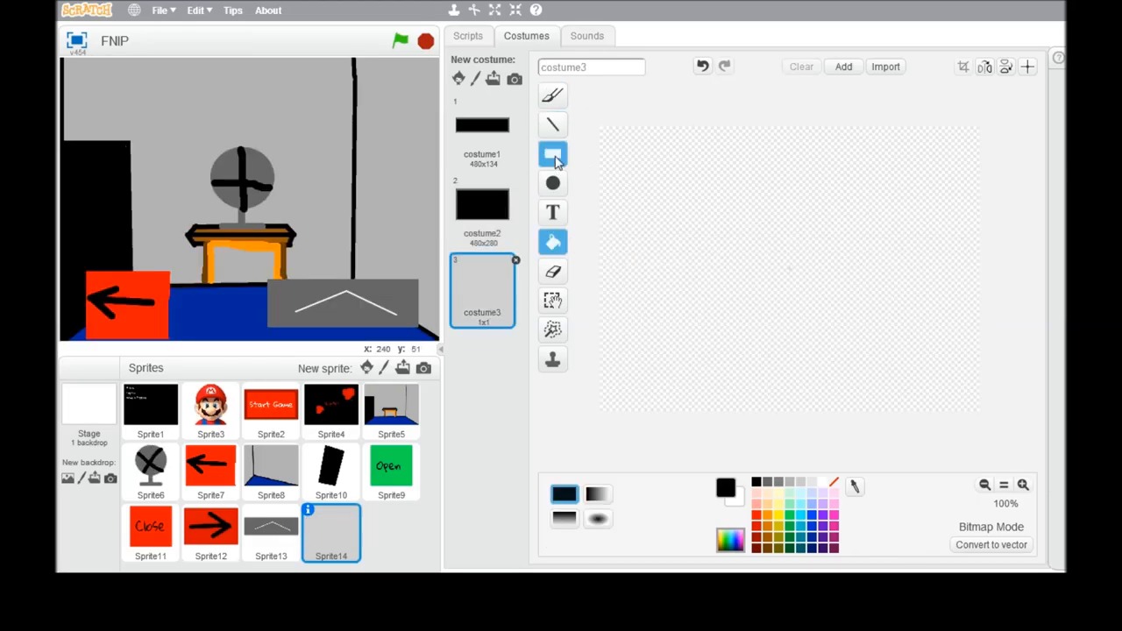
pyautogui.click(552, 155)
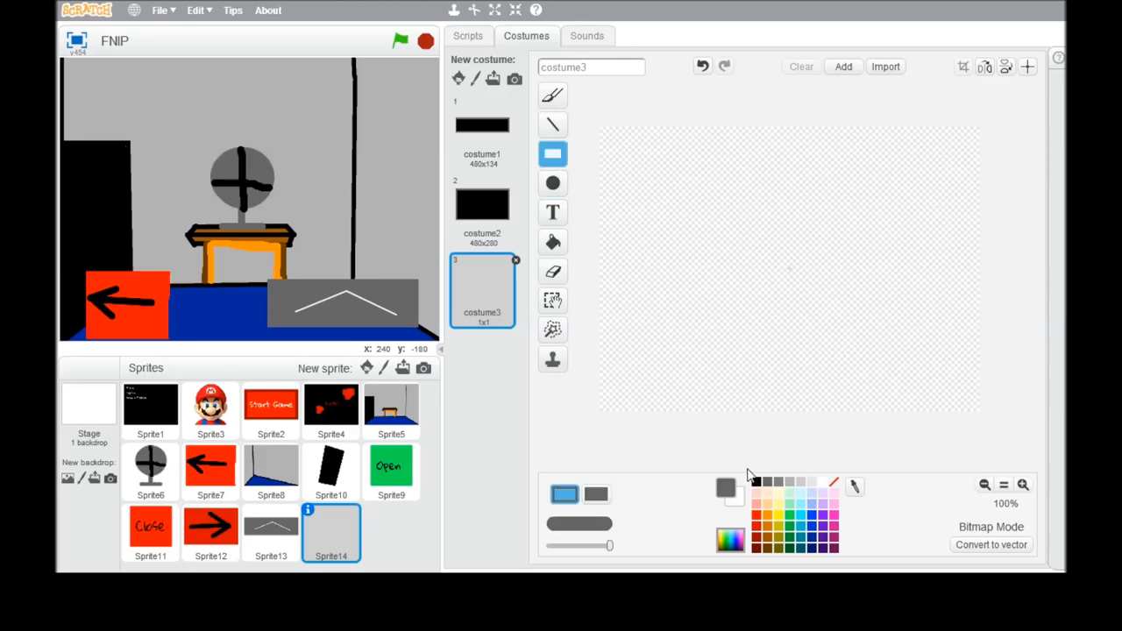
pyautogui.moveTo(601, 243); pyautogui.dragTo(846, 412)
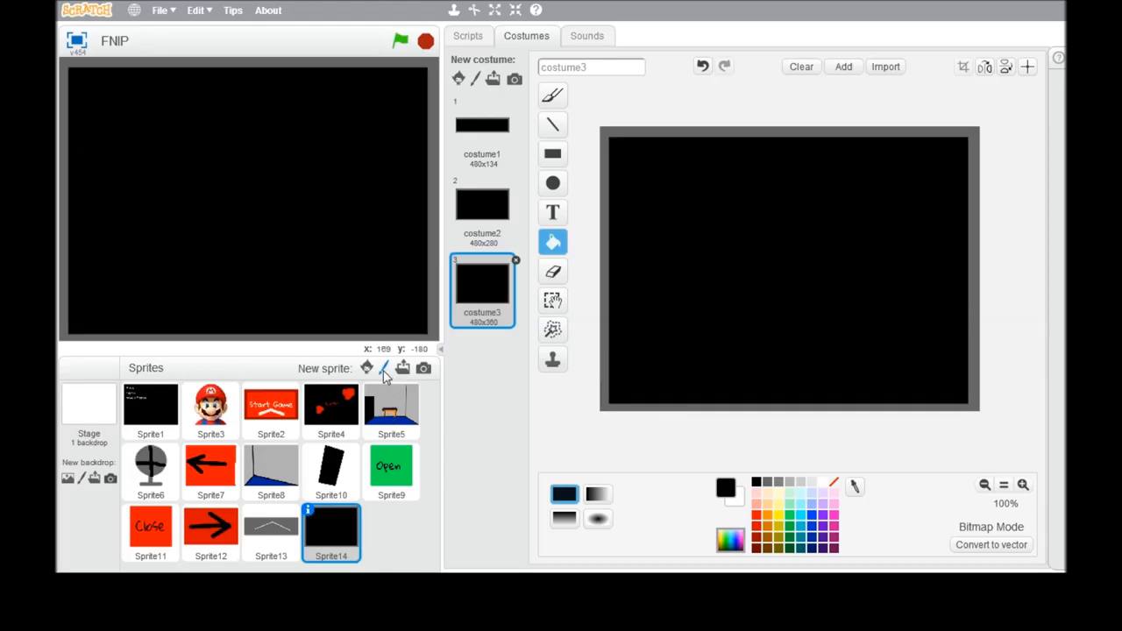
pyautogui.moveTo(289, 526)
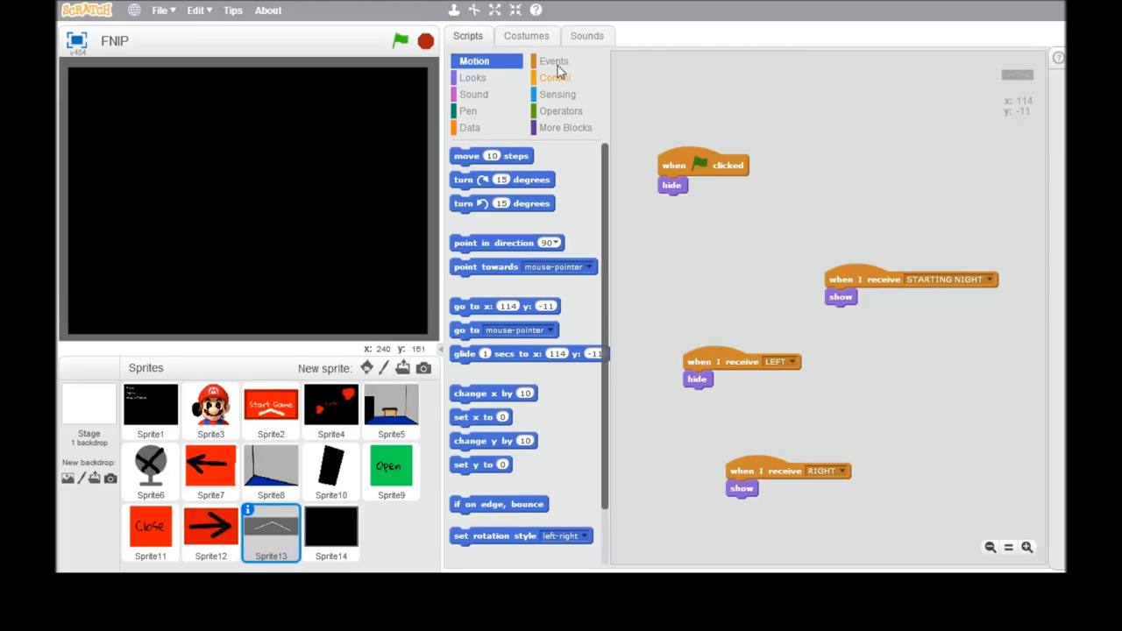
# Step: Give Sprite13 a 'when this sprite clicked' script broadcasting the new message 'camera up'
pyautogui.click(554, 61)
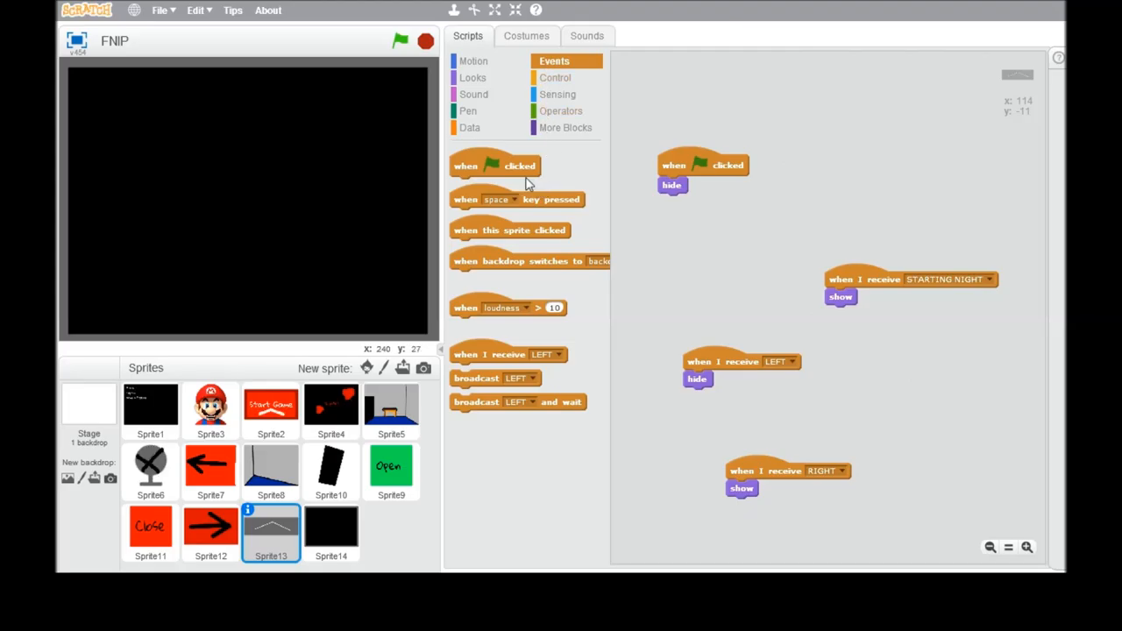
pyautogui.moveTo(494, 378); pyautogui.dragTo(712, 233)
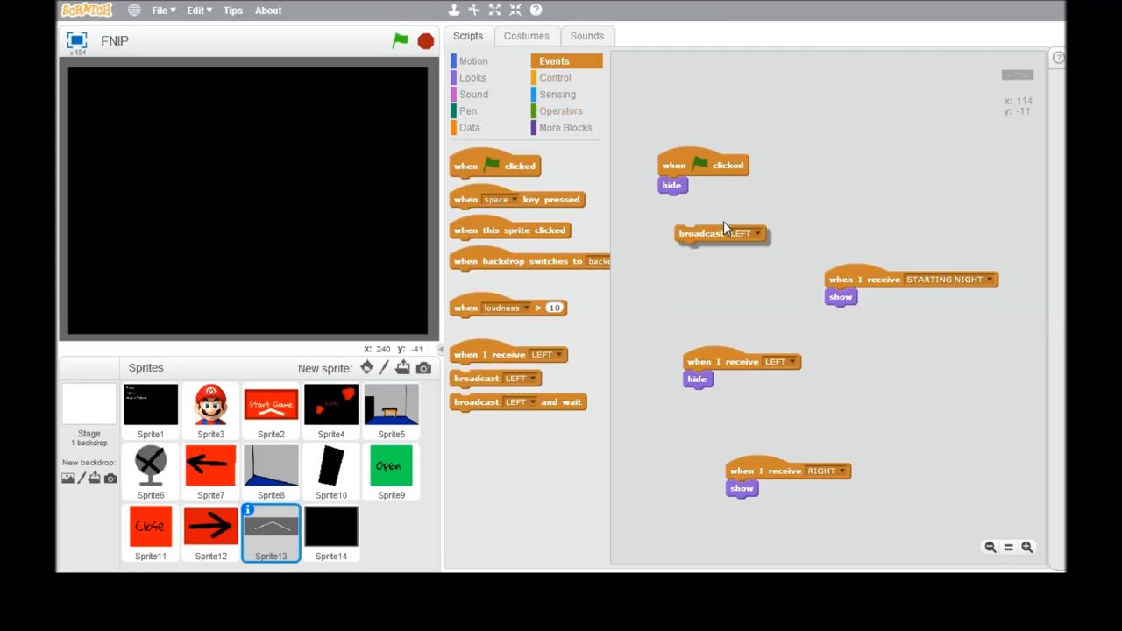
pyautogui.moveTo(721, 233); pyautogui.dragTo(846, 192)
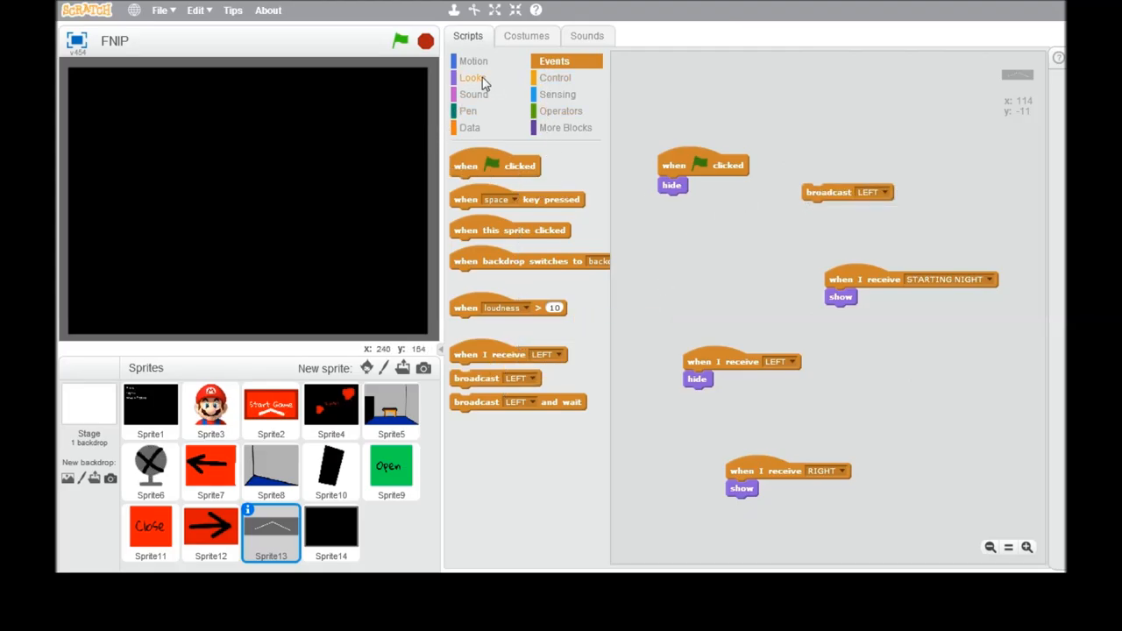
pyautogui.moveTo(509, 230); pyautogui.dragTo(657, 198)
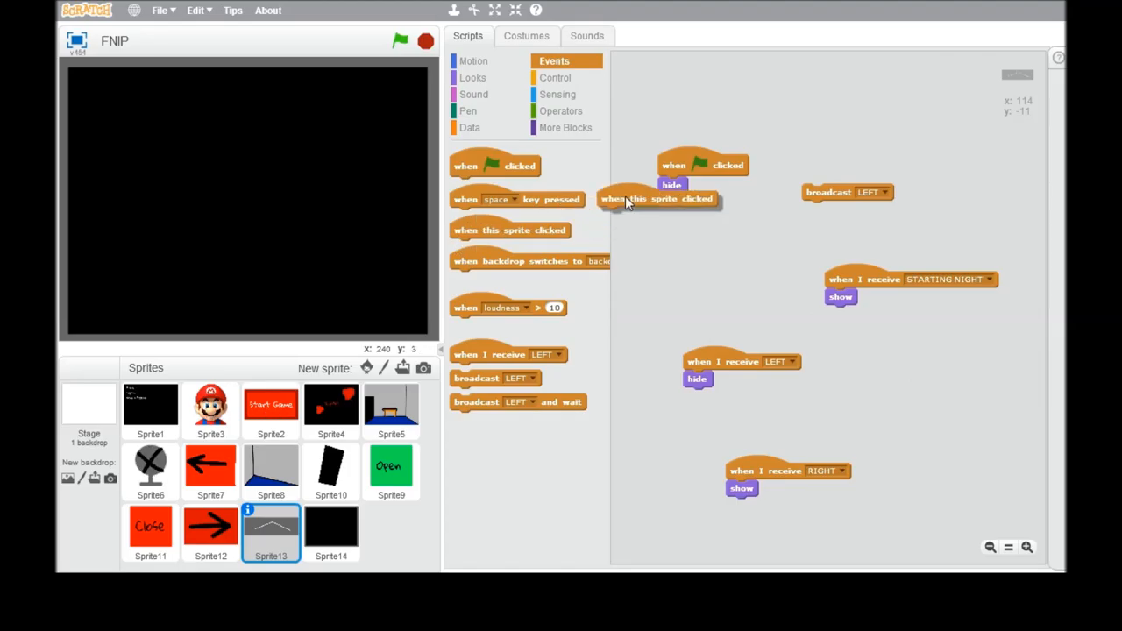
pyautogui.moveTo(657, 199); pyautogui.dragTo(864, 184)
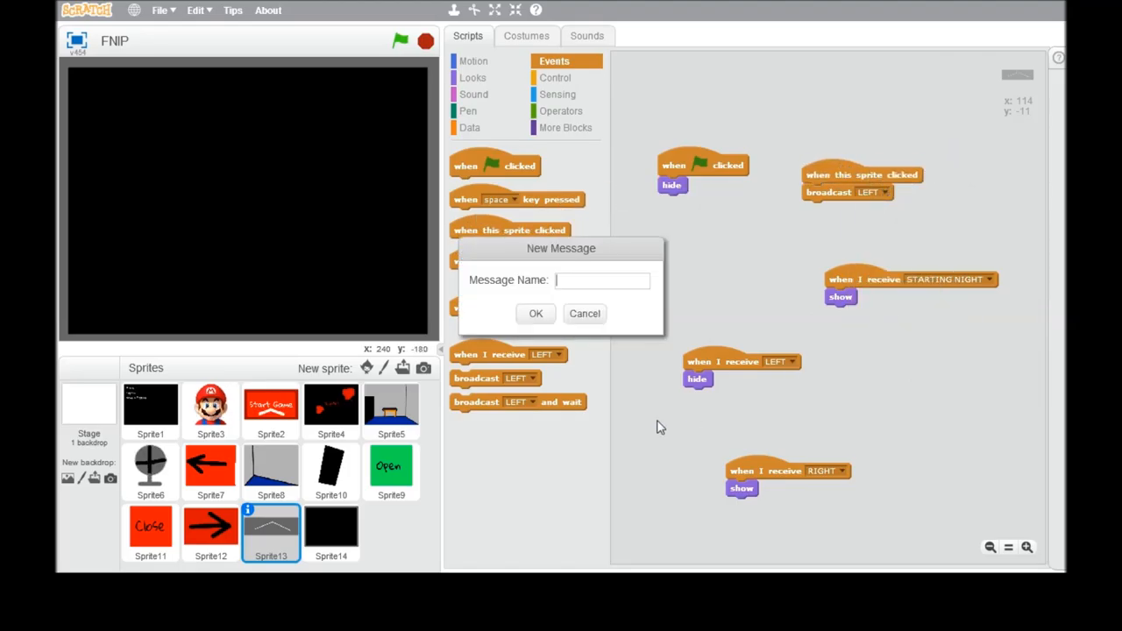
pyautogui.moveTo(739, 299)
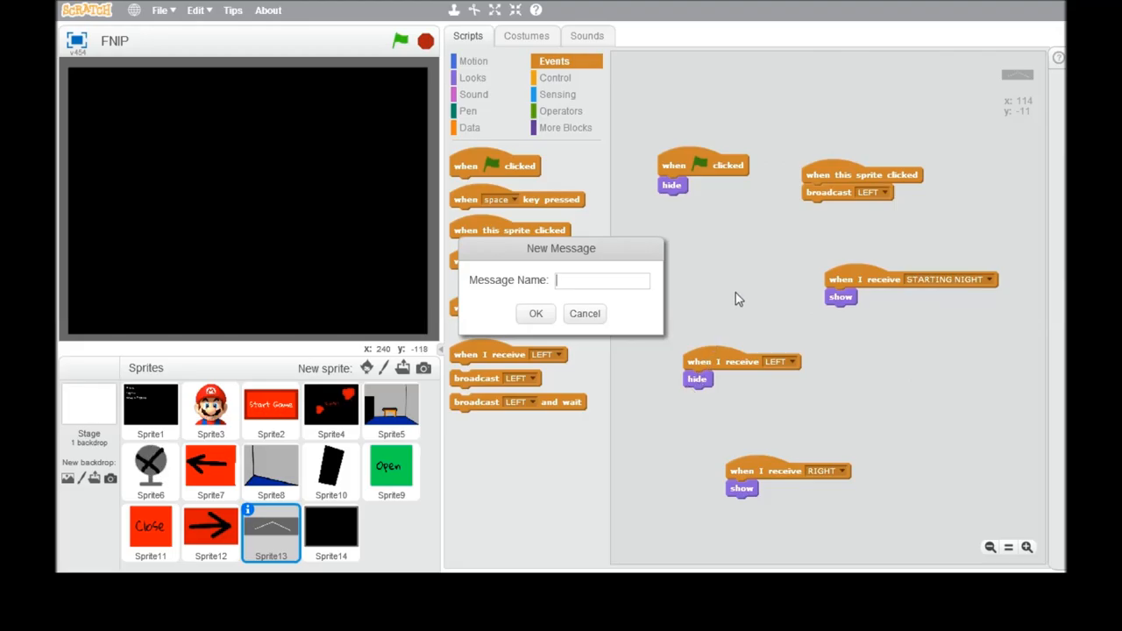
pyautogui.write('camera u')
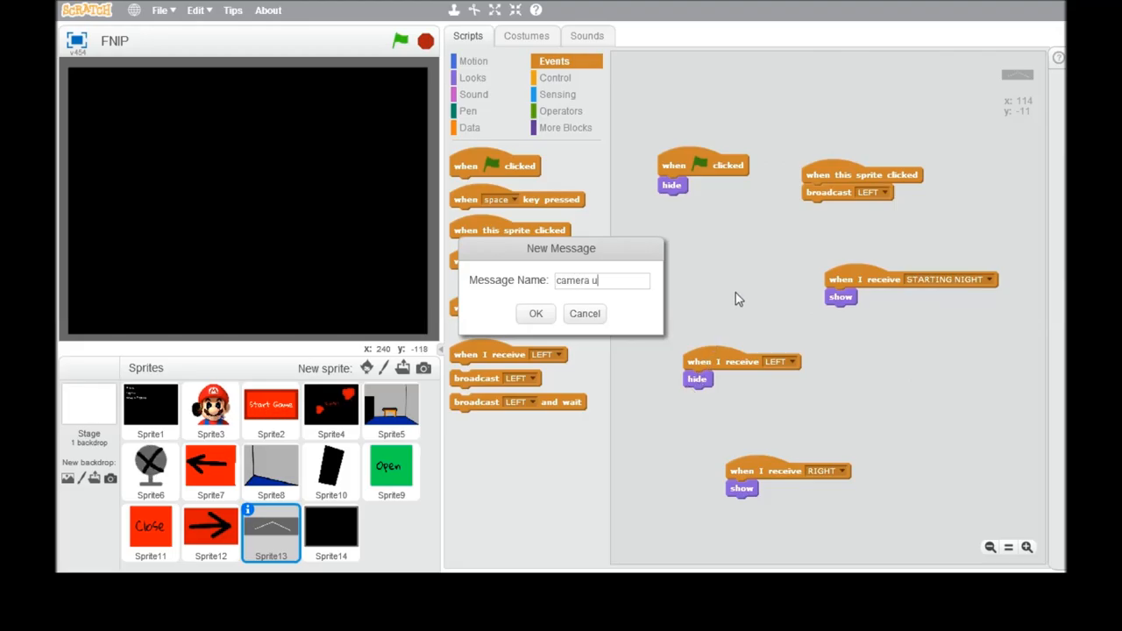
pyautogui.click(536, 313)
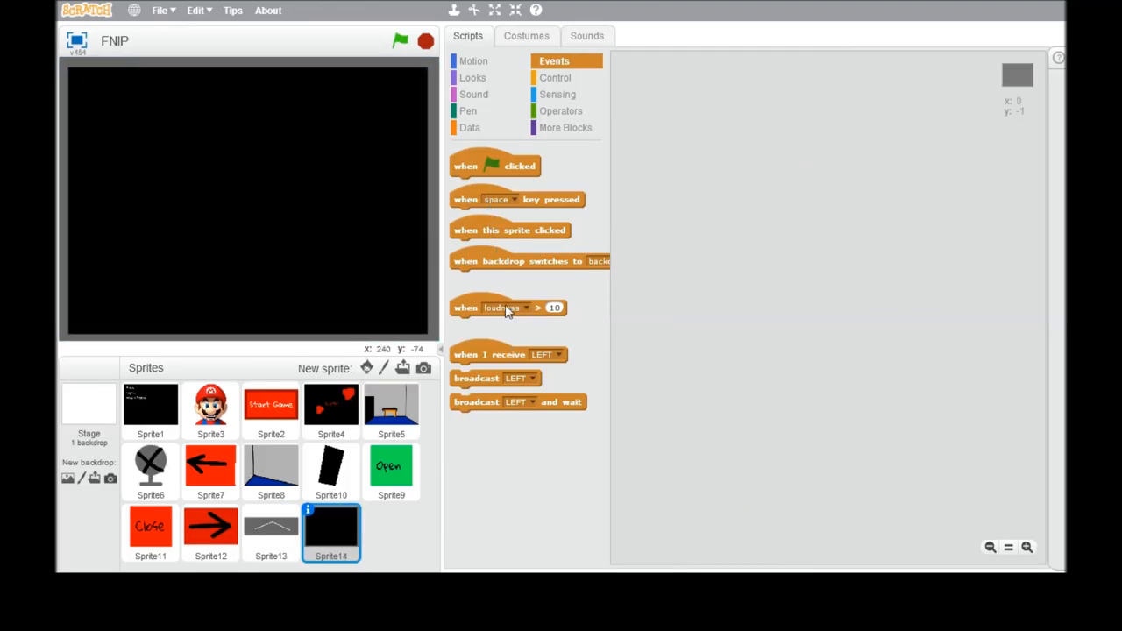
# Step: Add 'when I receive camera up' followed by 'show' to Sprite14
pyautogui.moveTo(489, 355); pyautogui.dragTo(734, 219)
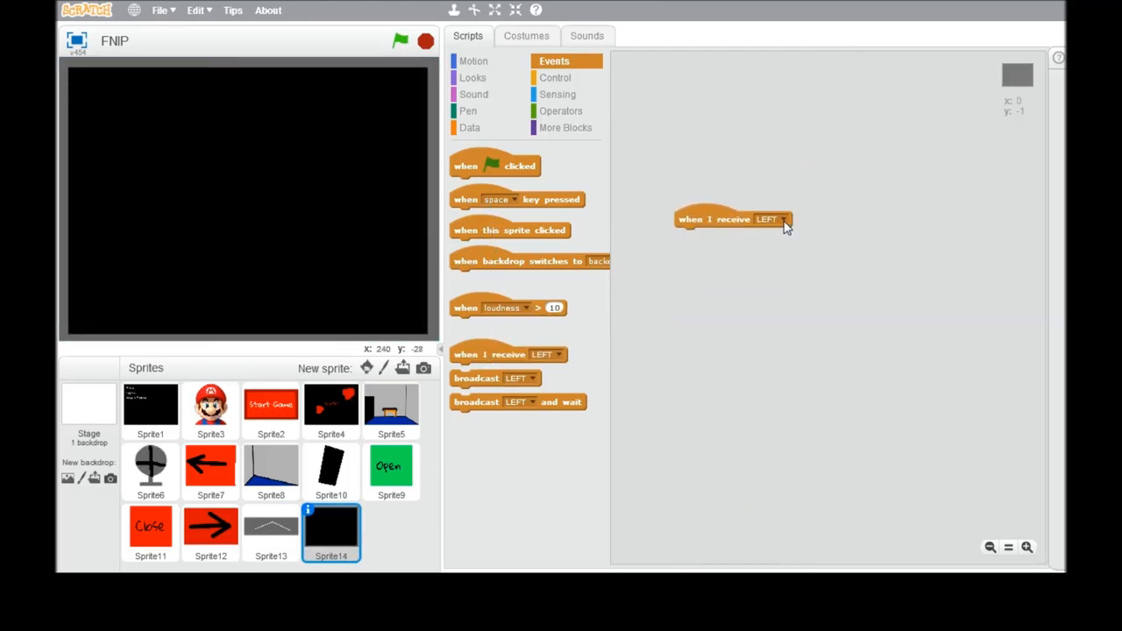
pyautogui.click(779, 220)
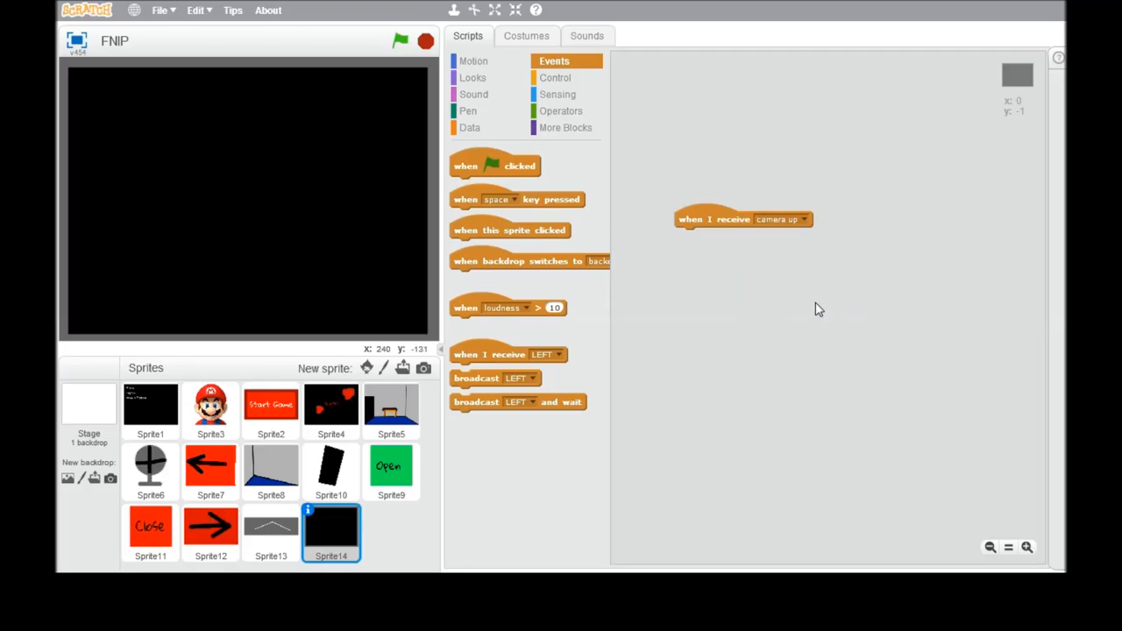
pyautogui.click(472, 77)
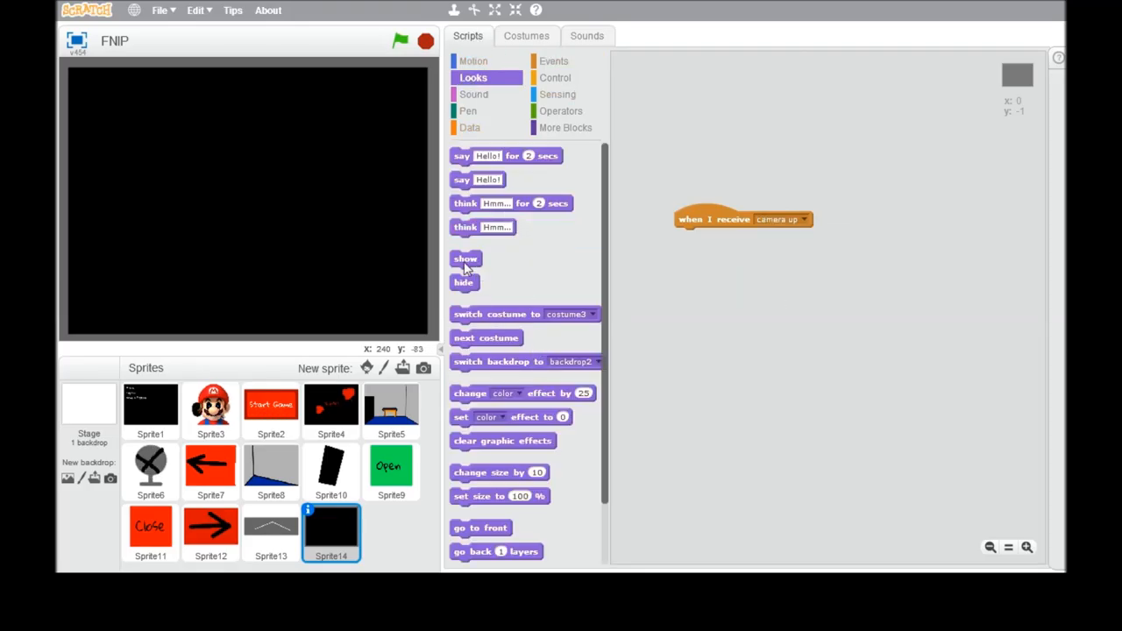
pyautogui.moveTo(465, 259); pyautogui.dragTo(690, 237)
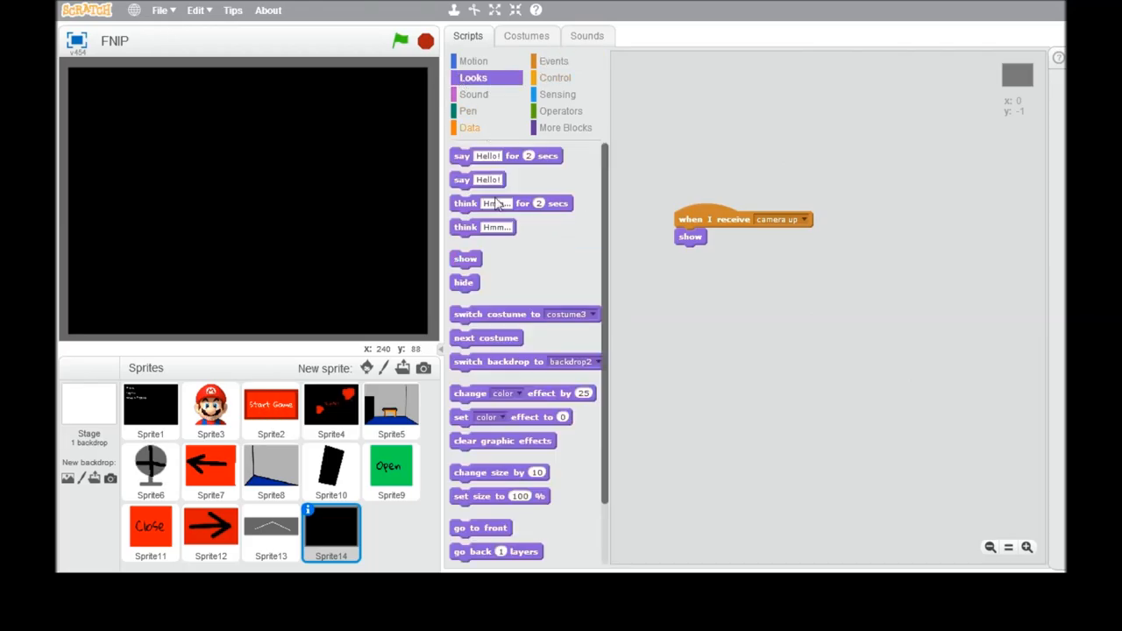
# Step: Add a green-flag 'hide' script to Sprite14 and test-run the project
pyautogui.click(553, 60)
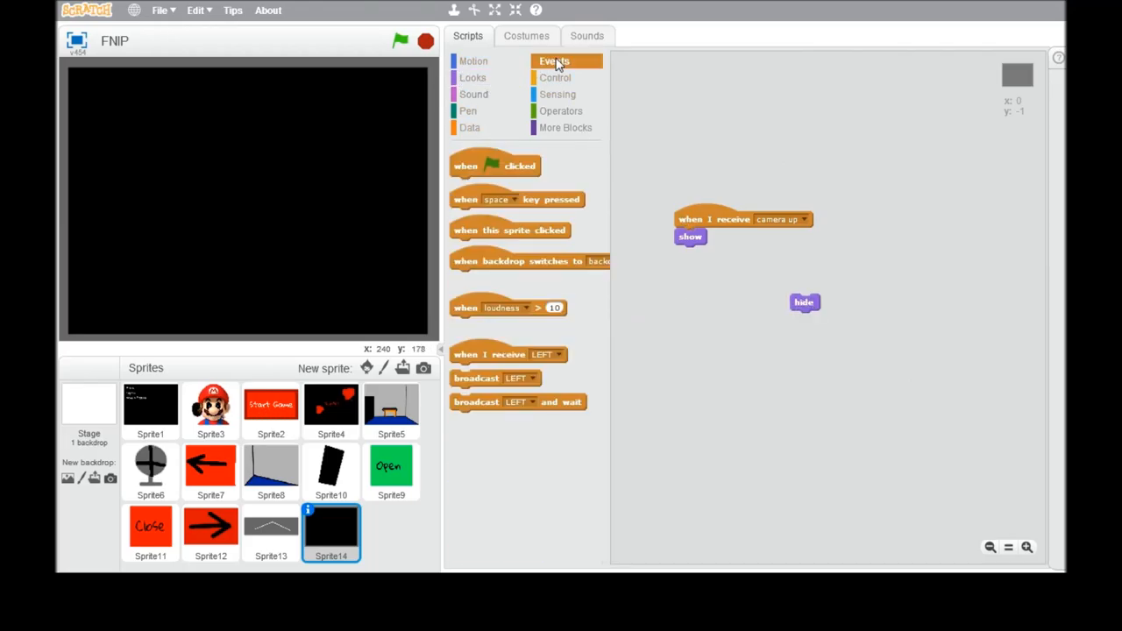
pyautogui.moveTo(495, 166); pyautogui.dragTo(859, 285)
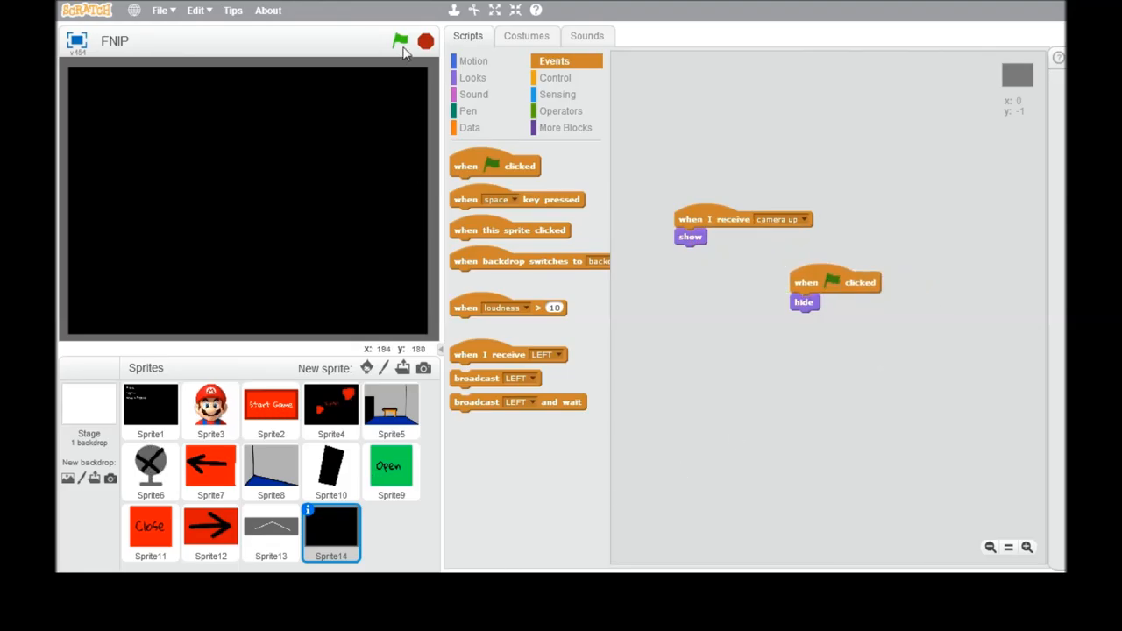
pyautogui.click(400, 41)
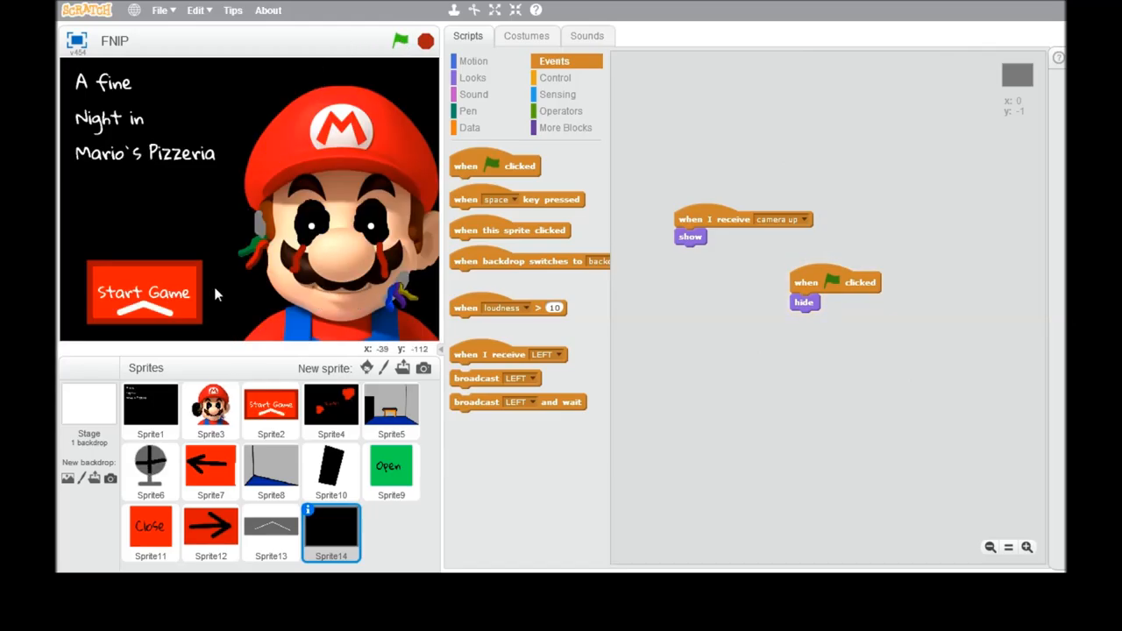
pyautogui.click(399, 41)
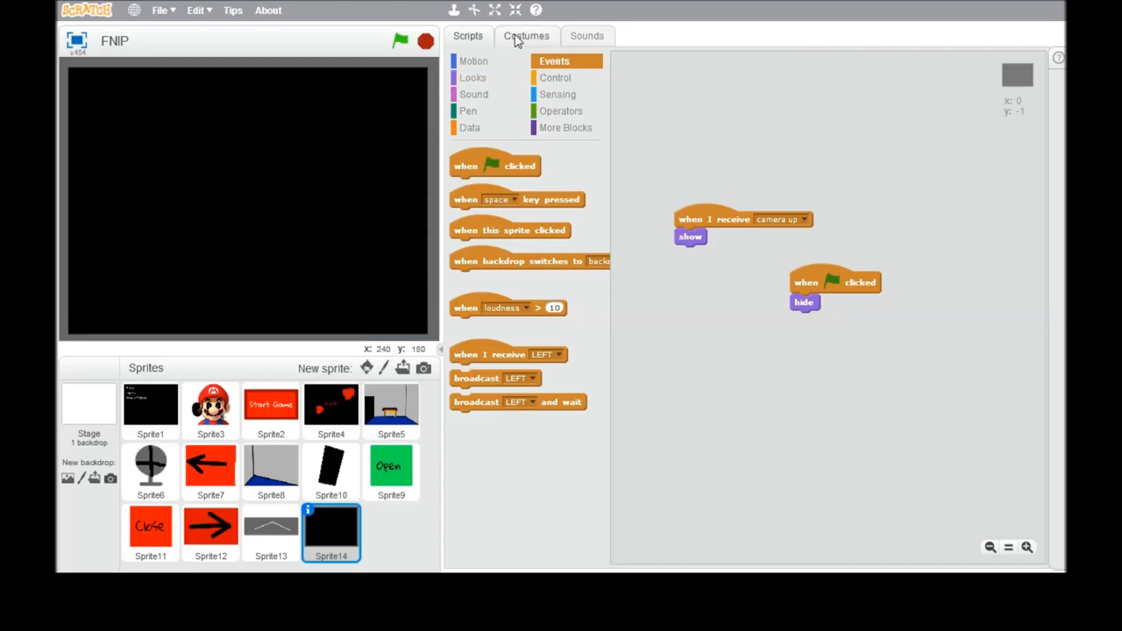
# Step: Reattach the show block under 'when I receive camera up' and bring up Looks blocks
pyautogui.click(467, 35)
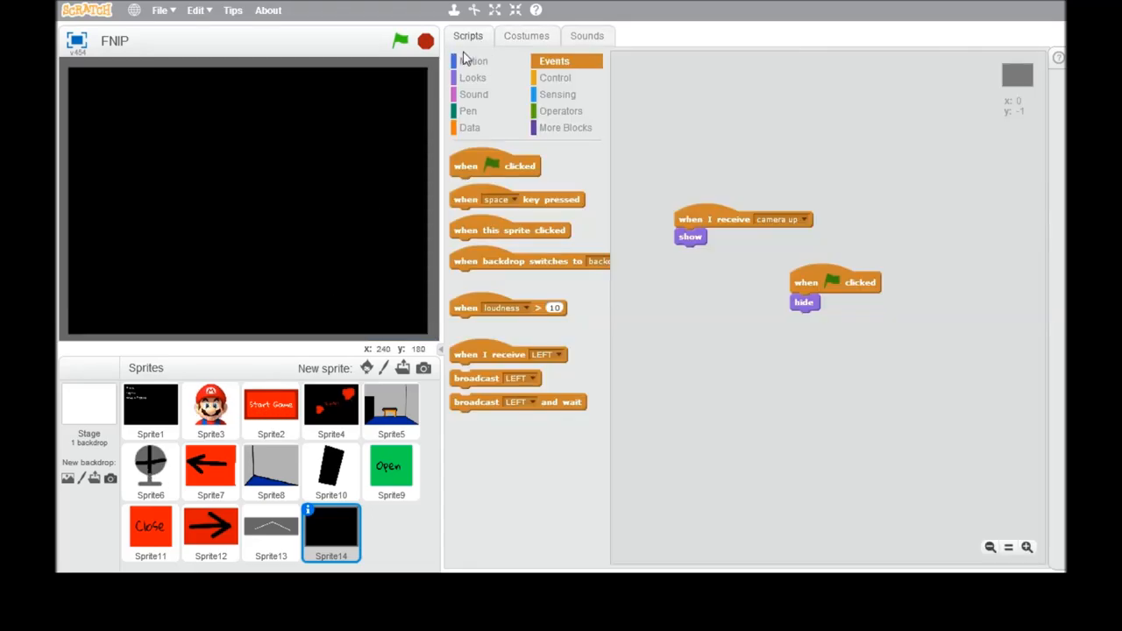
pyautogui.moveTo(474, 443)
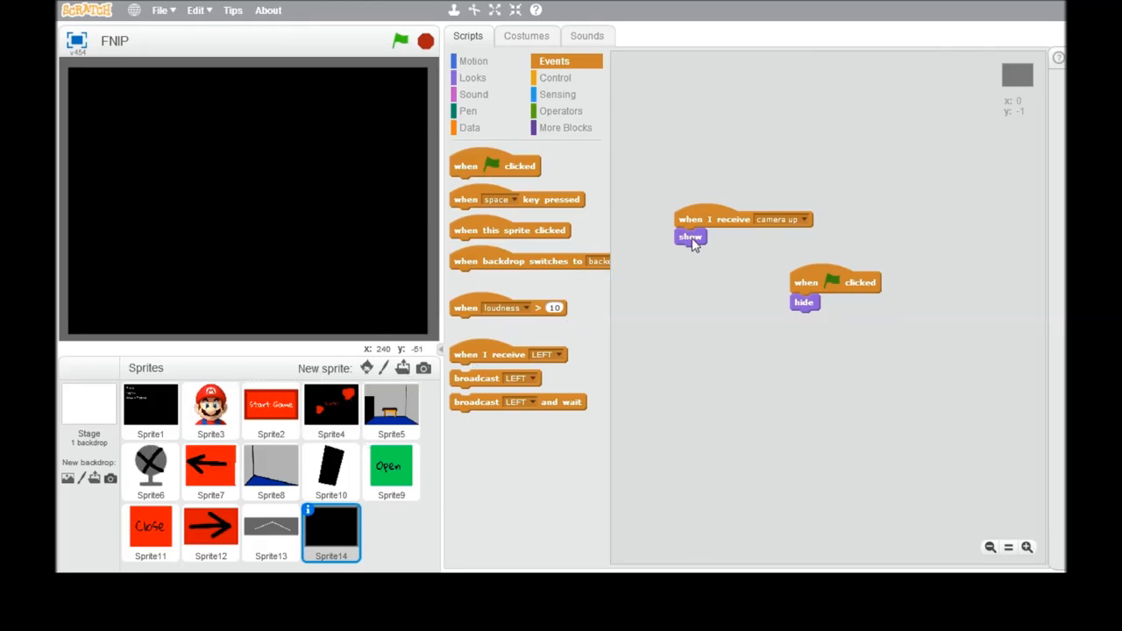
pyautogui.moveTo(690, 237); pyautogui.dragTo(697, 308)
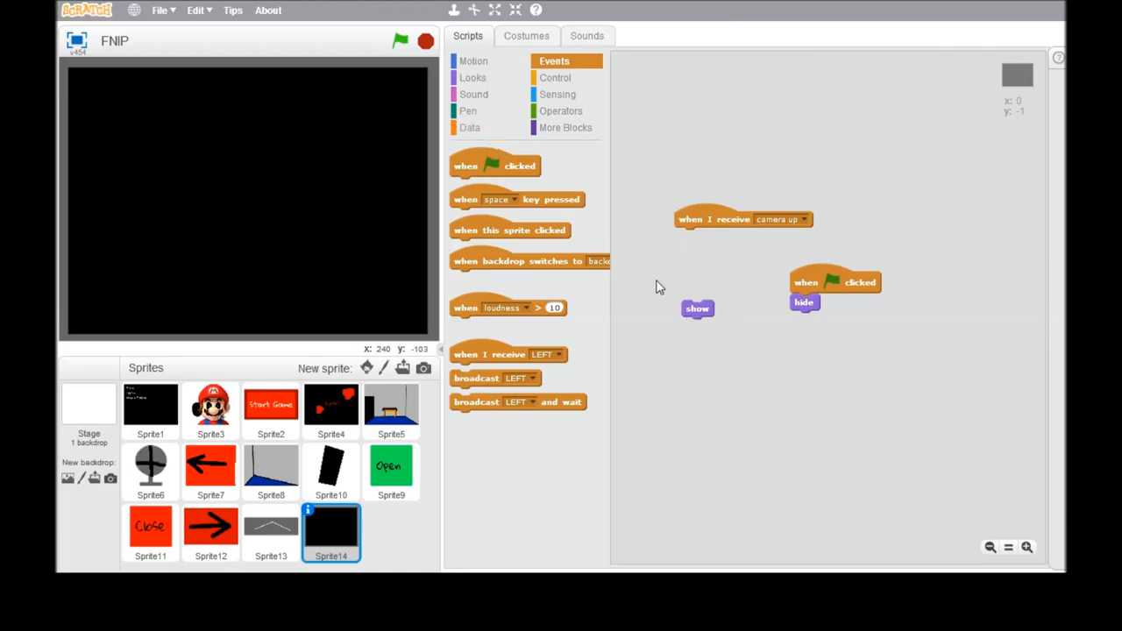
pyautogui.moveTo(698, 308); pyautogui.dragTo(691, 236)
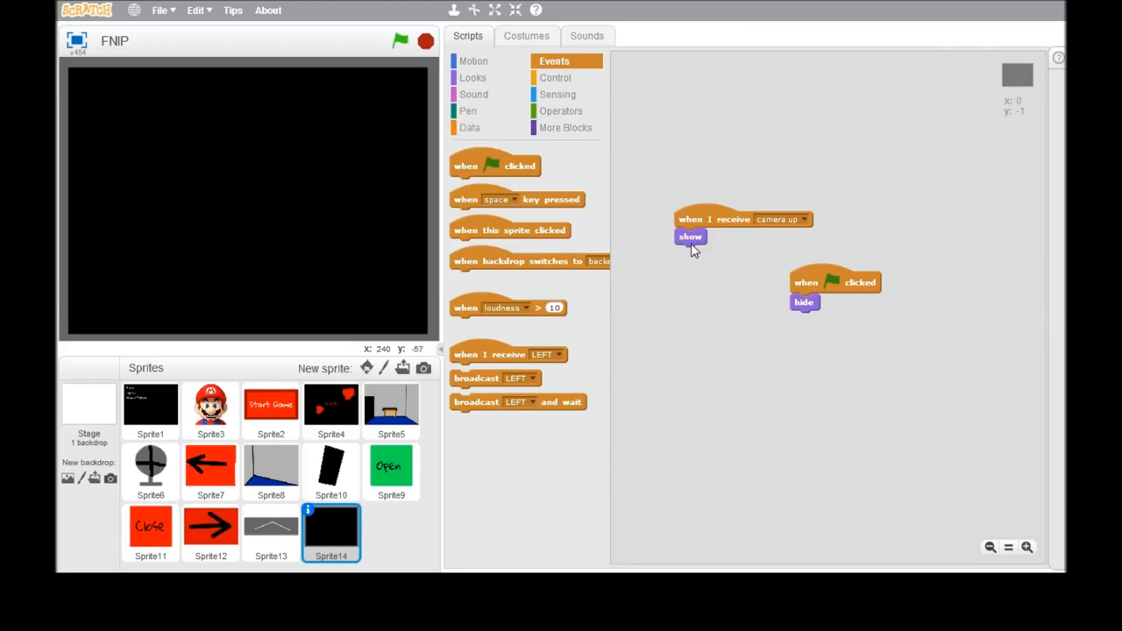
pyautogui.click(472, 77)
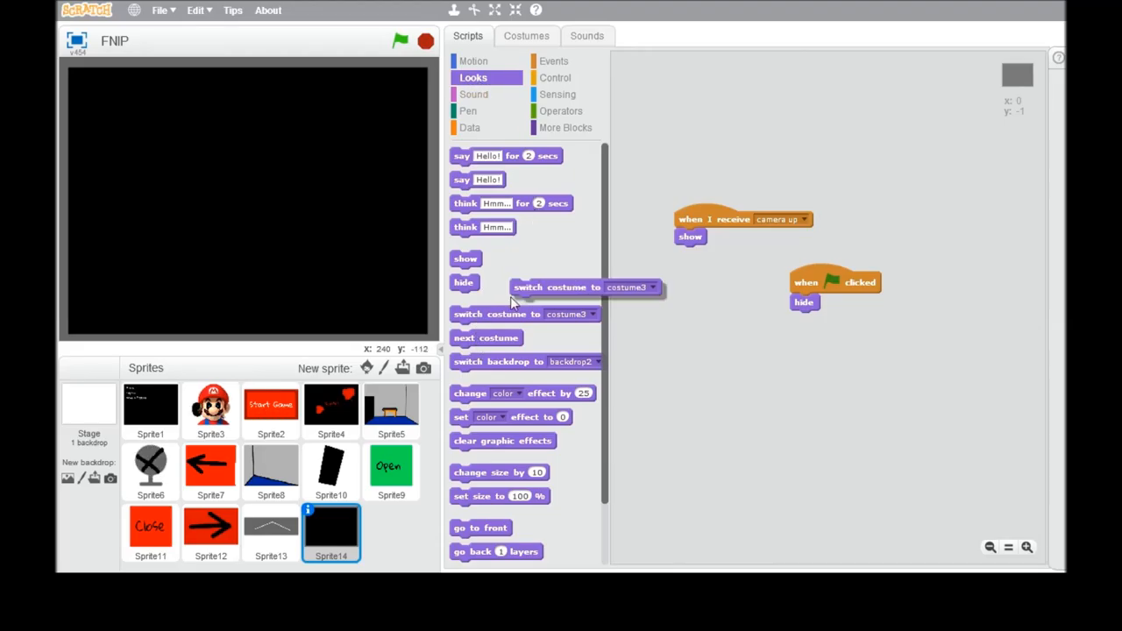
# Step: Set the costume switch to costume1, add a 0.5-second wait, and move the green-flag script up
pyautogui.click(791, 255)
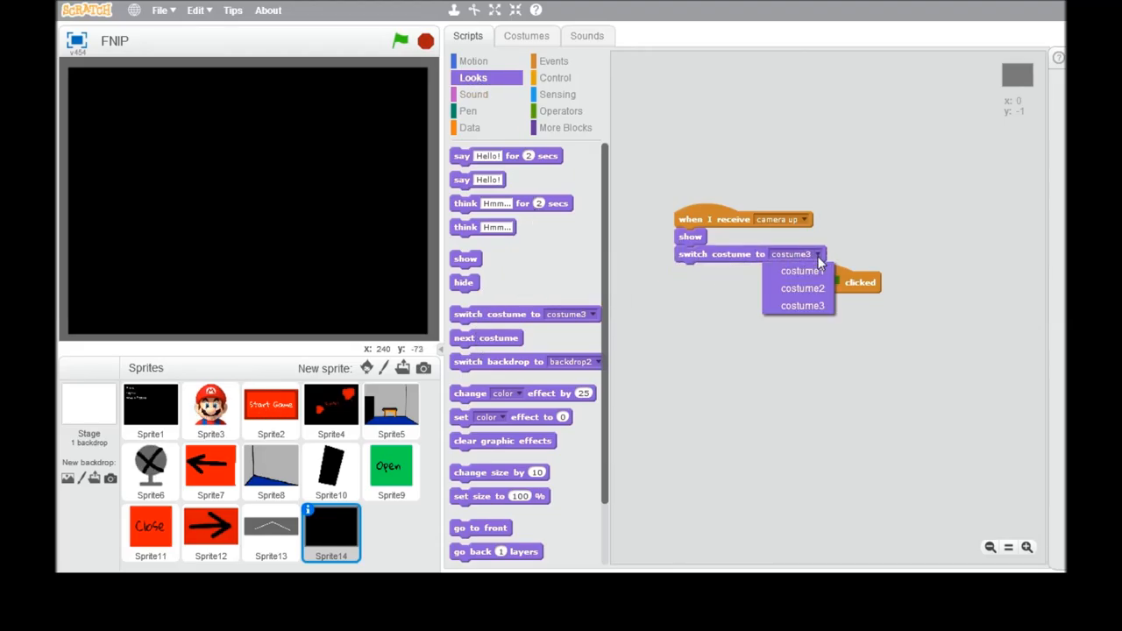
pyautogui.click(801, 270)
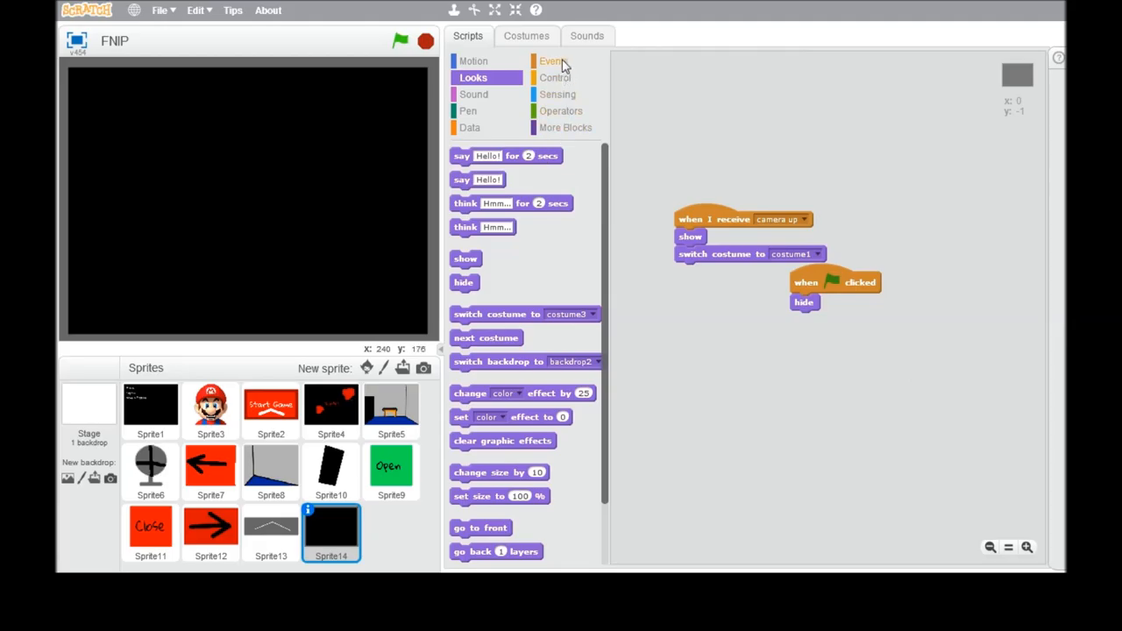
pyautogui.click(553, 60)
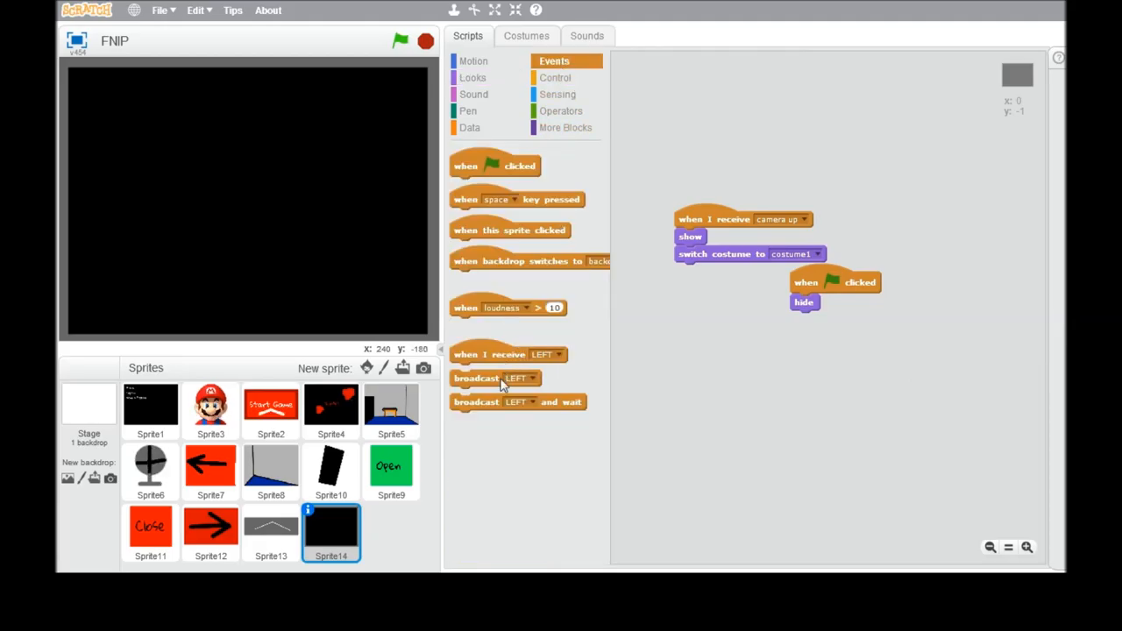
pyautogui.click(555, 77)
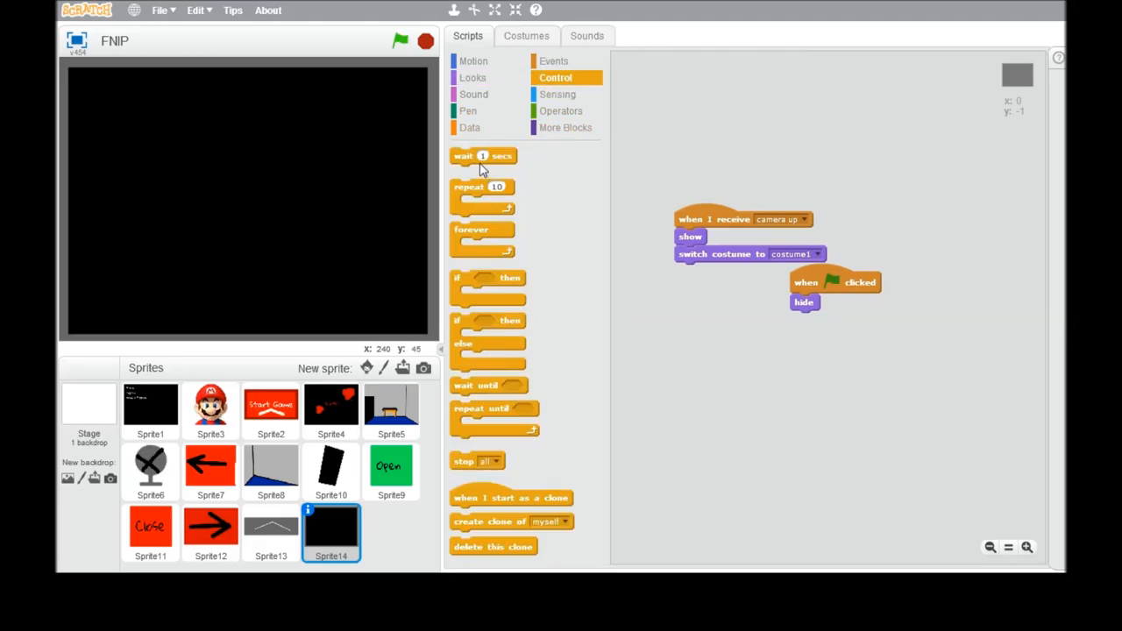
pyautogui.moveTo(483, 156); pyautogui.dragTo(708, 271)
pyautogui.write('0.5')
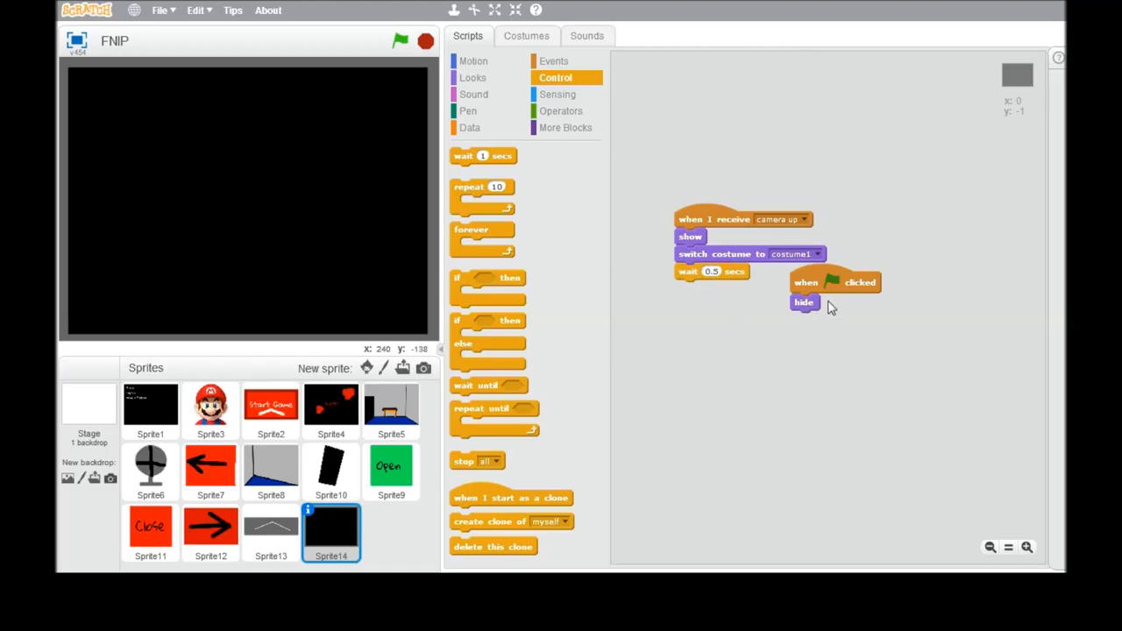
pyautogui.moveTo(805, 283); pyautogui.dragTo(686, 85)
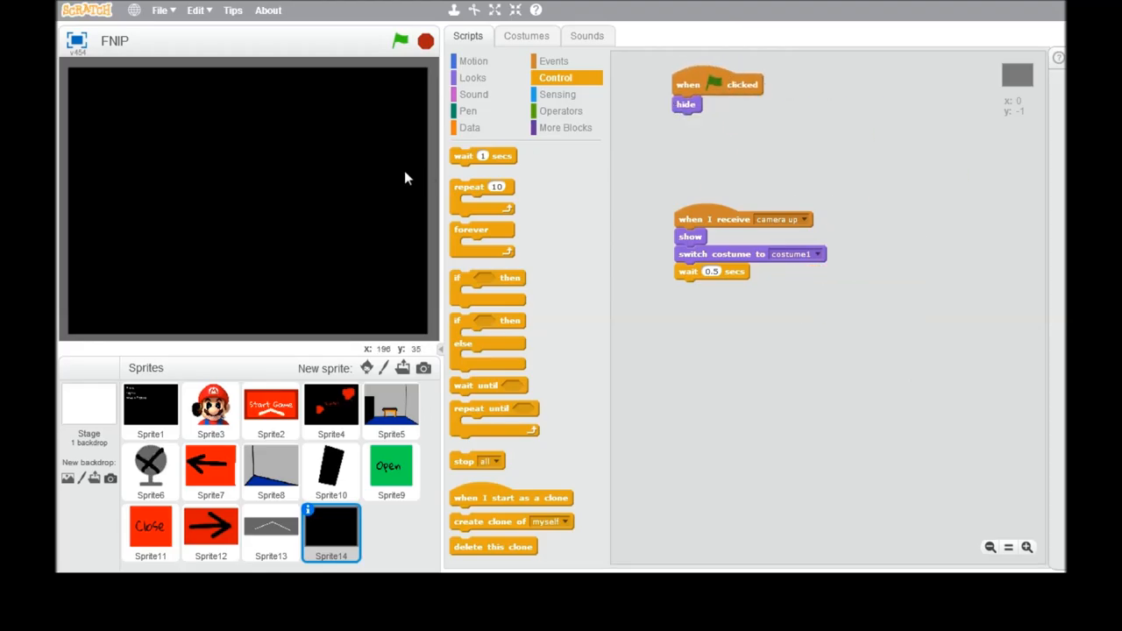
# Step: Add a costume2 switch with another 0.5-second wait, and set out a further switch block
pyautogui.moveTo(482, 156); pyautogui.dragTo(694, 322)
pyautogui.write('0.5')
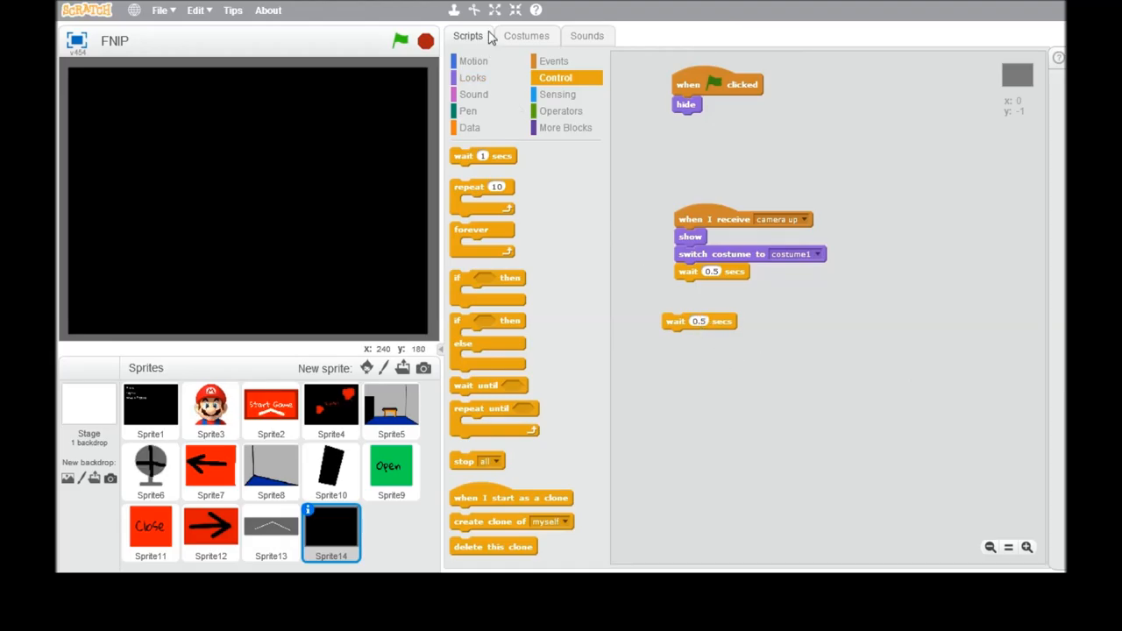
pyautogui.moveTo(473, 60)
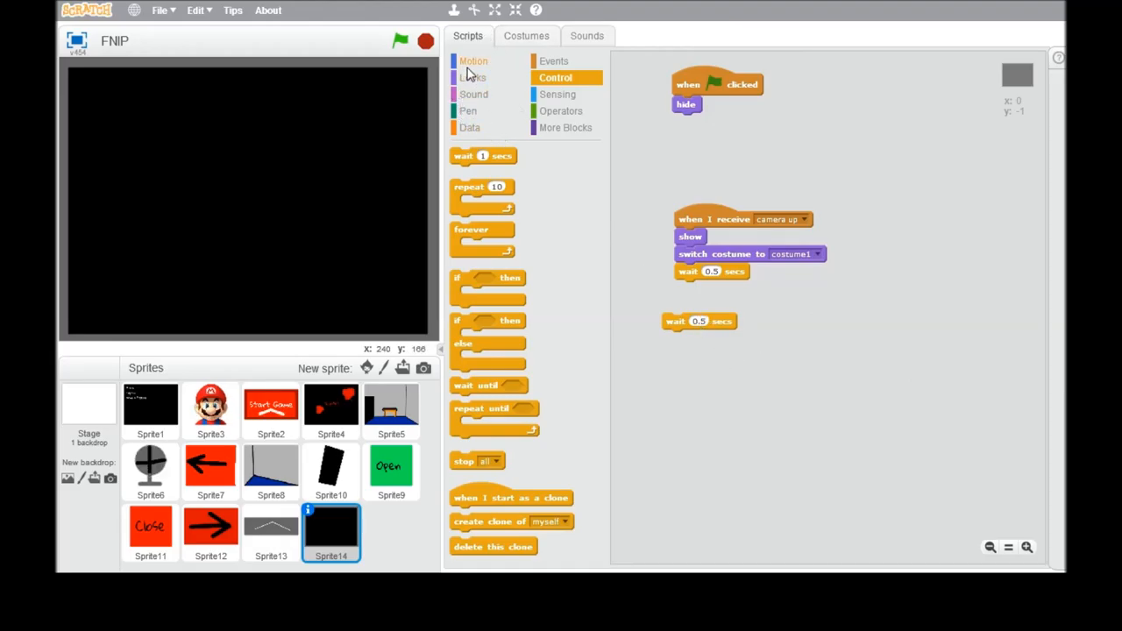
pyautogui.click(474, 77)
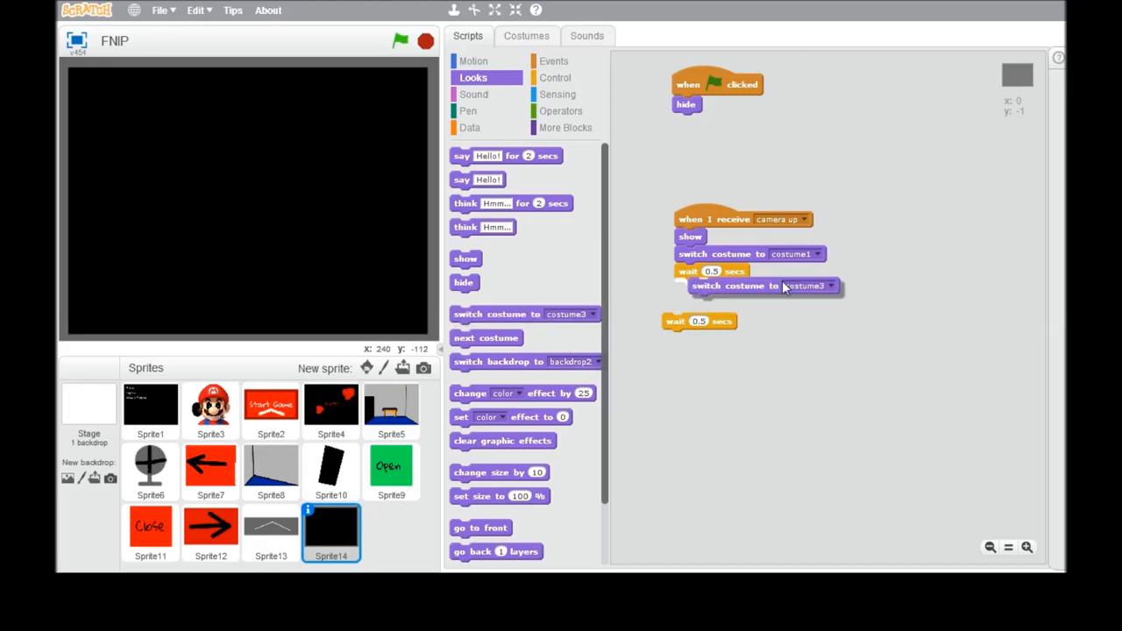
pyautogui.click(824, 289)
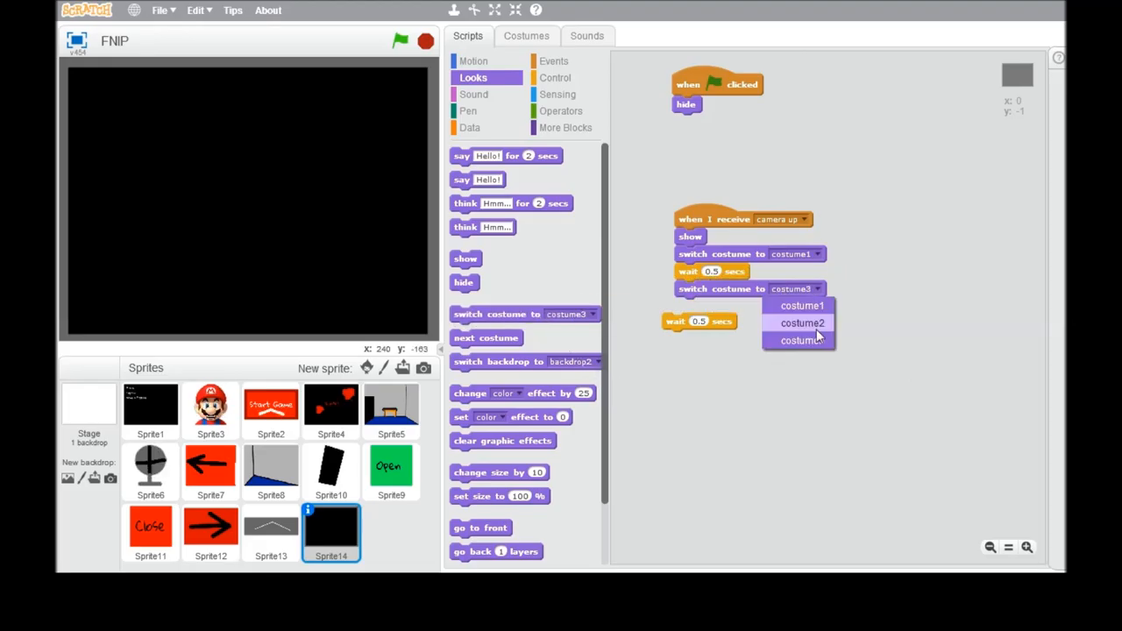
pyautogui.click(802, 322)
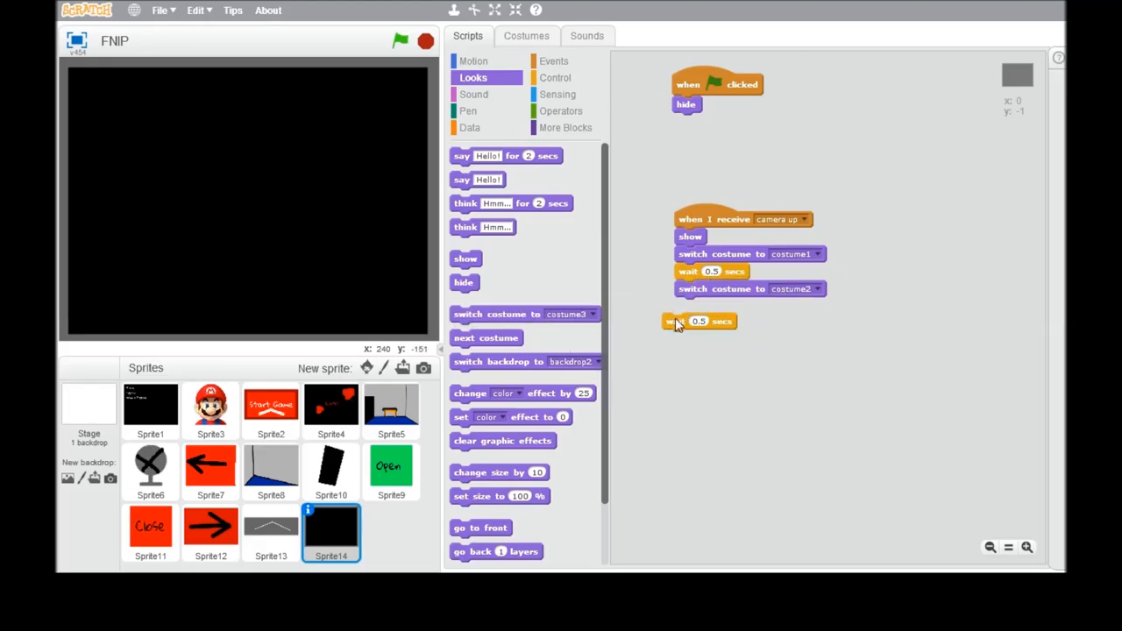
pyautogui.moveTo(697, 321); pyautogui.dragTo(710, 306)
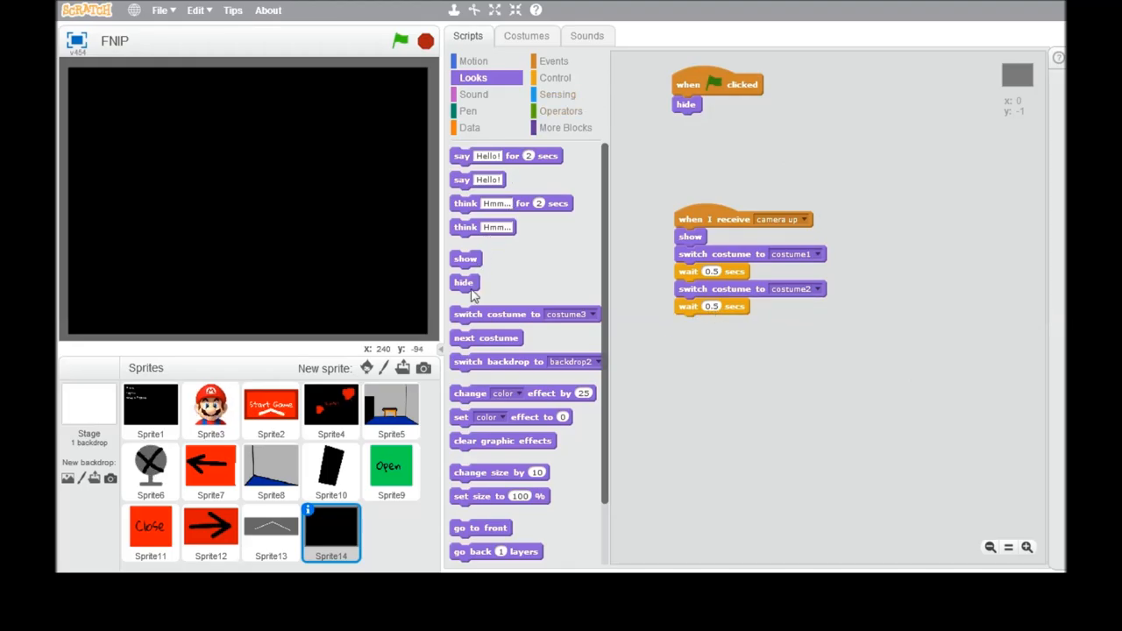
pyautogui.moveTo(504, 314); pyautogui.dragTo(717, 361)
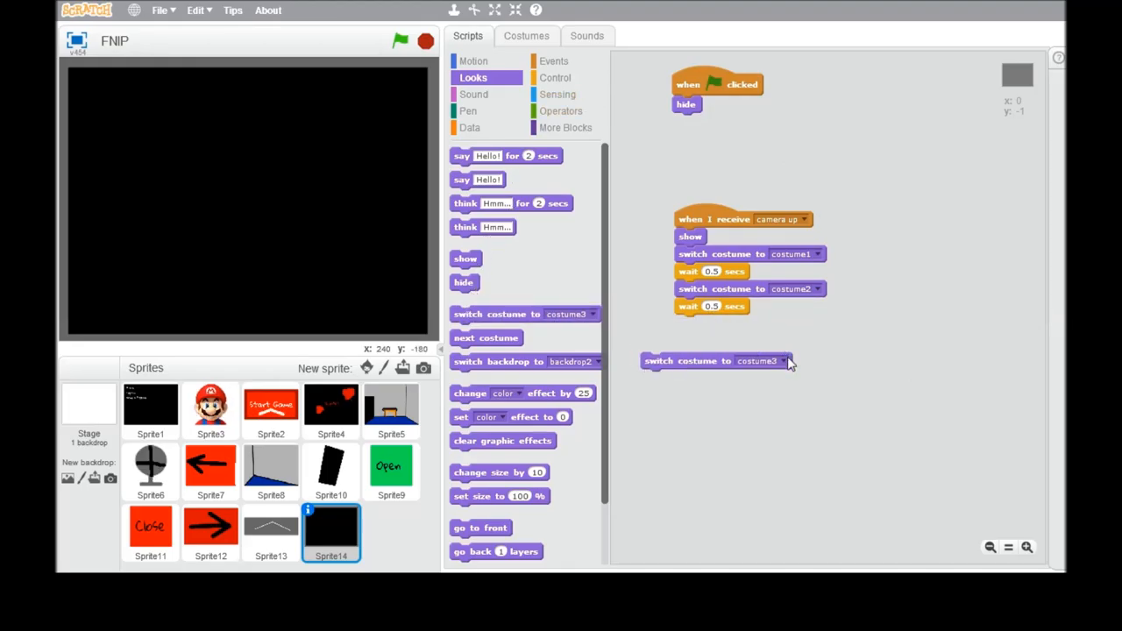
pyautogui.moveTo(785, 419)
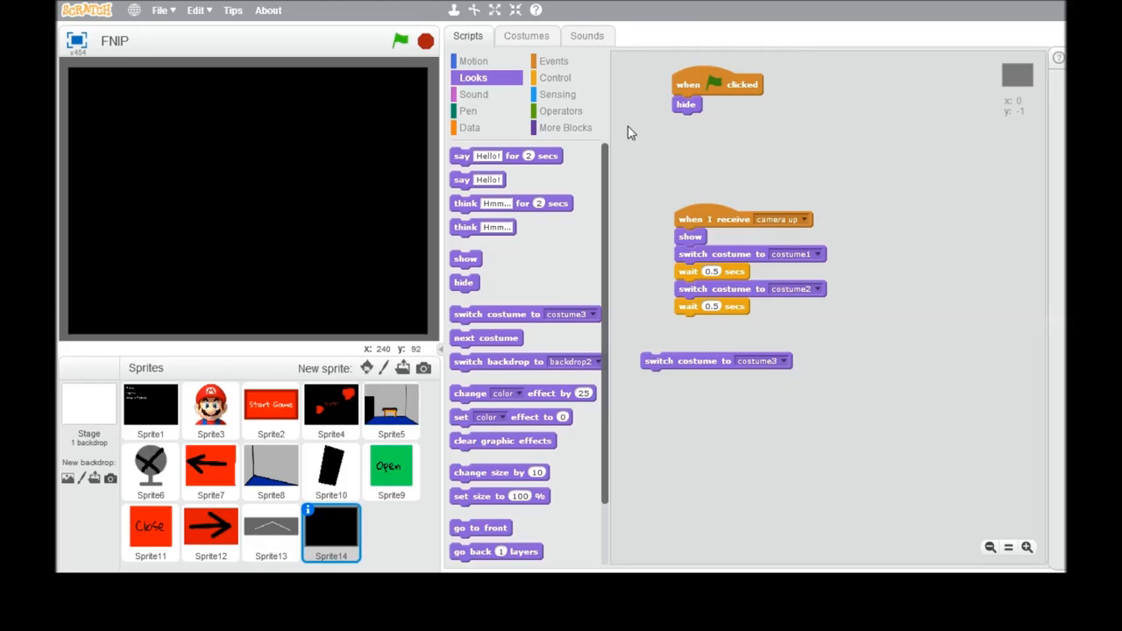
# Step: Attach the costume3 switch to end the camera up script, then test-run the project
pyautogui.click(554, 77)
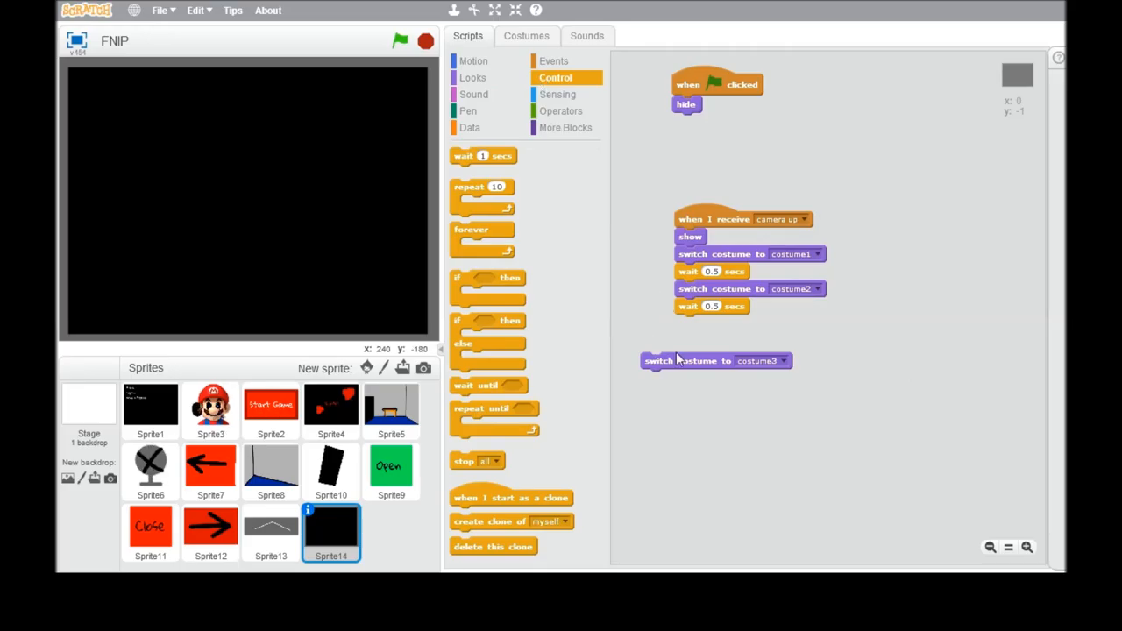
pyautogui.moveTo(716, 361); pyautogui.dragTo(749, 346)
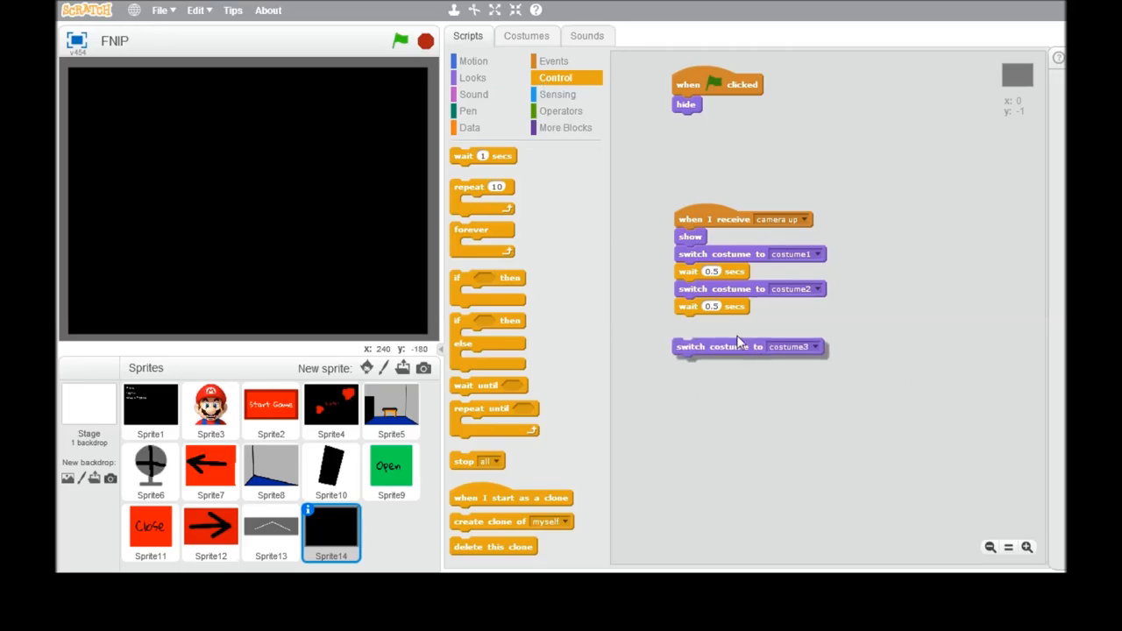
pyautogui.moveTo(749, 347); pyautogui.dragTo(750, 323)
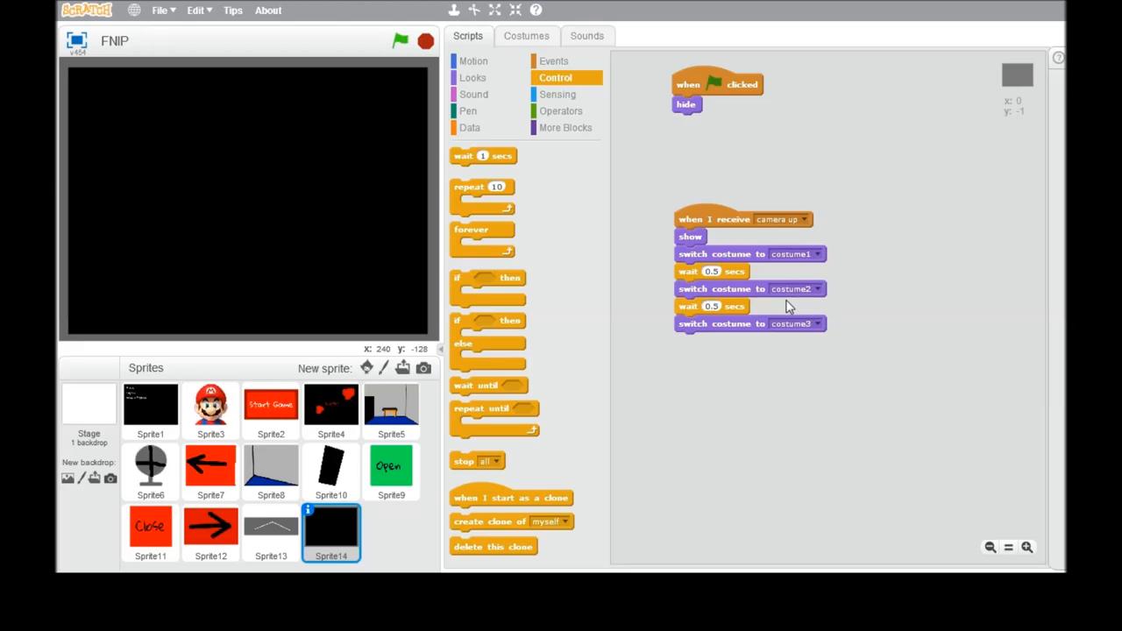
pyautogui.click(399, 40)
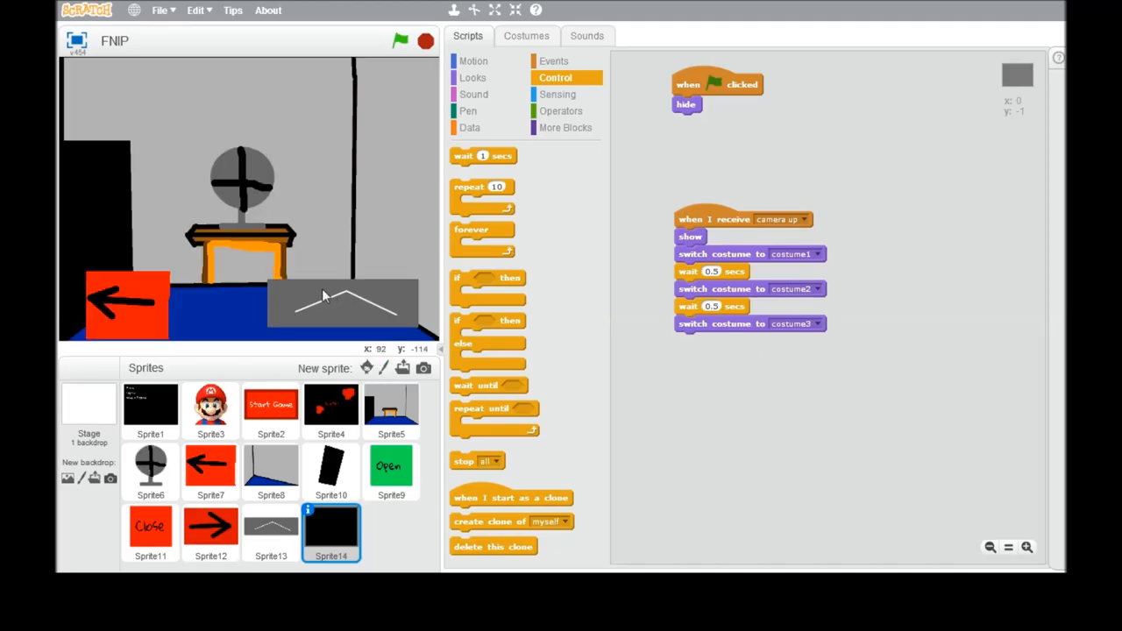
pyautogui.click(400, 40)
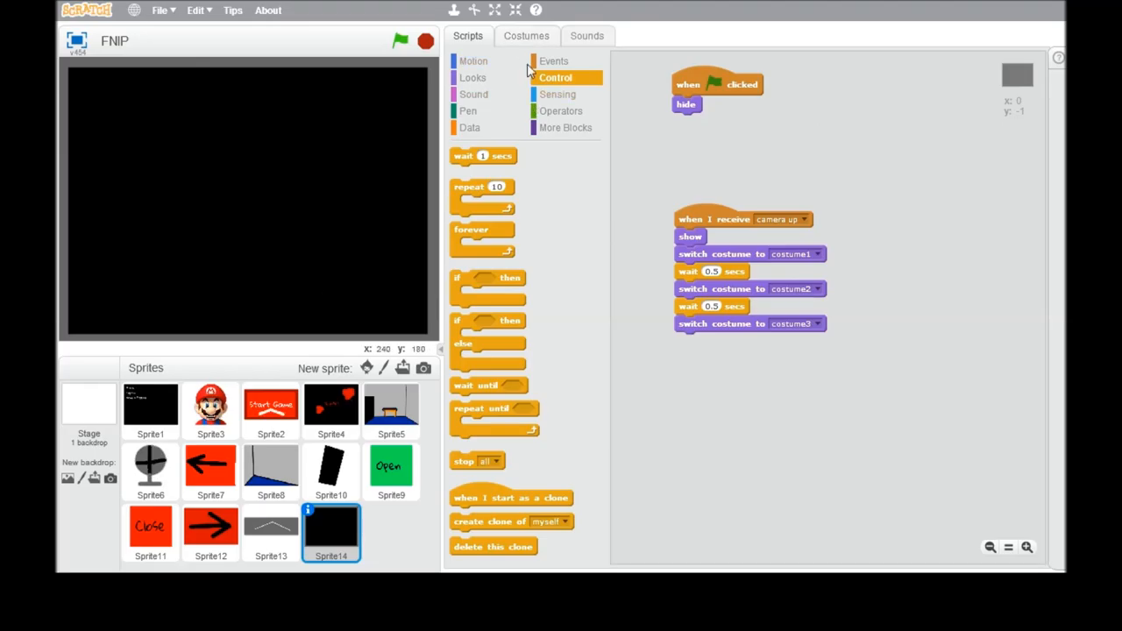
# Step: Add a blank painted costume4 to Sprite14 and select the rectangle tool
pyautogui.click(526, 35)
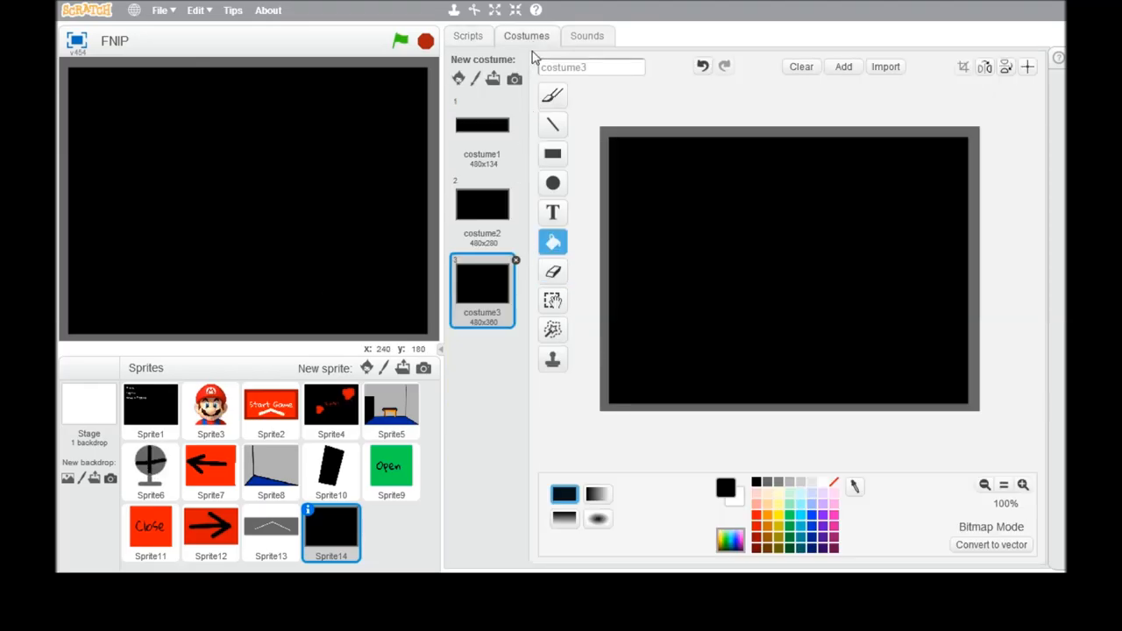
pyautogui.click(457, 78)
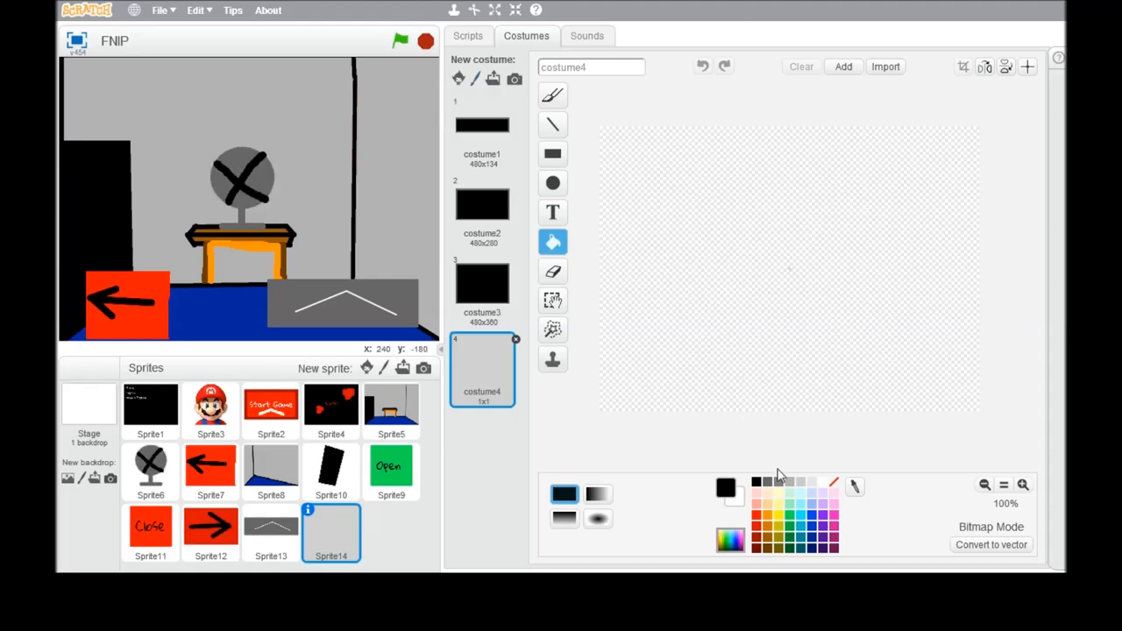
pyautogui.click(552, 154)
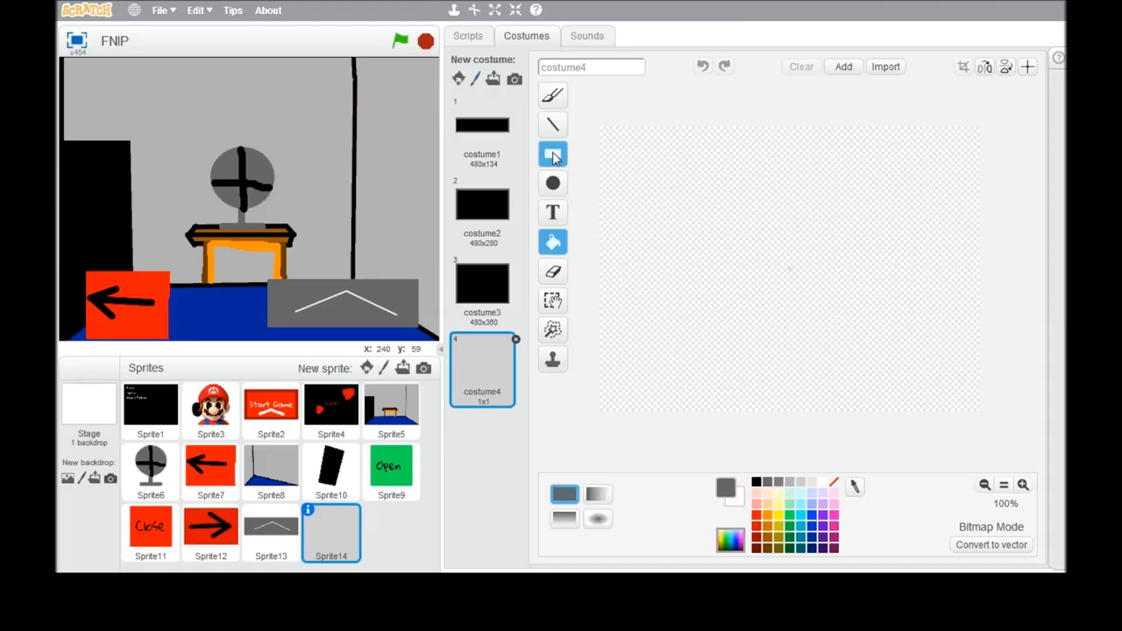
pyautogui.click(553, 154)
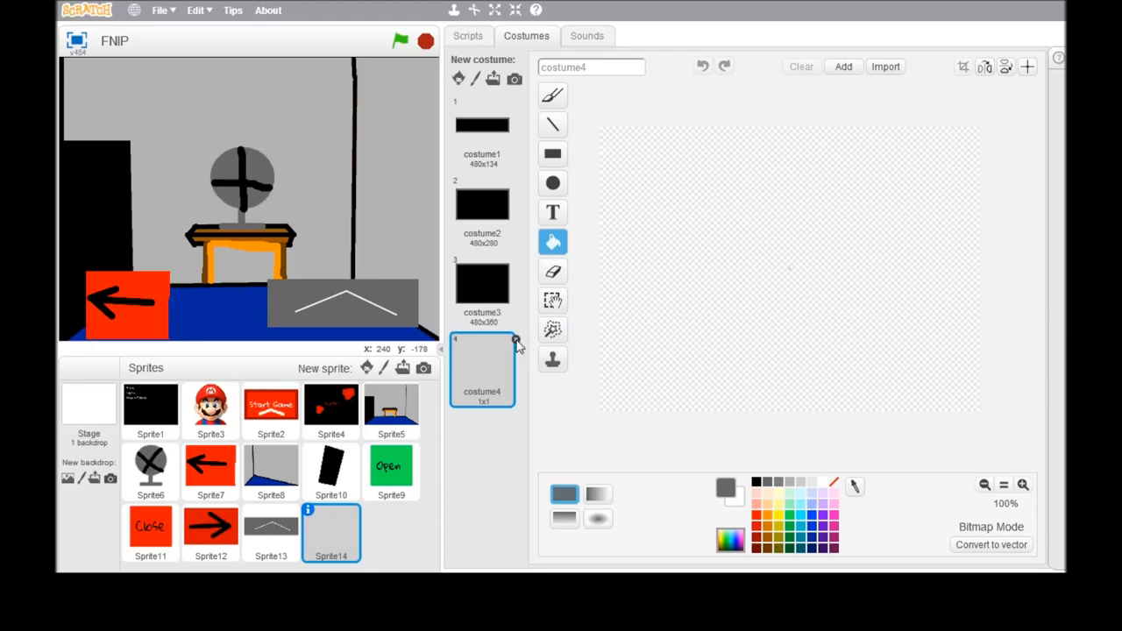
# Step: Duplicate costume3 as costume4 and draw a thin white rectangle outline at lower right
pyautogui.rightClick(482, 285)
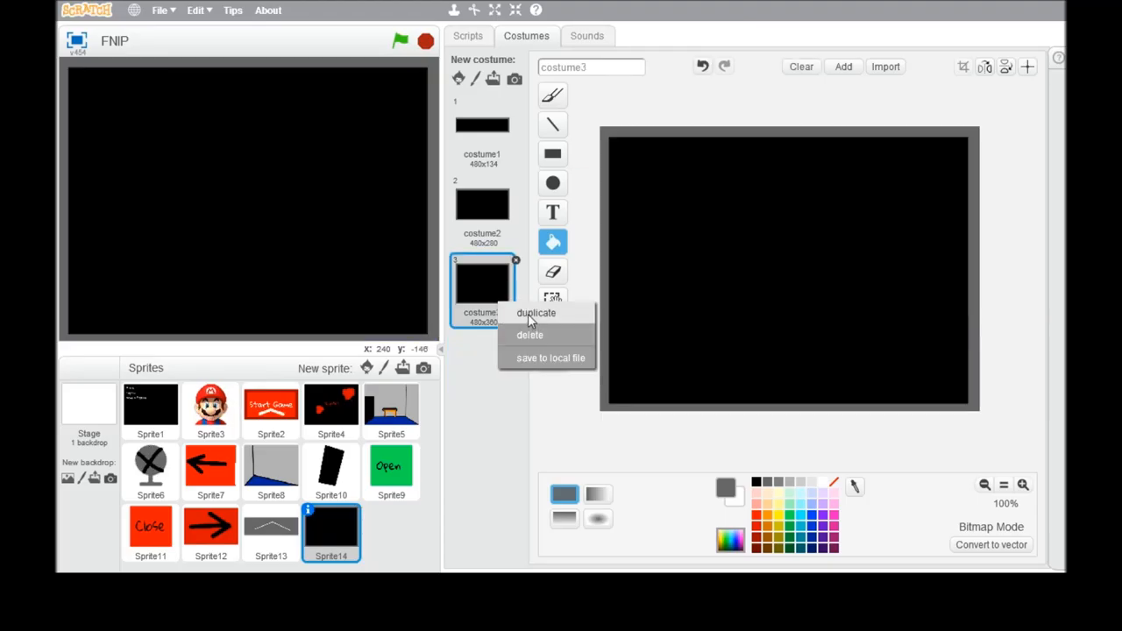
pyautogui.click(535, 313)
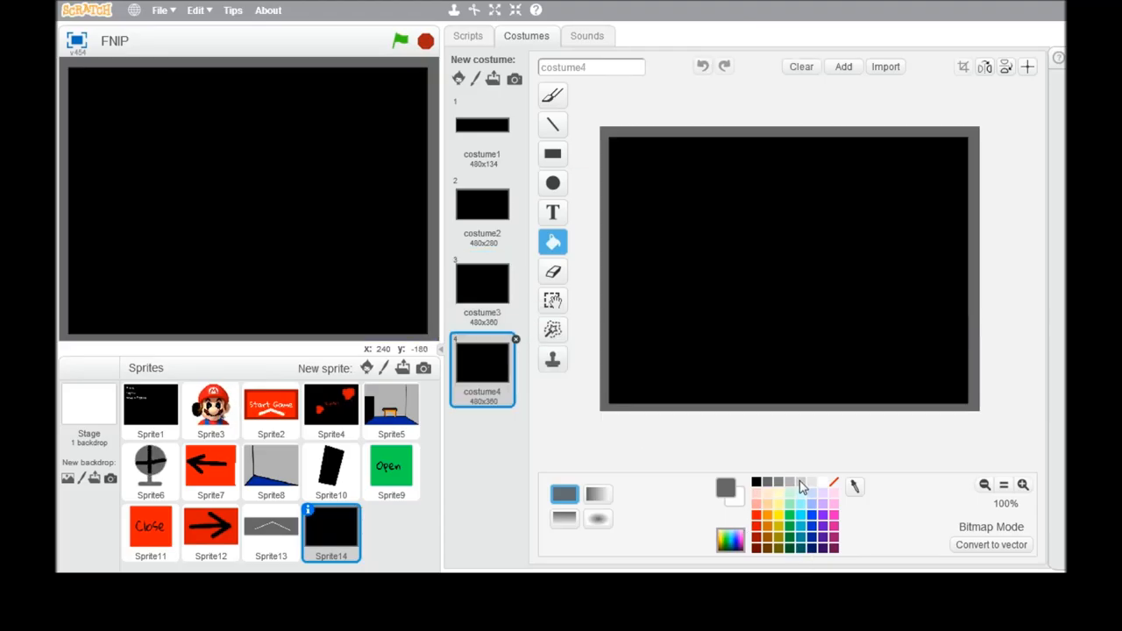
pyautogui.click(552, 182)
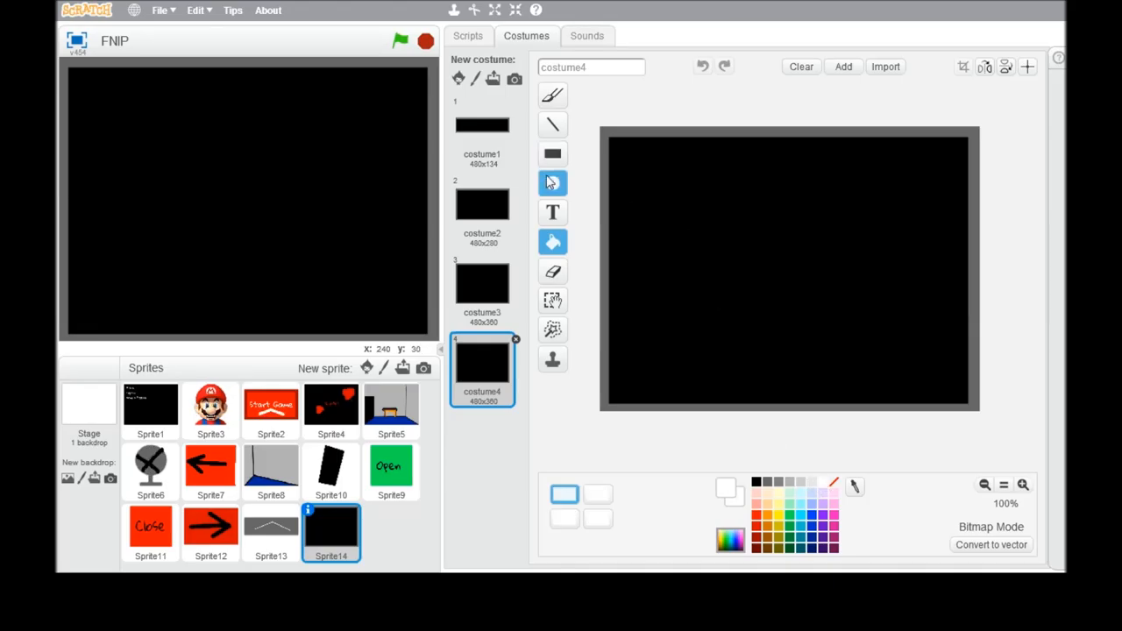
pyautogui.click(552, 153)
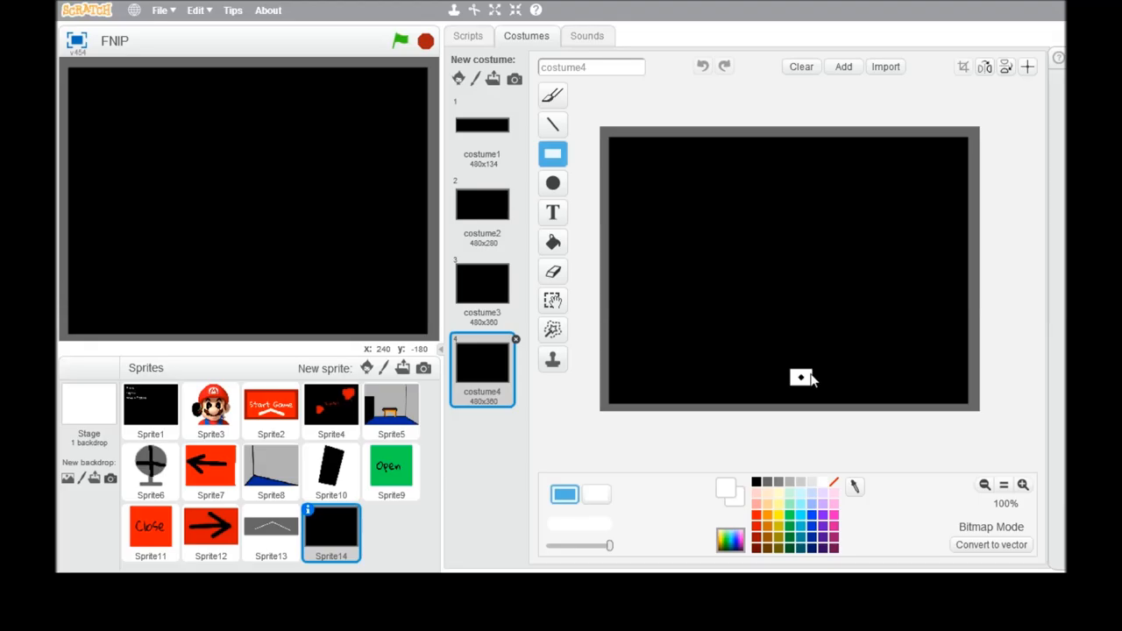
pyautogui.moveTo(800, 377); pyautogui.dragTo(868, 329)
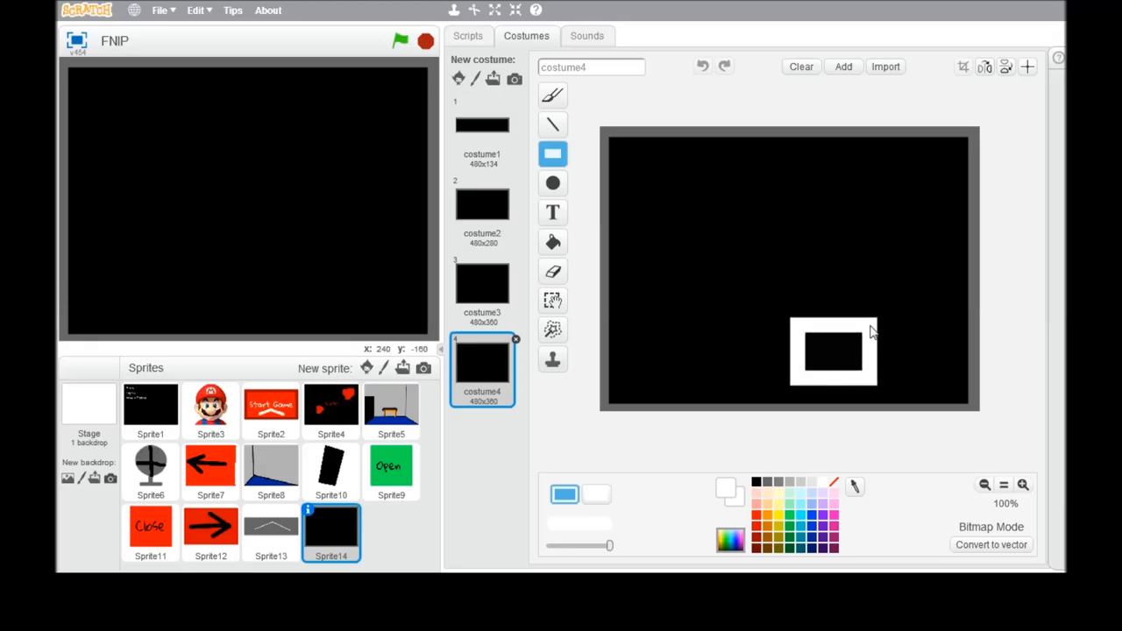
pyautogui.click(831, 351)
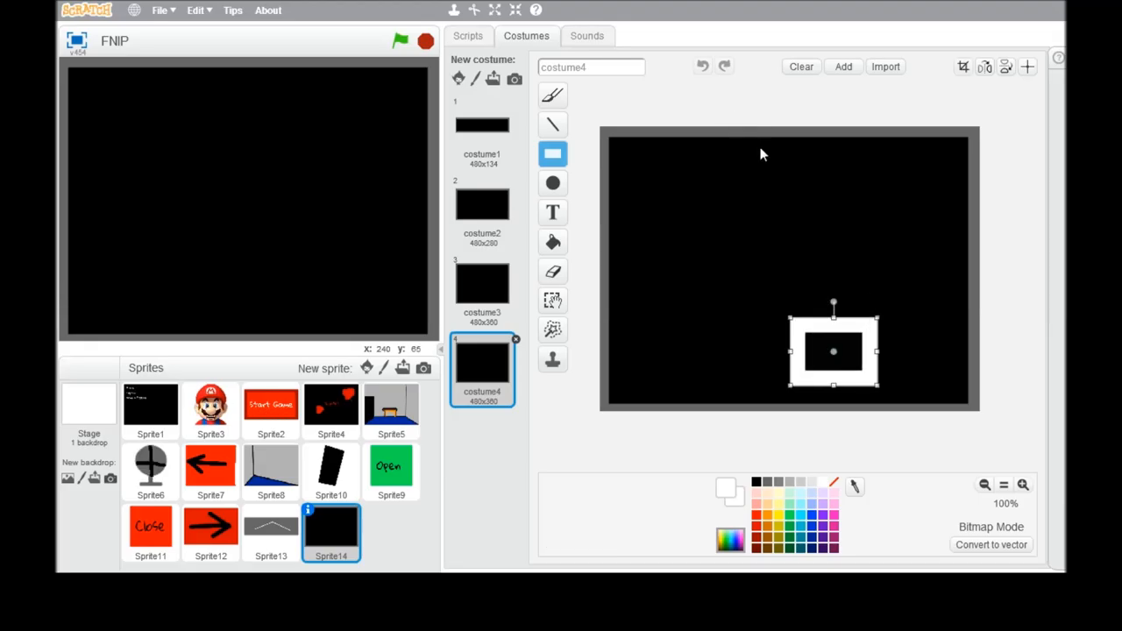
pyautogui.click(702, 67)
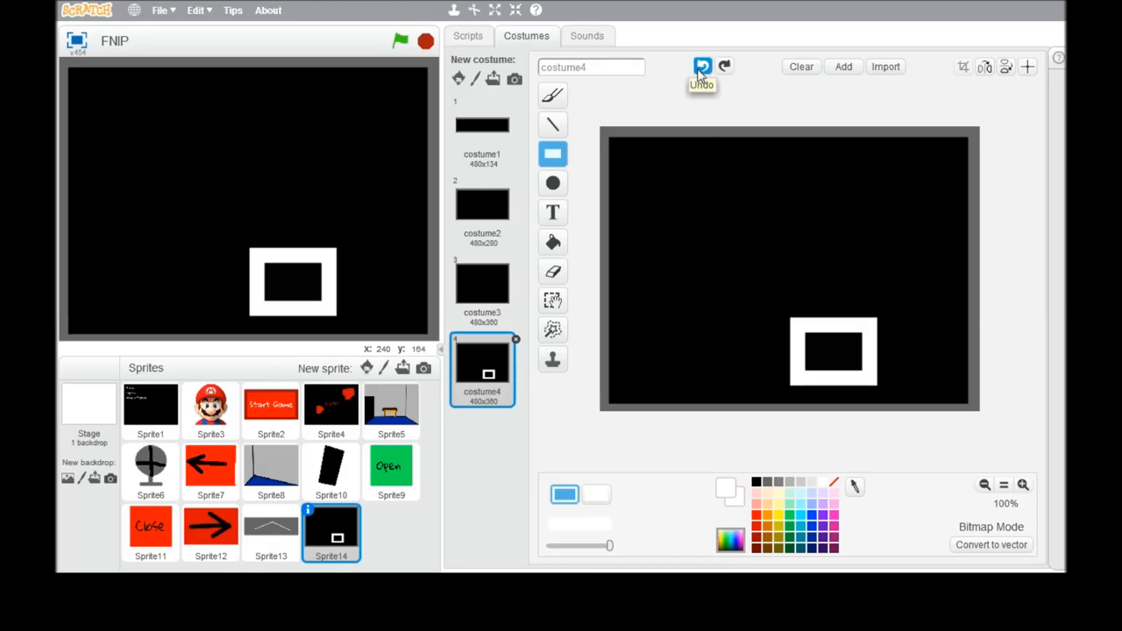
pyautogui.click(702, 66)
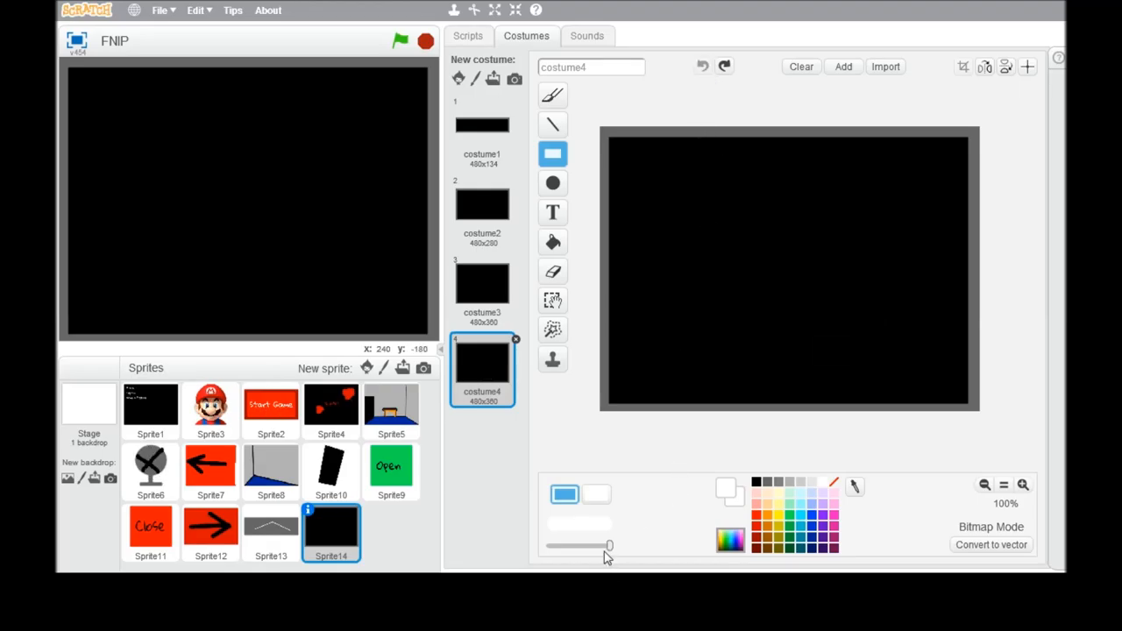
pyautogui.moveTo(587, 546)
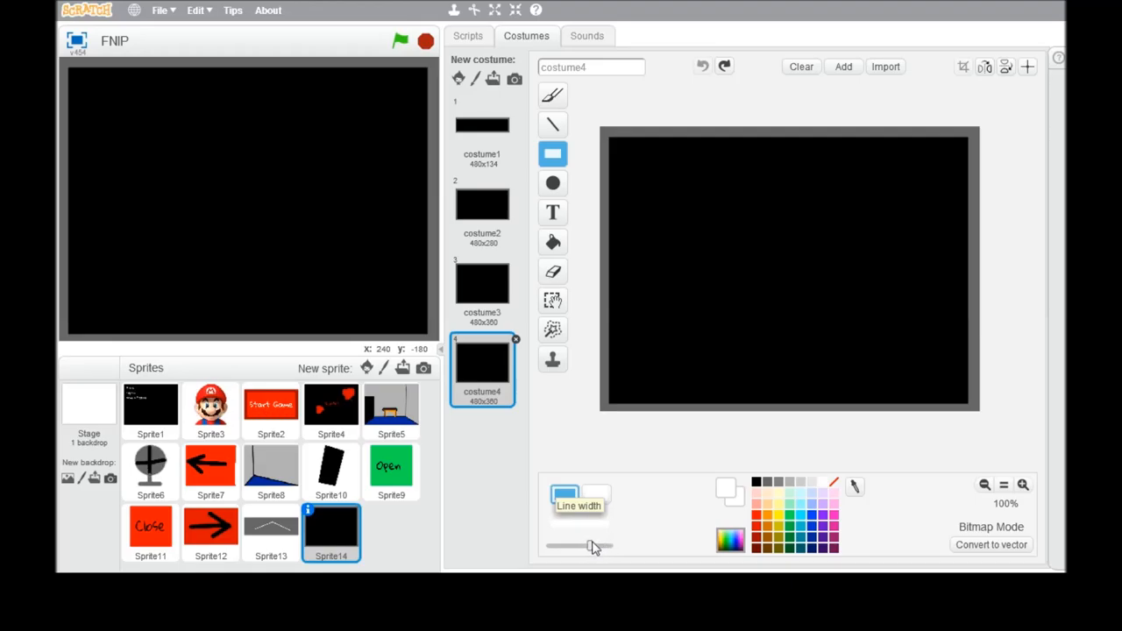
pyautogui.moveTo(789, 341); pyautogui.dragTo(855, 373)
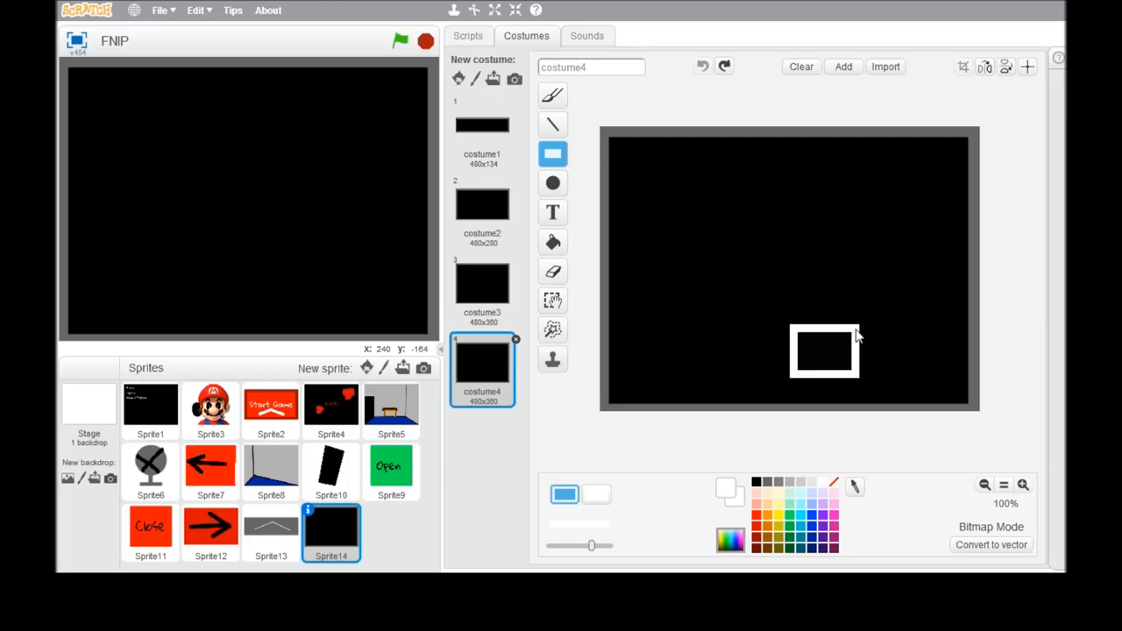
# Step: Type the text label 'You' inside the small white box
pyautogui.click(552, 212)
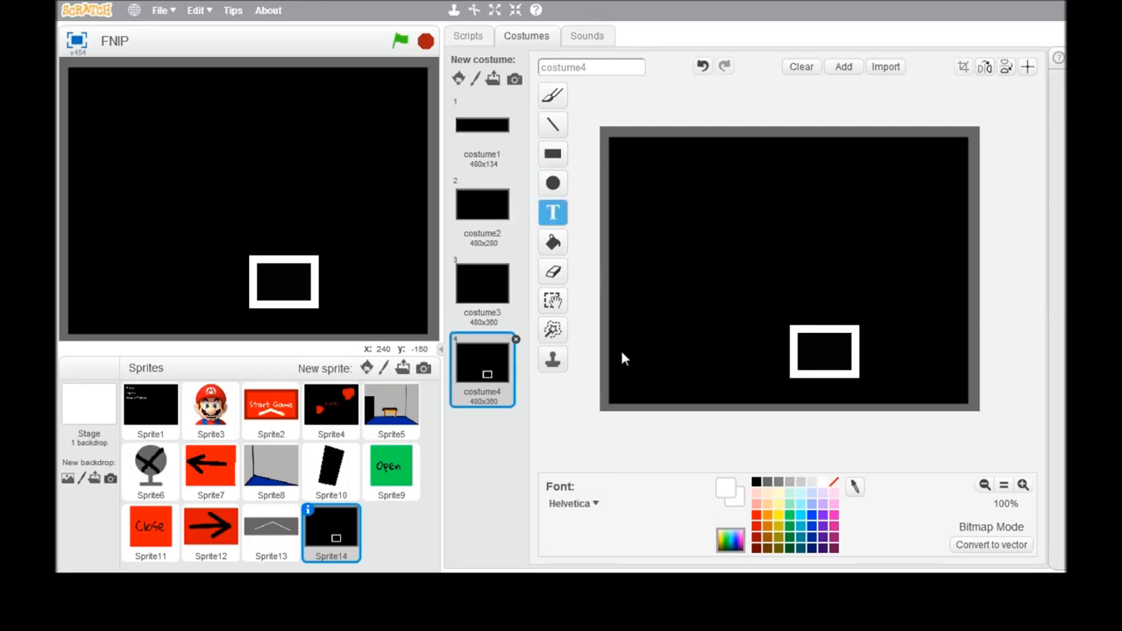
pyautogui.click(804, 351)
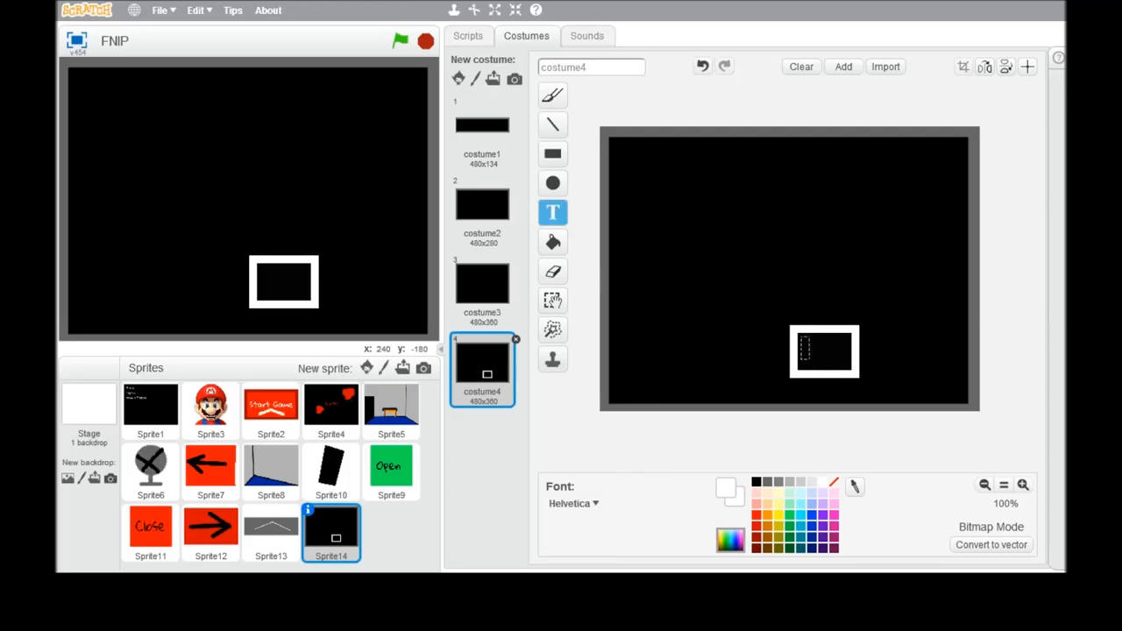
pyautogui.write('You')
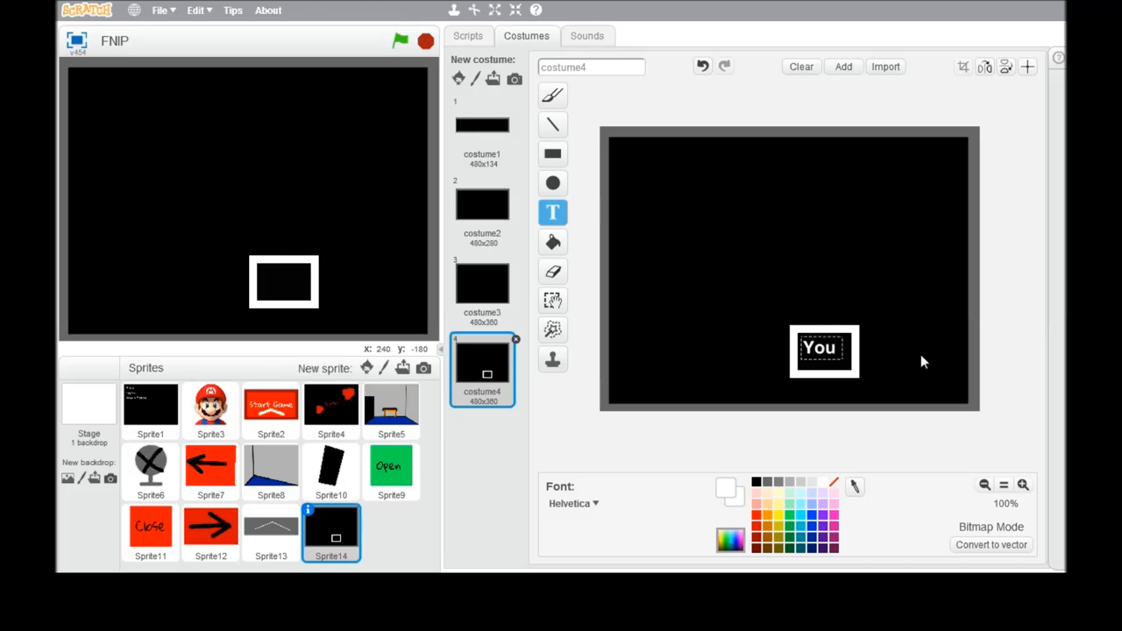
pyautogui.click(822, 351)
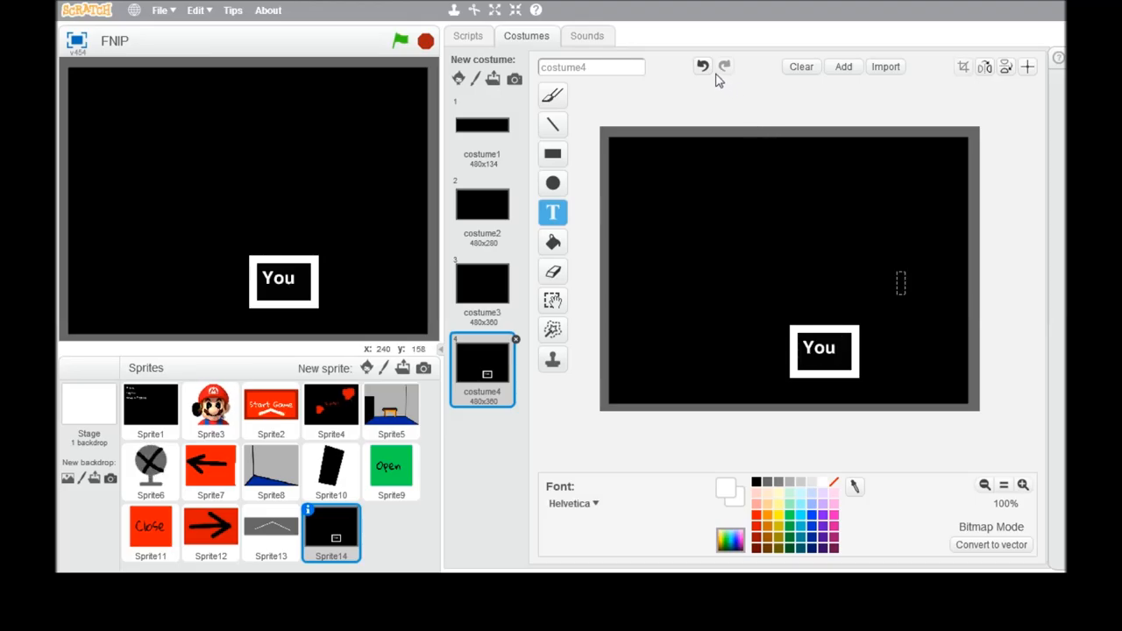
pyautogui.click(702, 66)
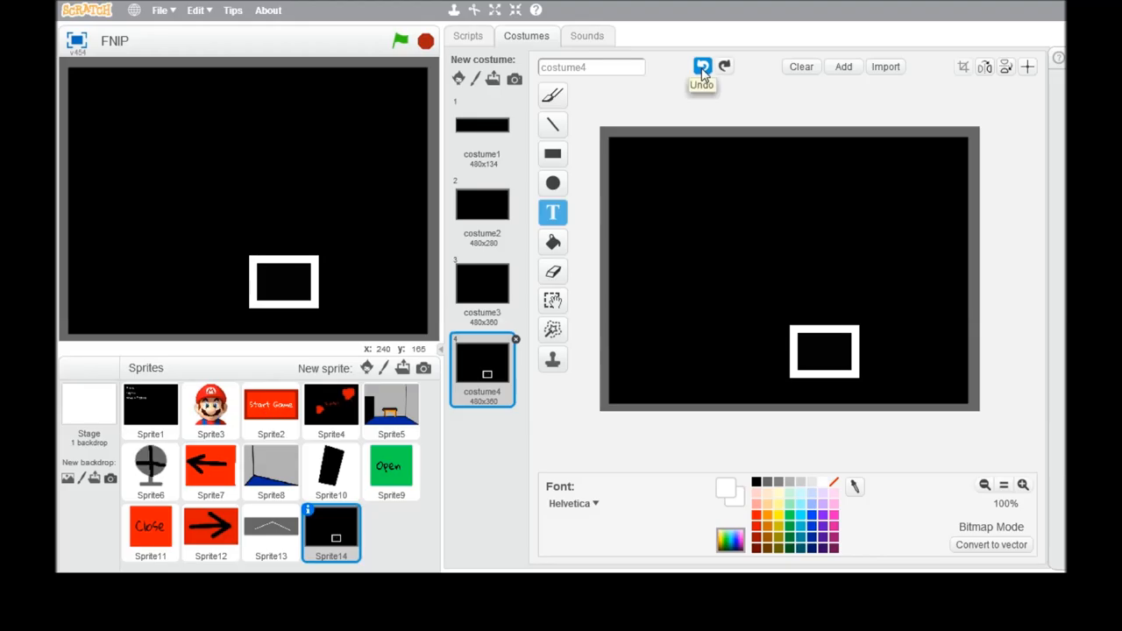
pyautogui.click(702, 67)
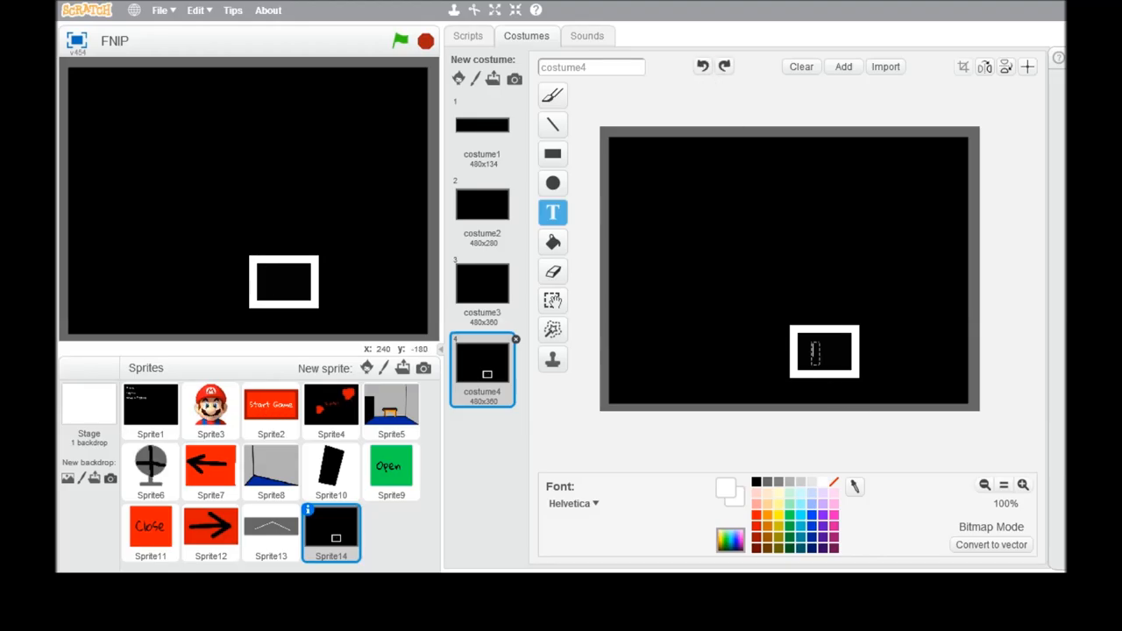
pyautogui.write('You')
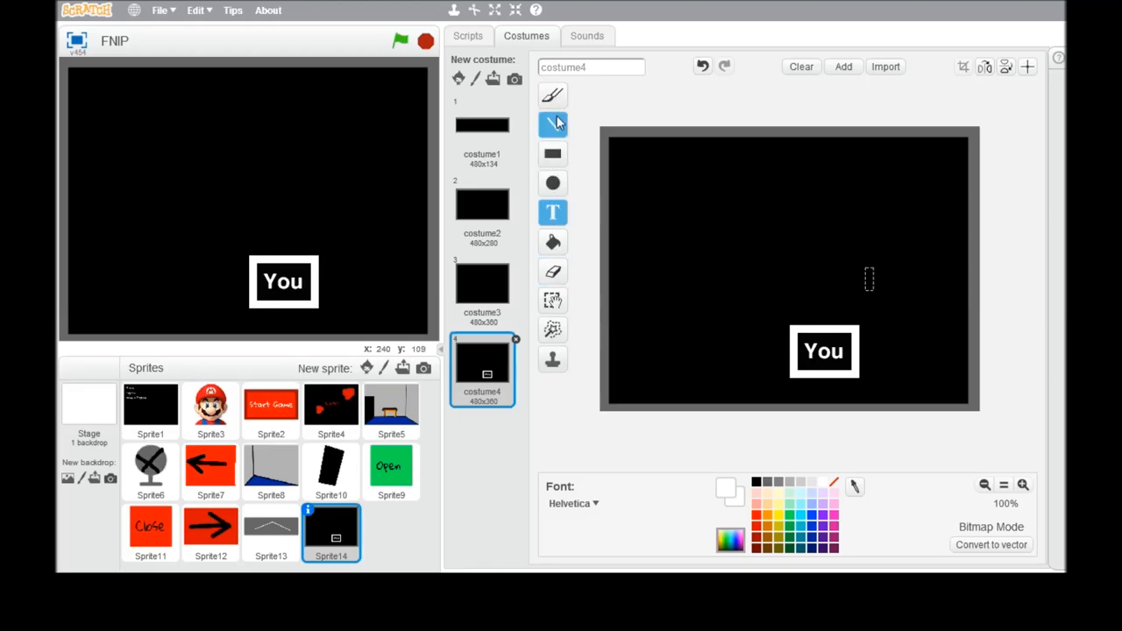
# Step: Draw a white line up from the You box with a short branch to the right
pyautogui.click(552, 124)
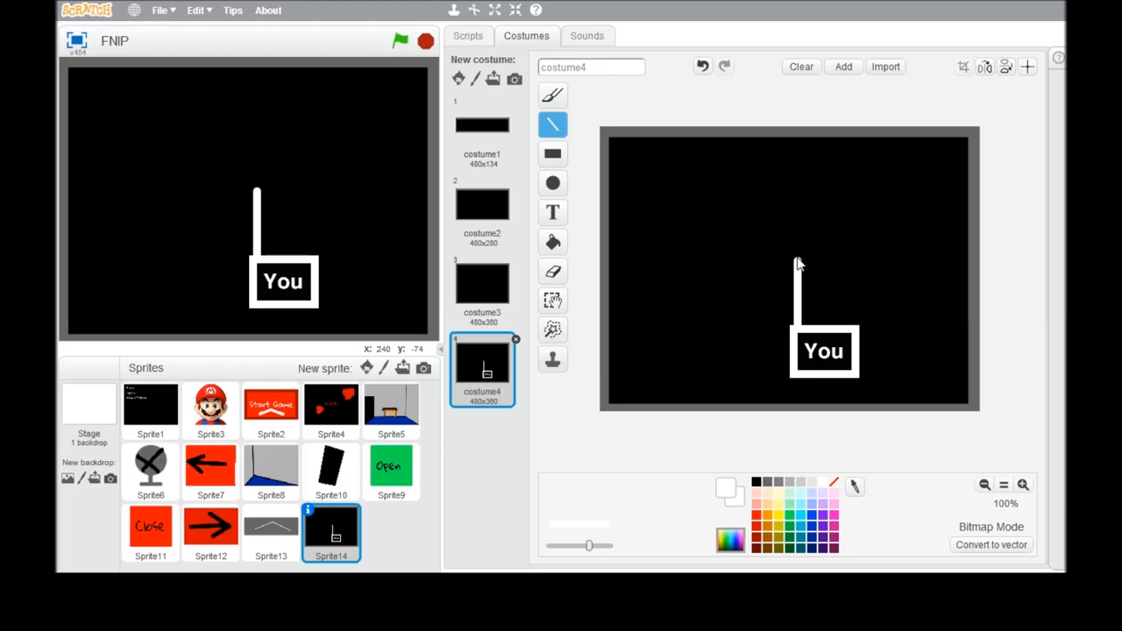
pyautogui.moveTo(798, 290)
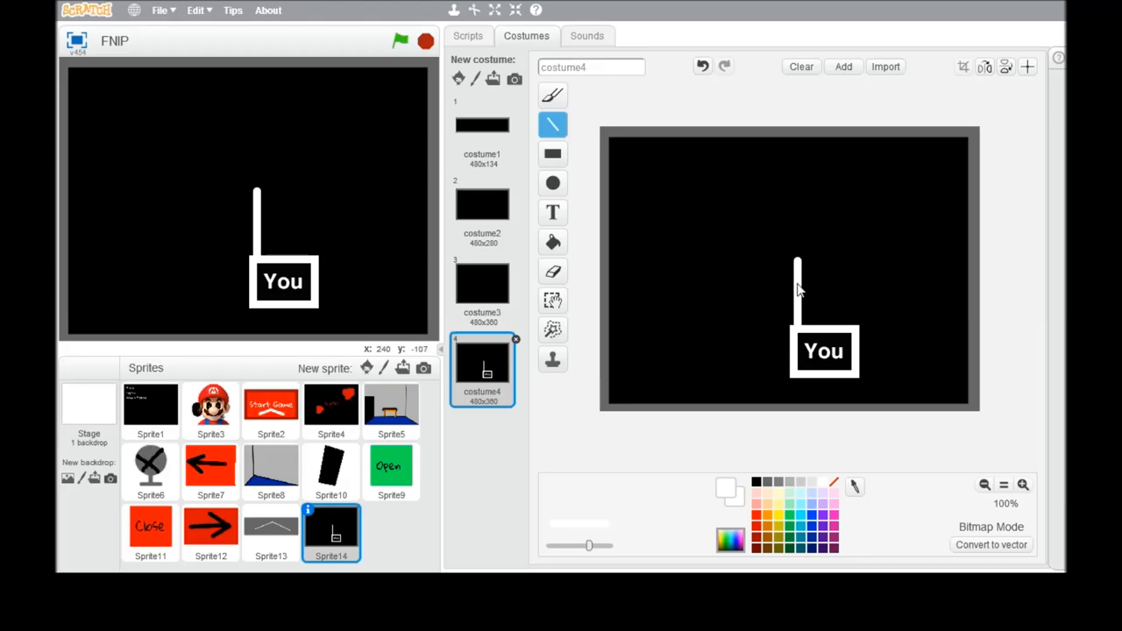
pyautogui.moveTo(797, 285); pyautogui.dragTo(846, 285)
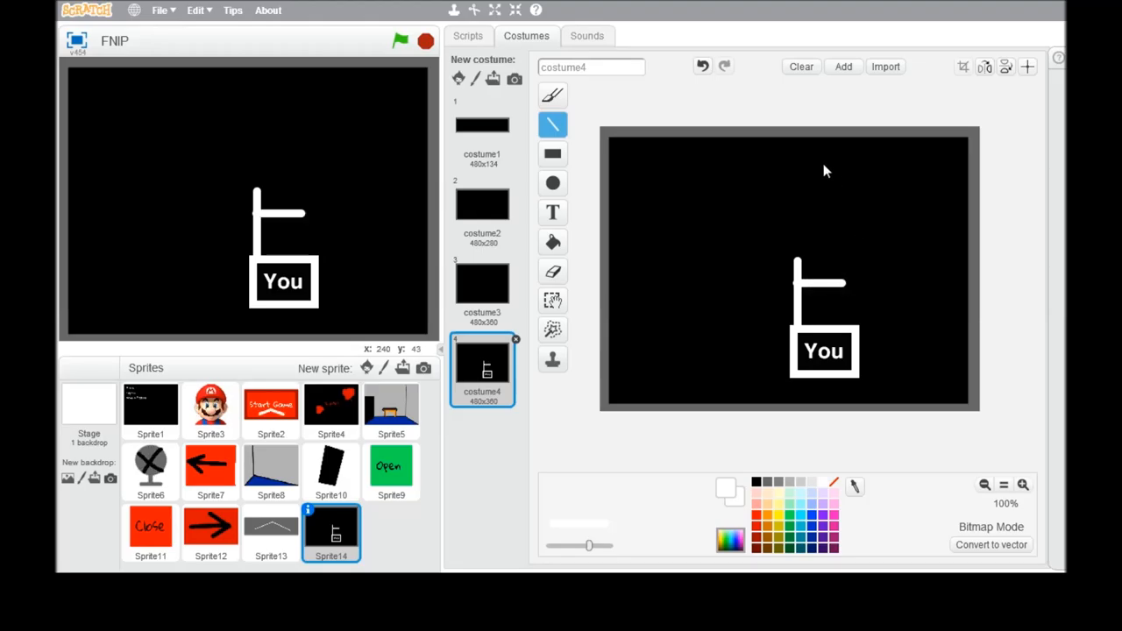
pyautogui.click(702, 66)
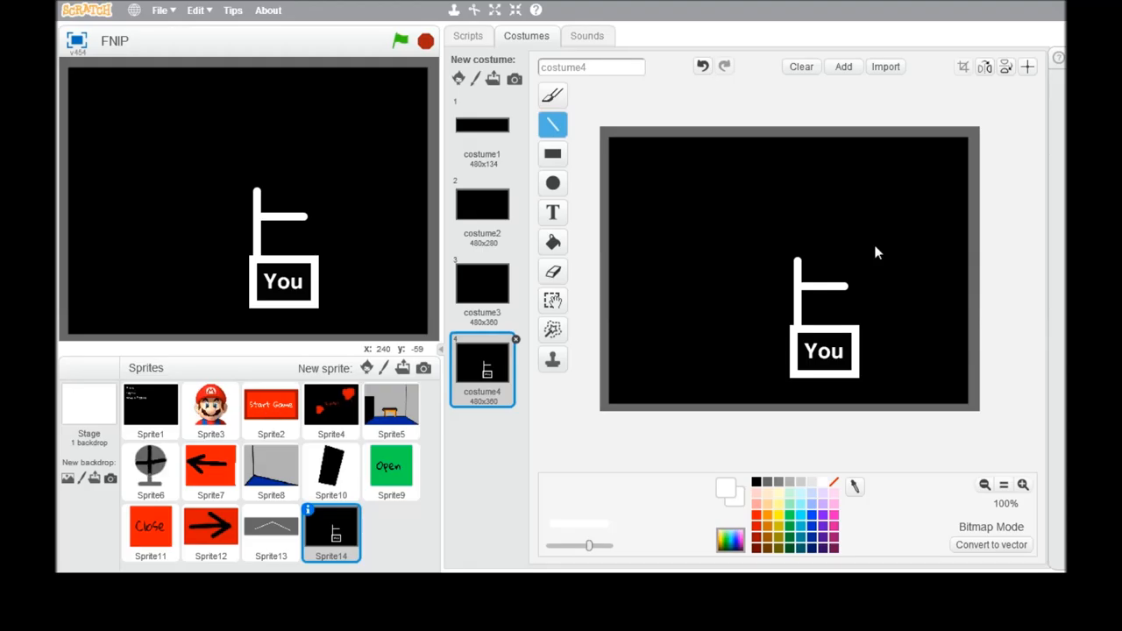
pyautogui.moveTo(807, 300)
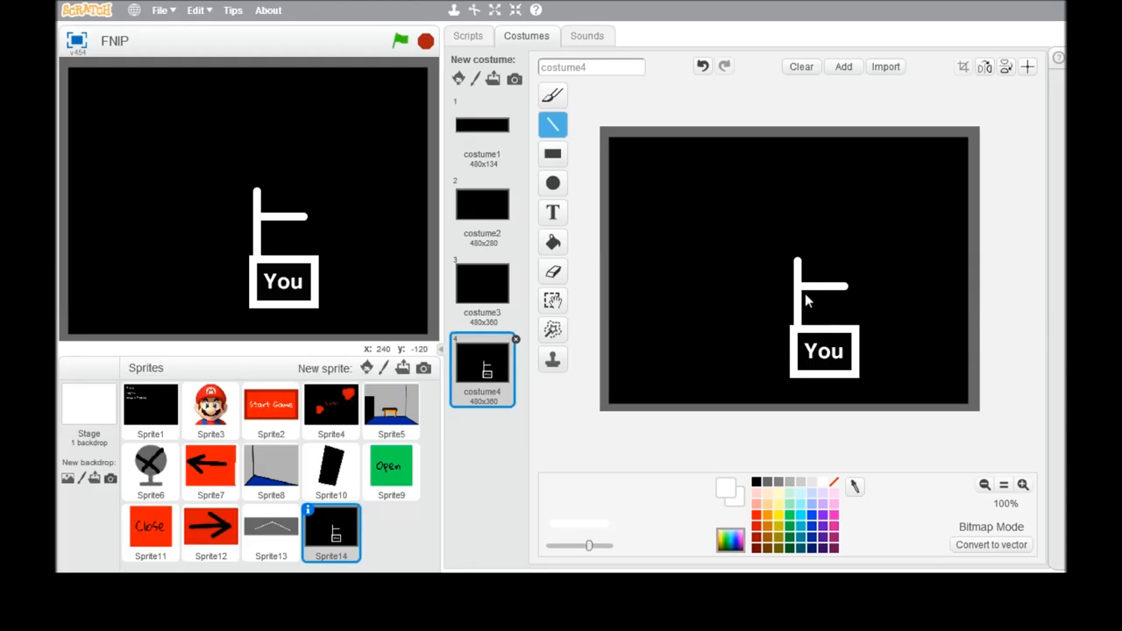
pyautogui.moveTo(851, 289)
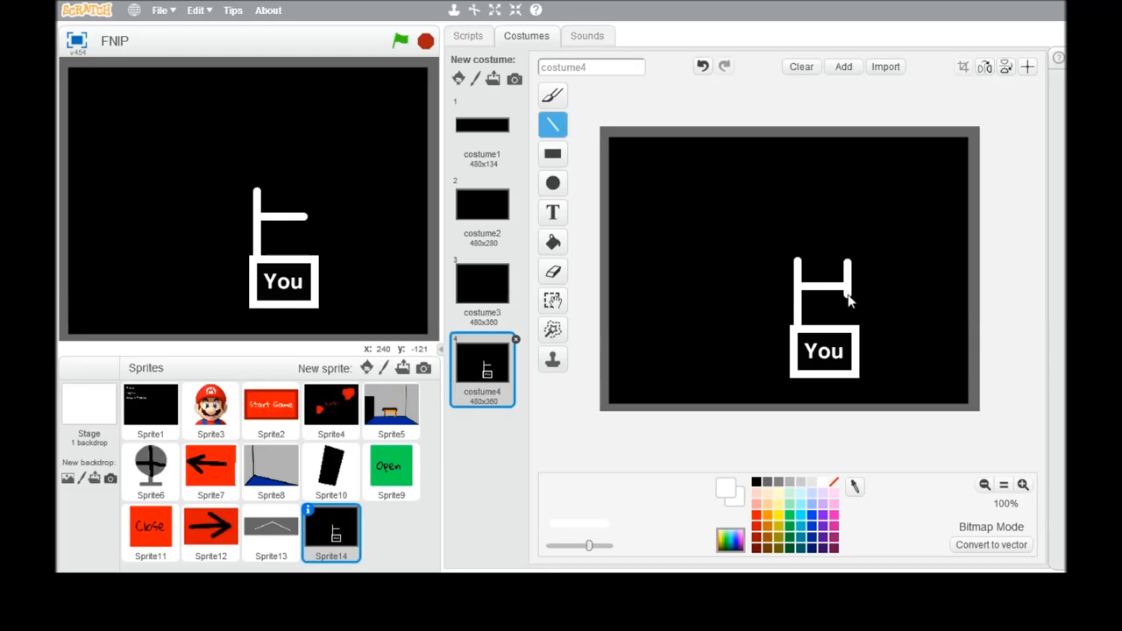
pyautogui.click(702, 66)
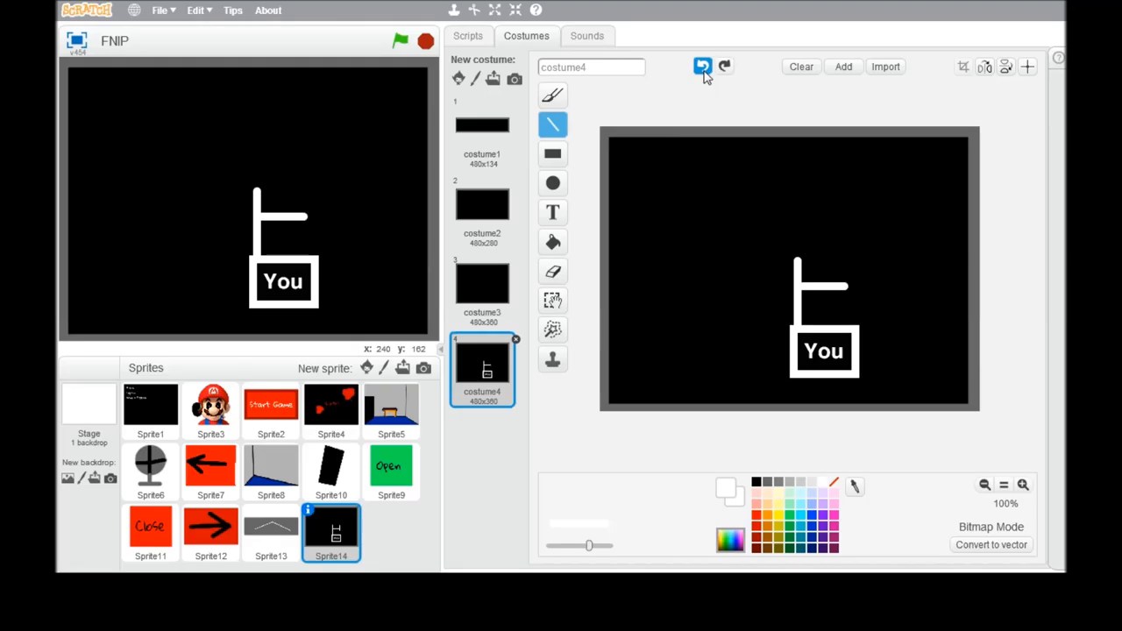
pyautogui.click(552, 154)
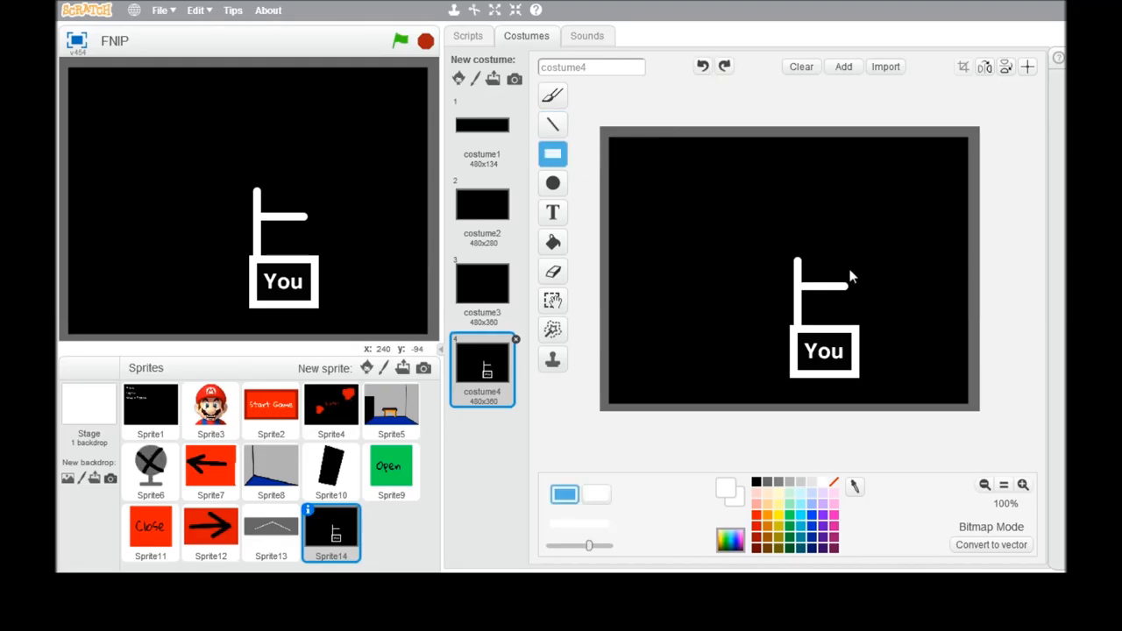
# Step: Draw a white box at the right branch's end and label it 'Toilets'
pyautogui.moveTo(798, 259); pyautogui.dragTo(916, 311)
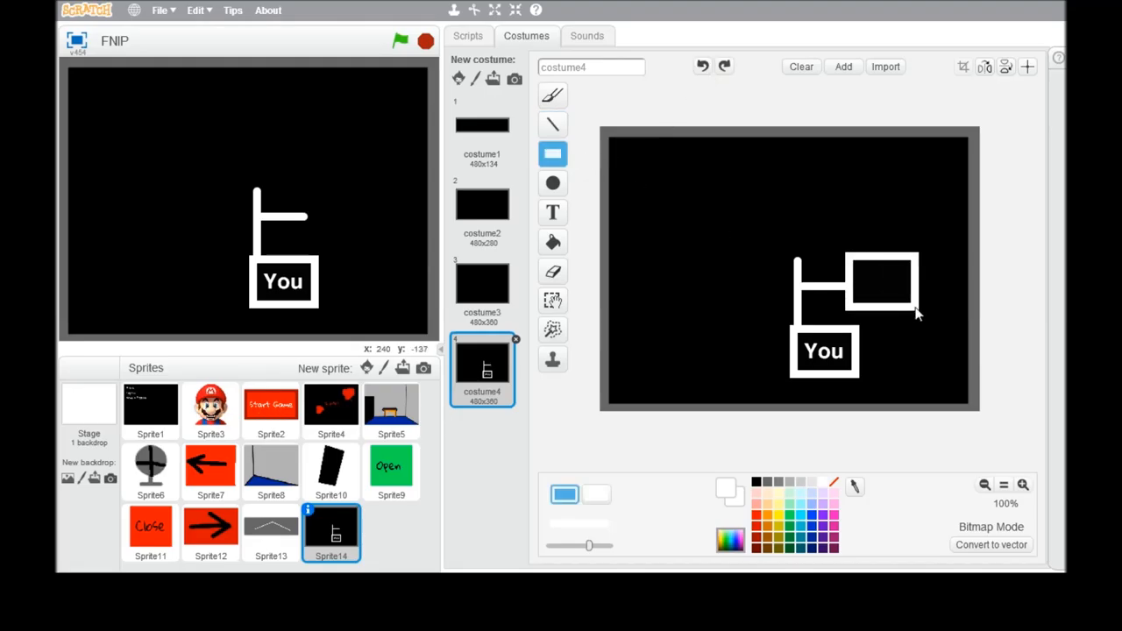
pyautogui.click(881, 281)
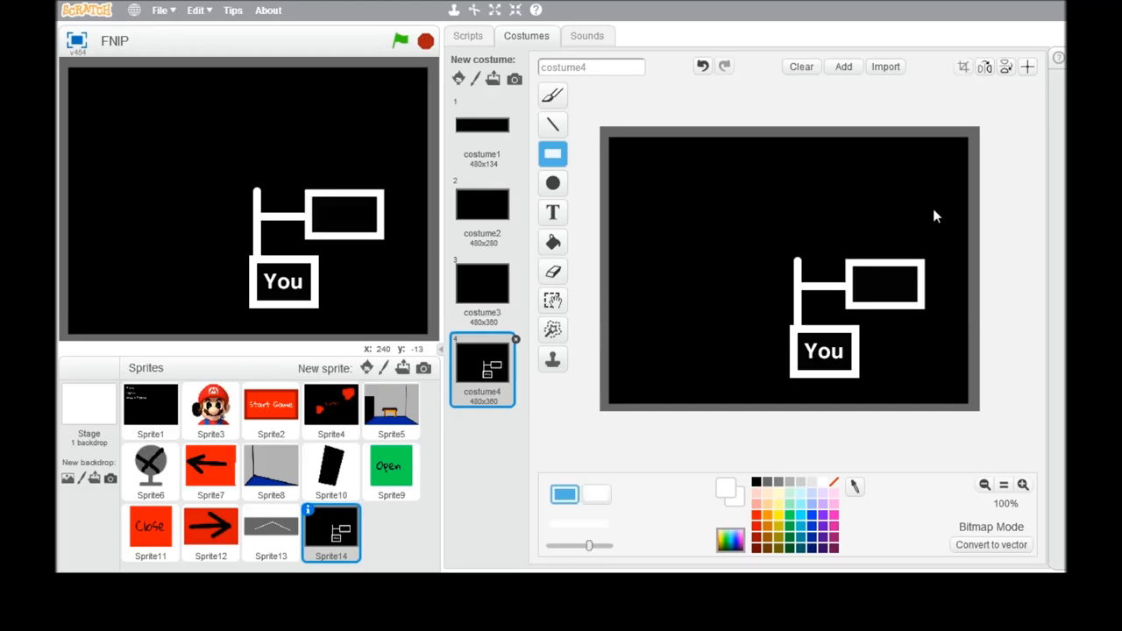
pyautogui.click(552, 212)
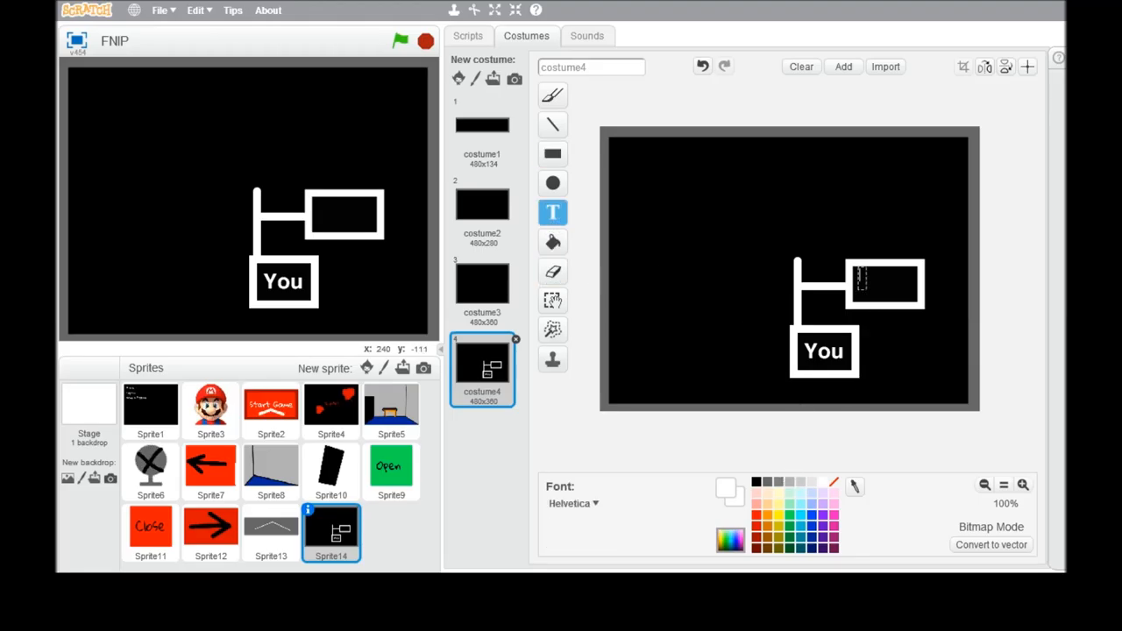
pyautogui.write('Toi')
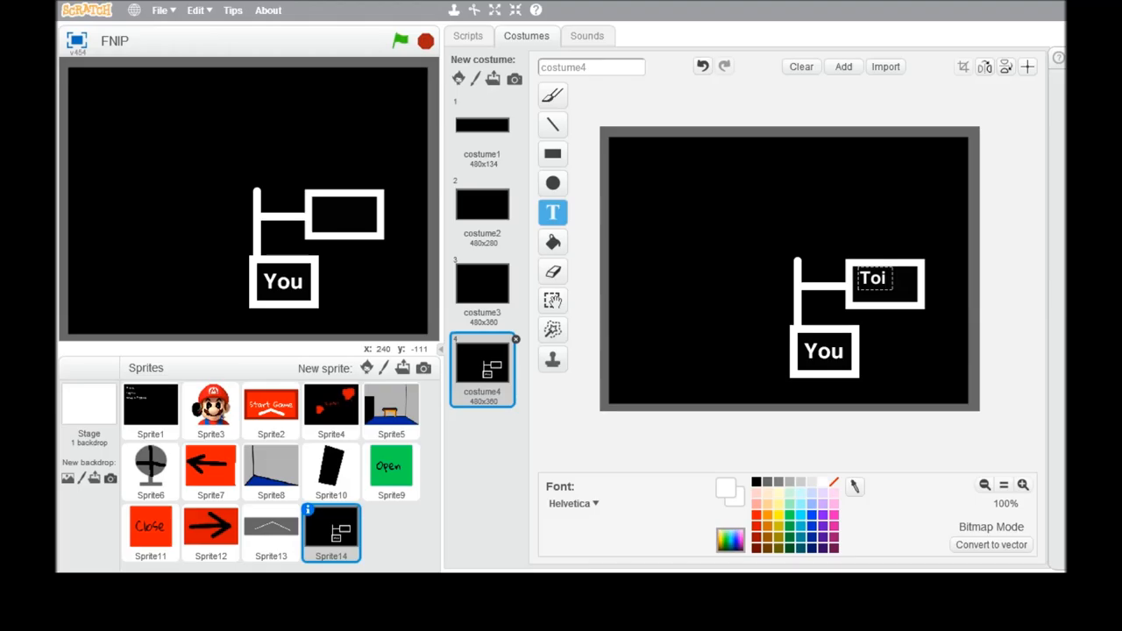
pyautogui.write('le')
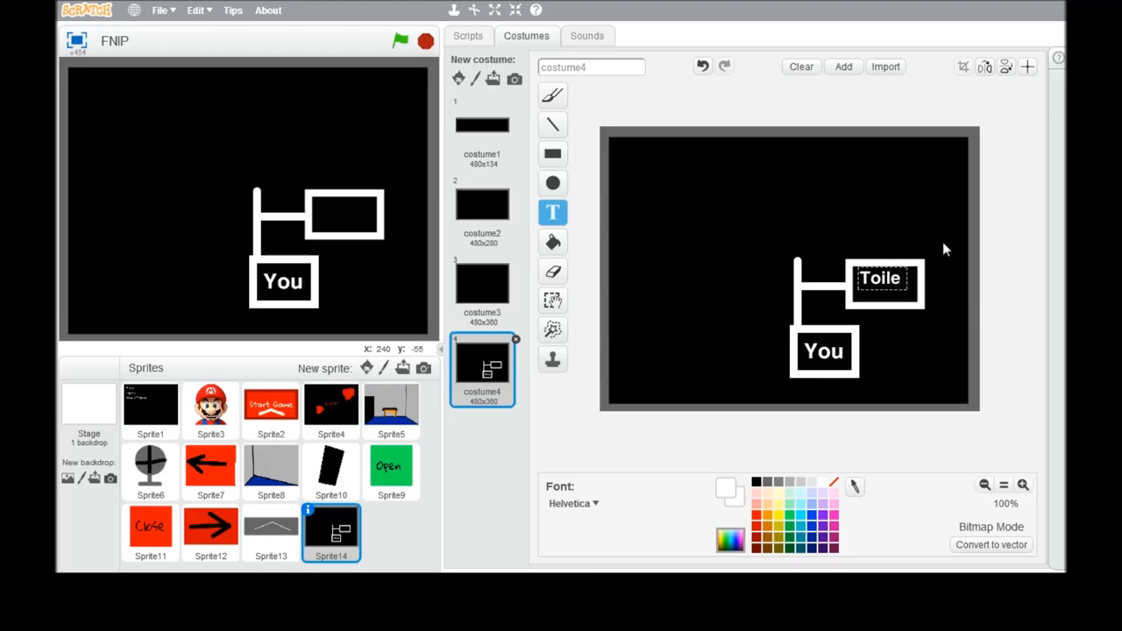
pyautogui.write('ts')
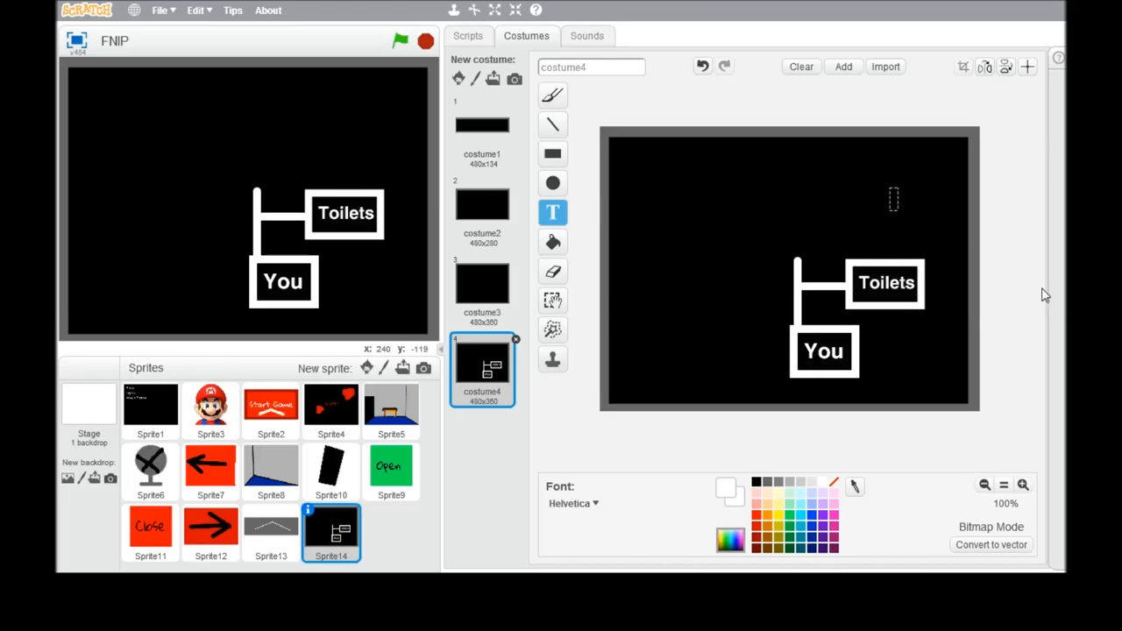
pyautogui.moveTo(874, 340)
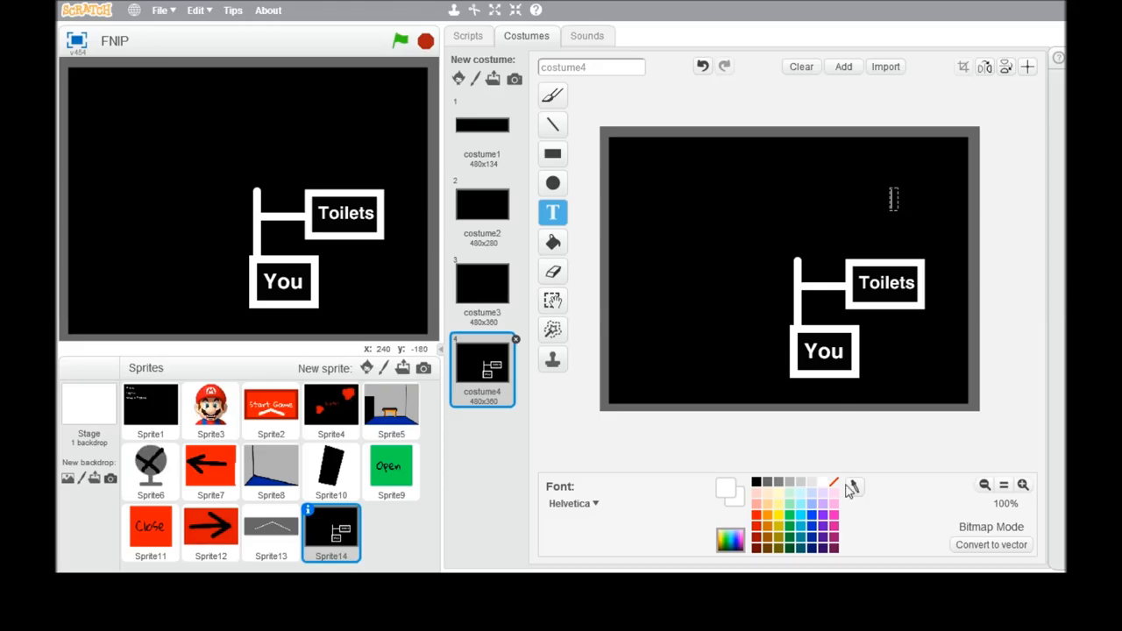
pyautogui.moveTo(797, 265)
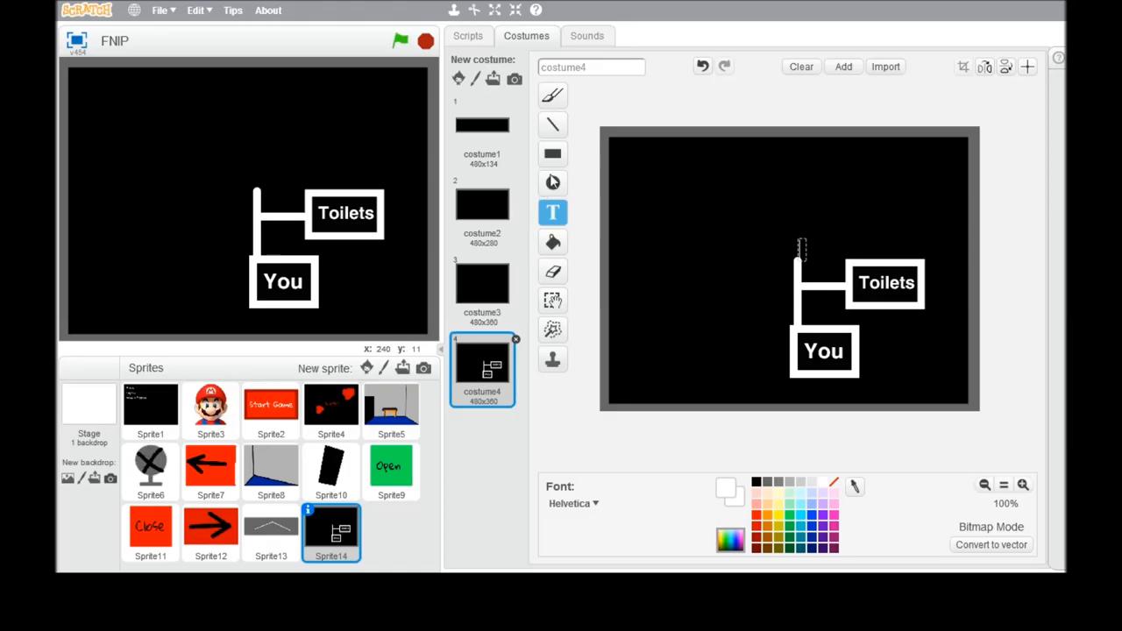
# Step: Lengthen the path upward with a left branch ending in an empty white box
pyautogui.click(552, 124)
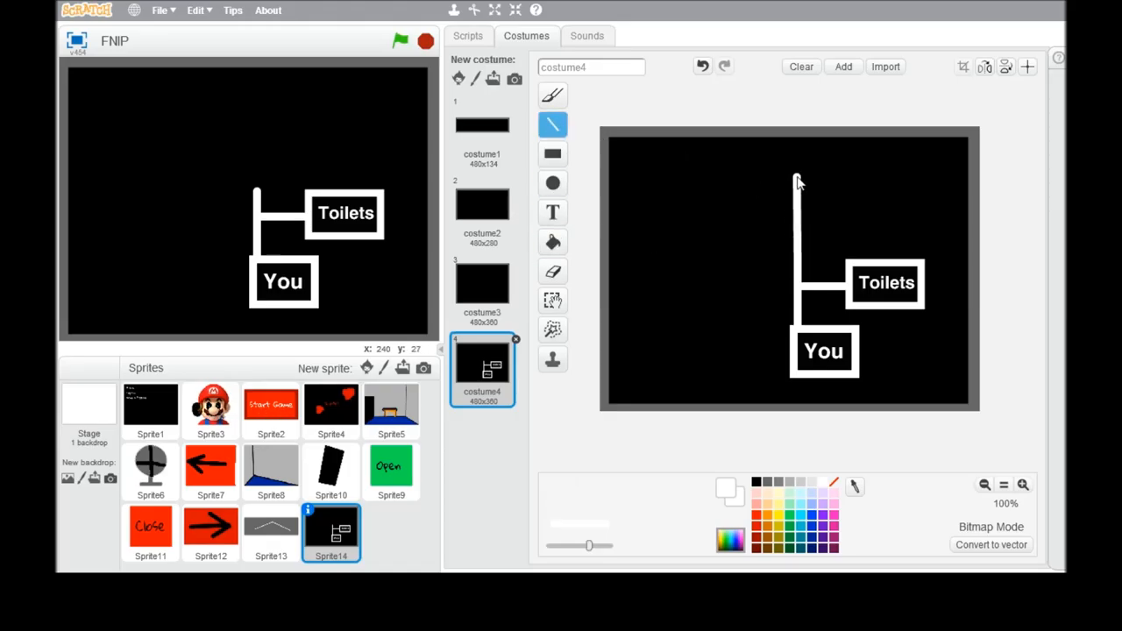
pyautogui.moveTo(799, 167)
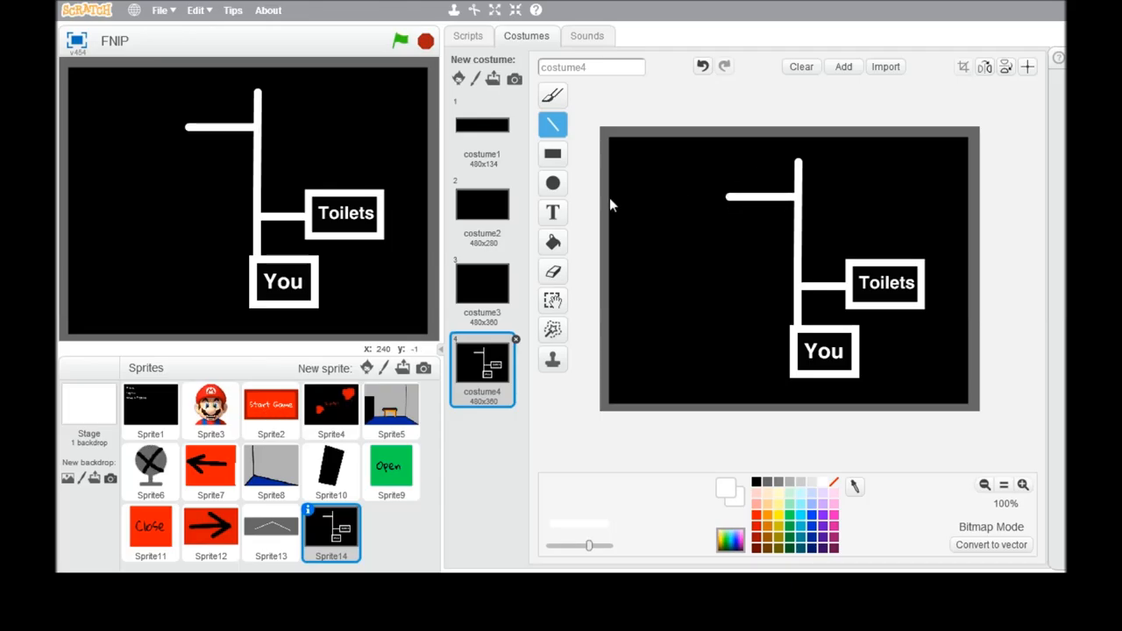
pyautogui.click(552, 154)
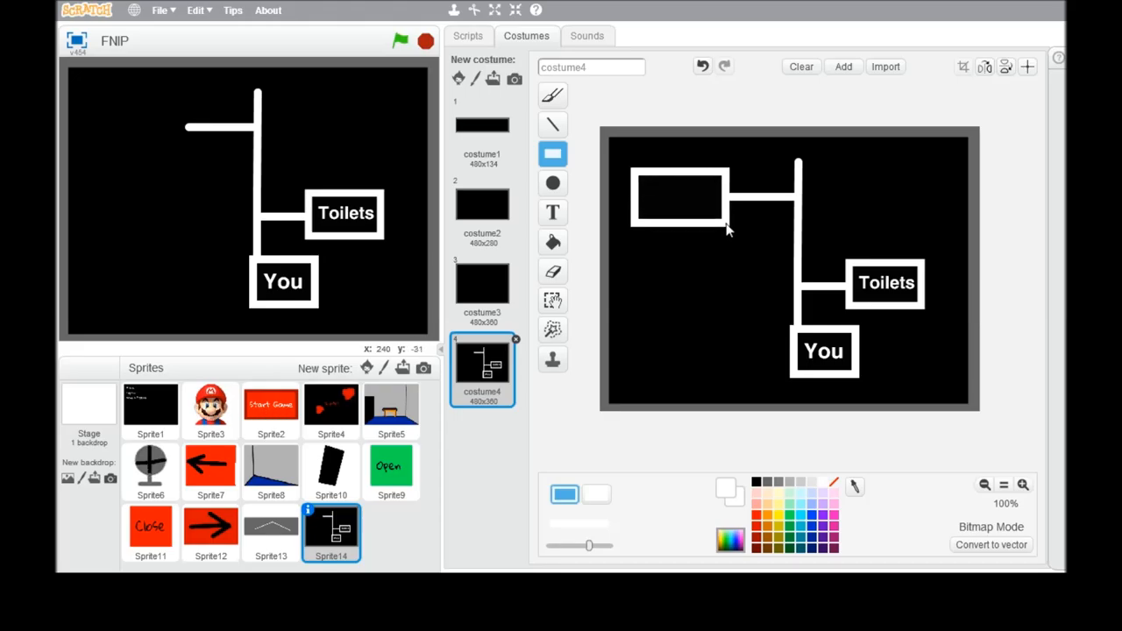
# Step: Type 'Showstage' inside the upper-left box with the Text tool
pyautogui.click(677, 197)
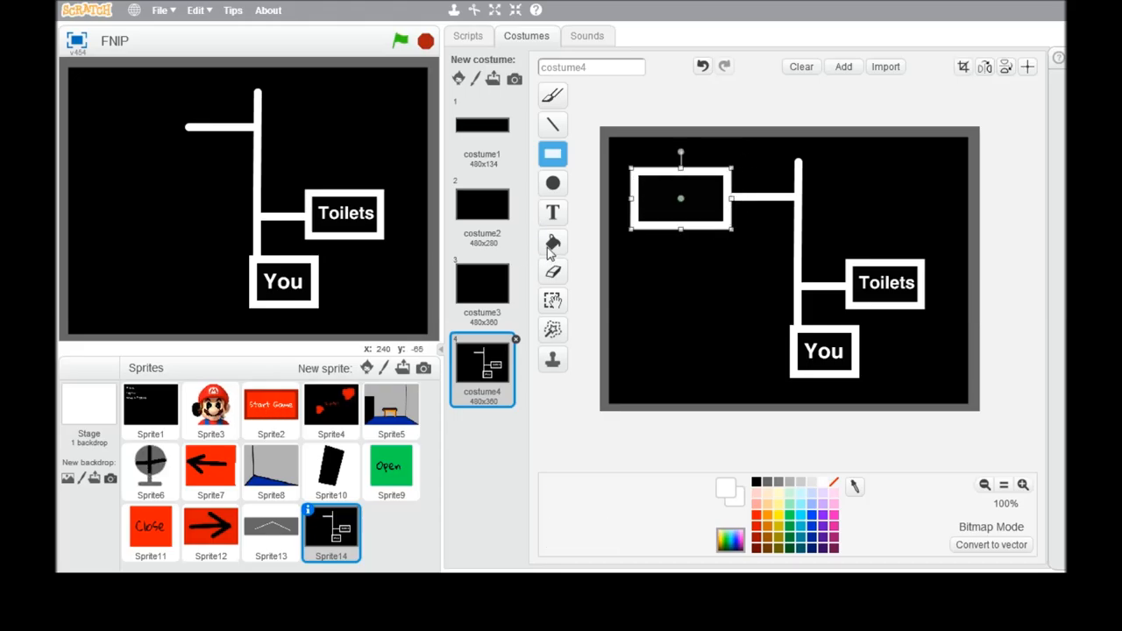
pyautogui.click(552, 212)
pyautogui.write('Showstage')
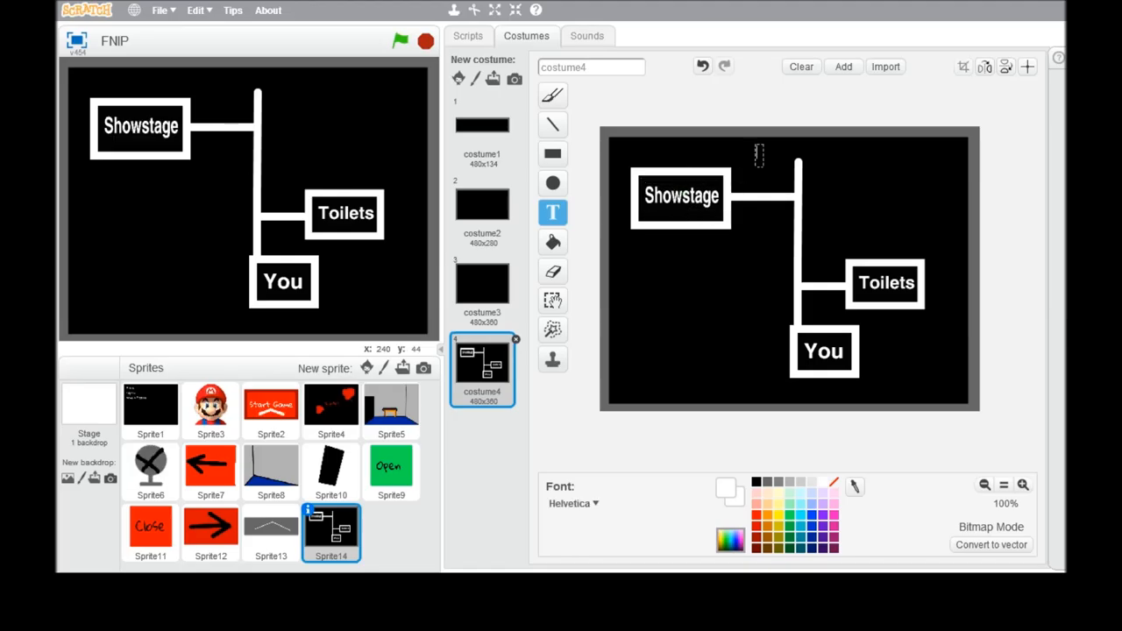
pyautogui.moveTo(811, 248)
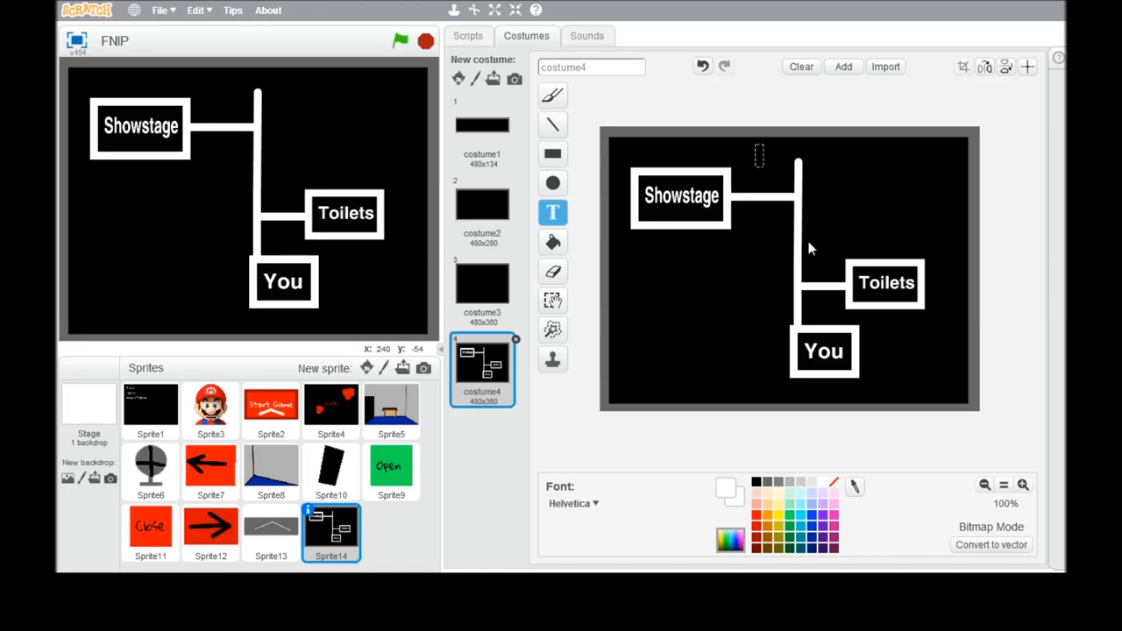
pyautogui.moveTo(789, 150)
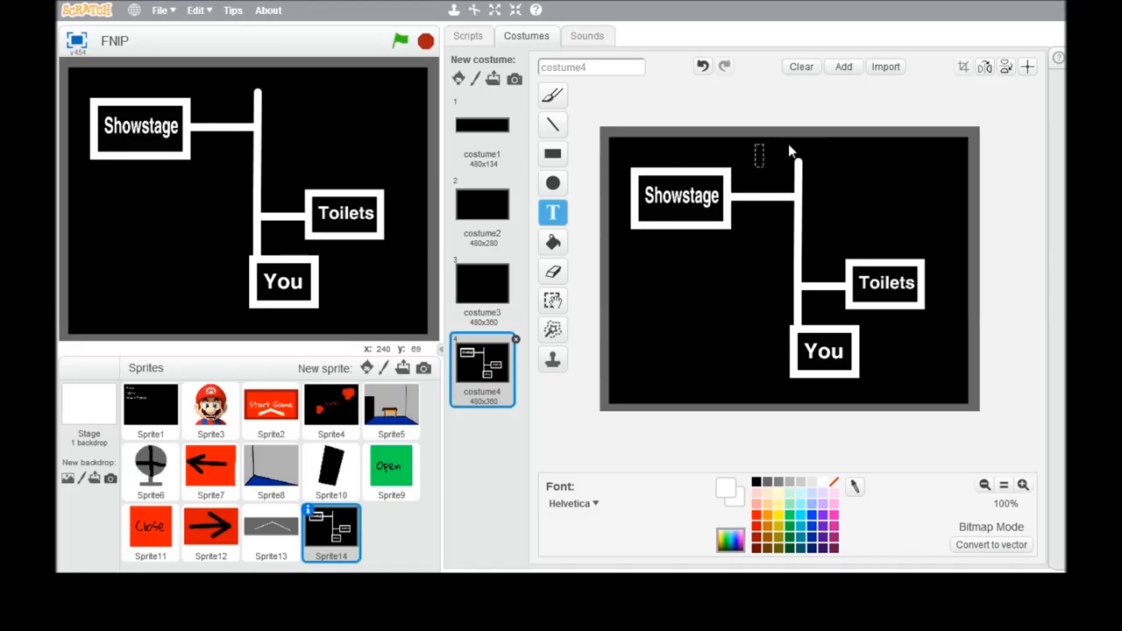
pyautogui.moveTo(798, 170)
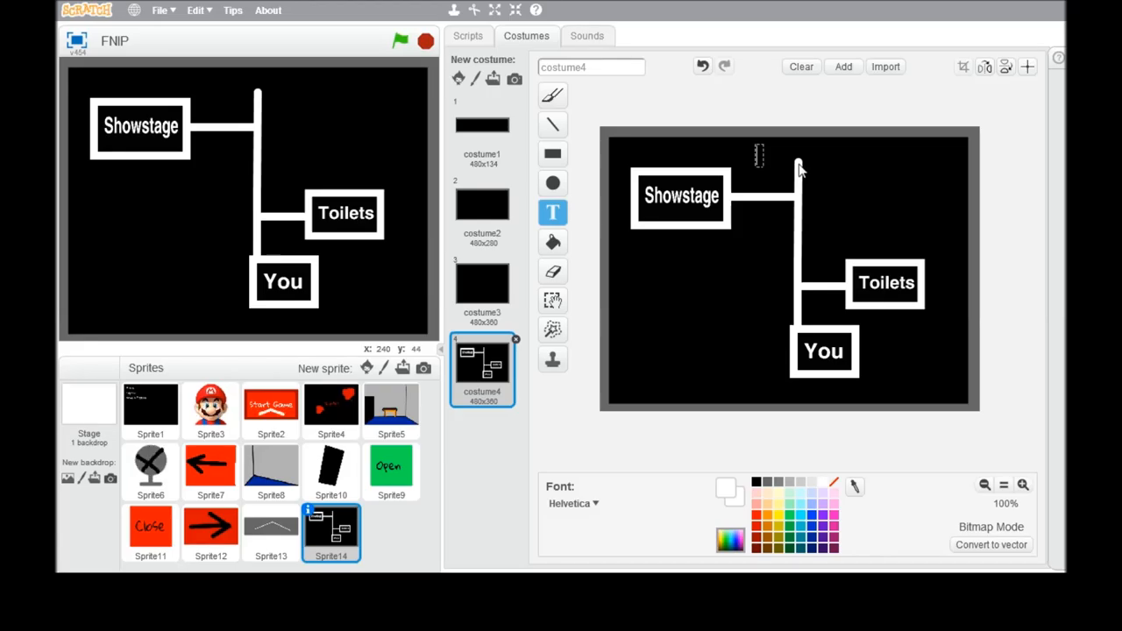
pyautogui.moveTo(793, 149)
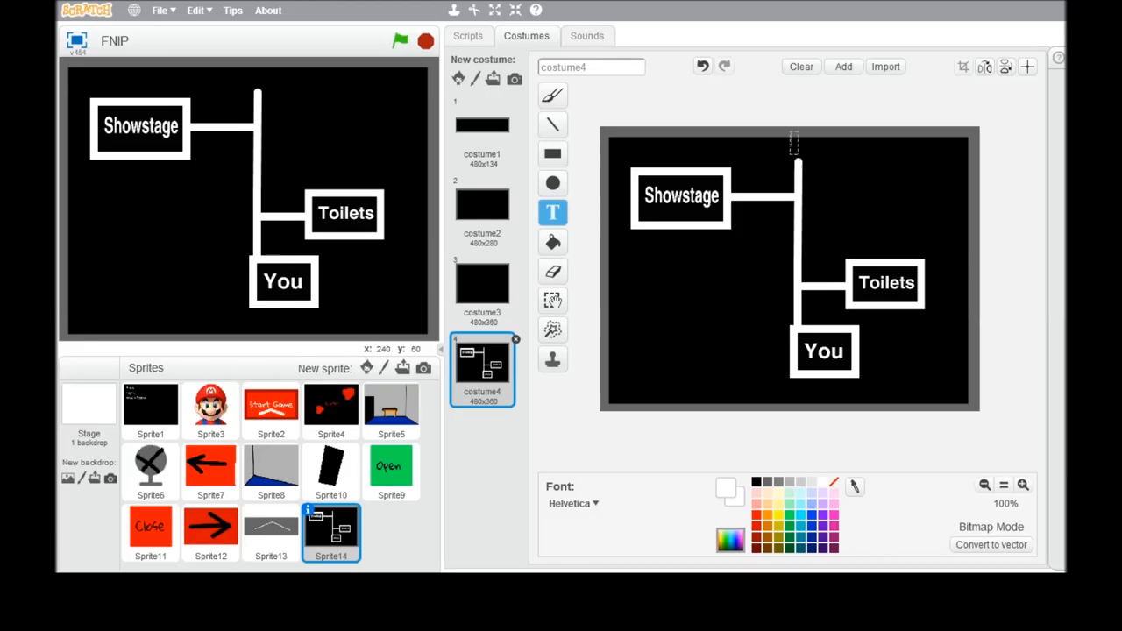
pyautogui.moveTo(874, 224)
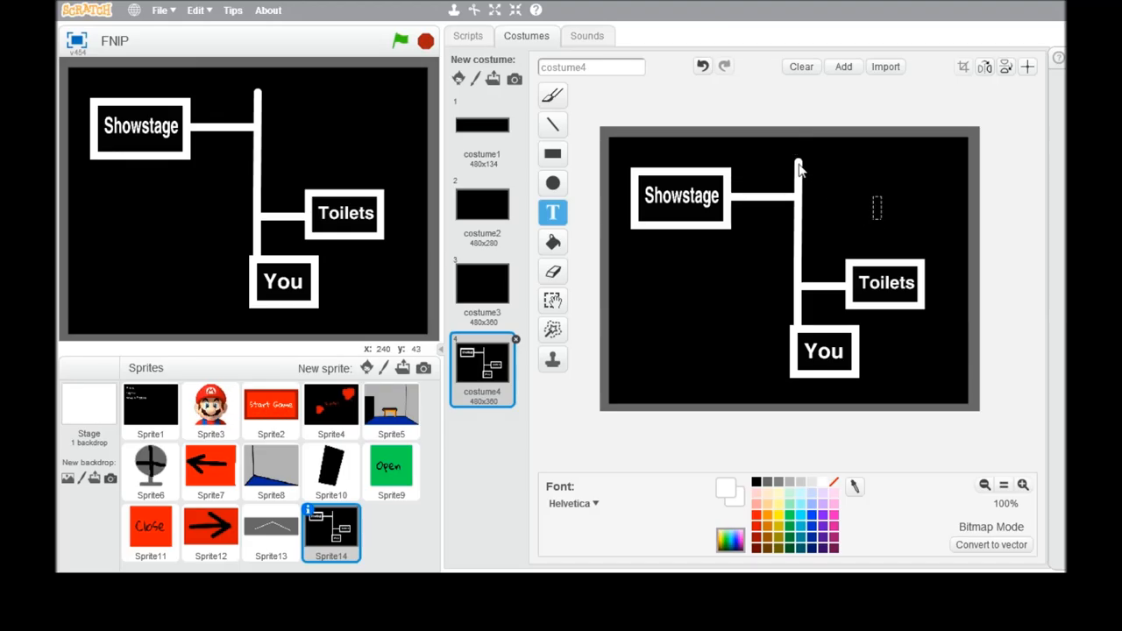
# Step: Draw a right branch off the path's top ending in a box labelled 'Exit'
pyautogui.click(552, 125)
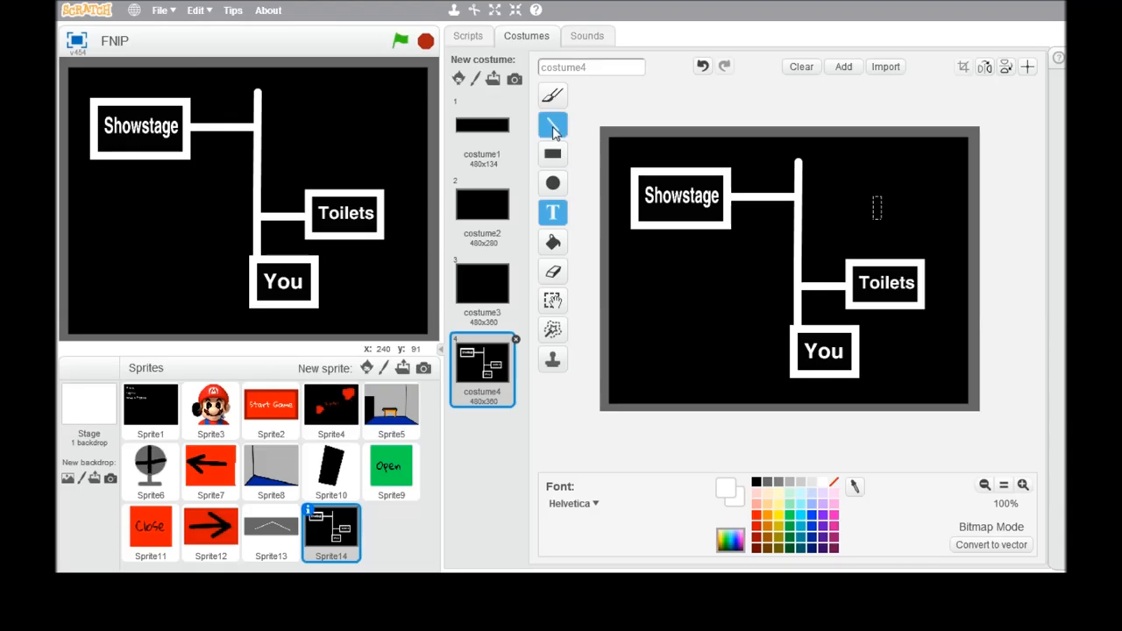
pyautogui.click(552, 125)
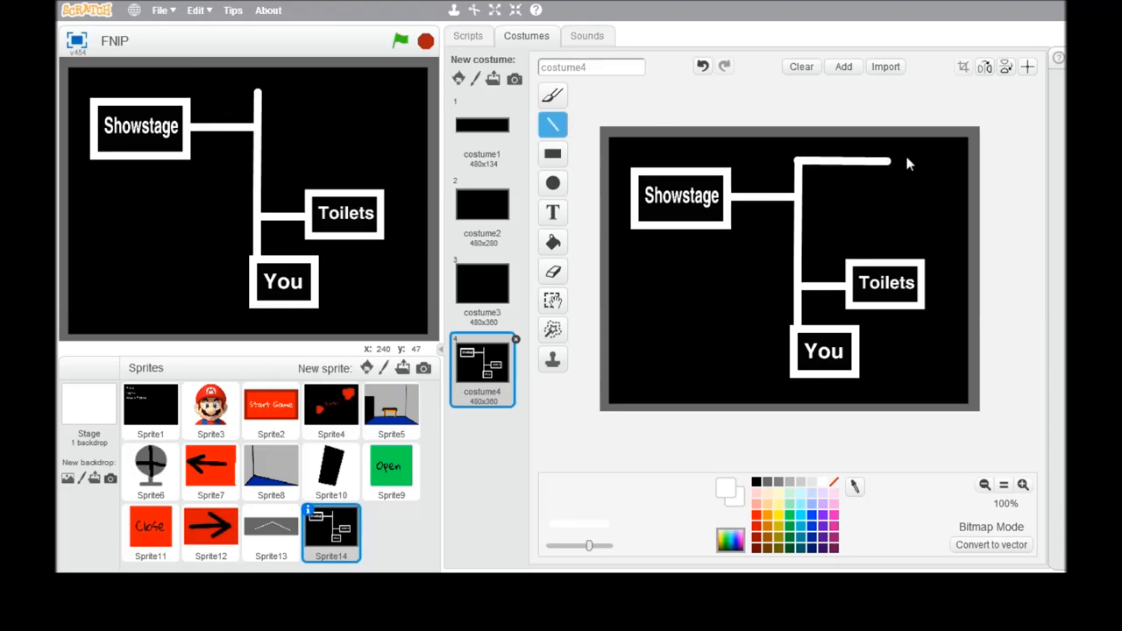
pyautogui.click(552, 154)
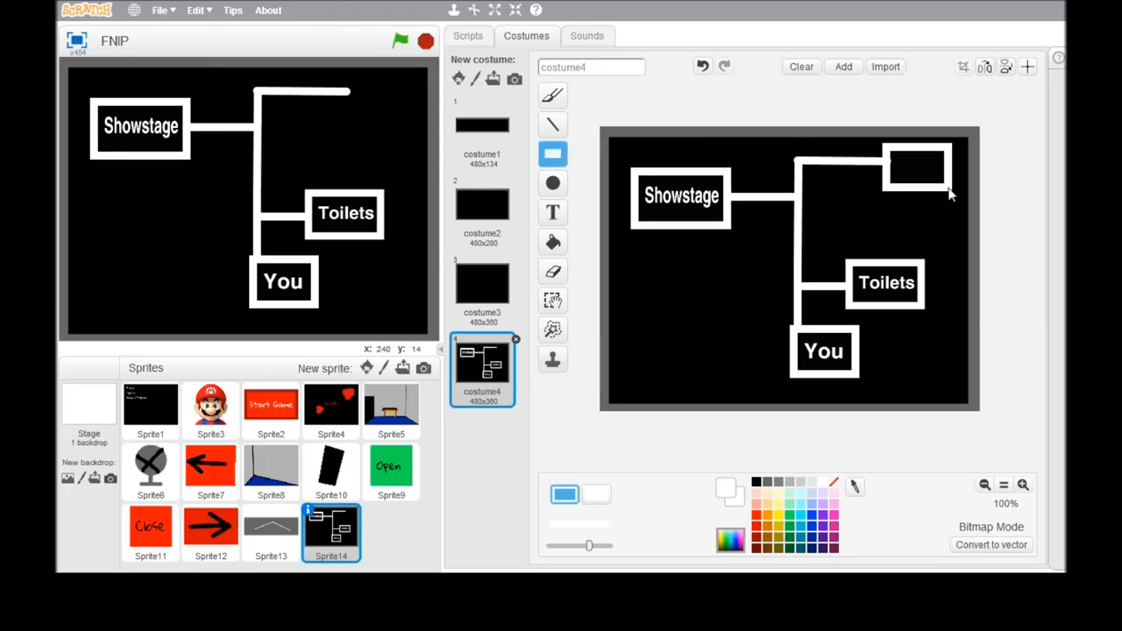
pyautogui.click(553, 212)
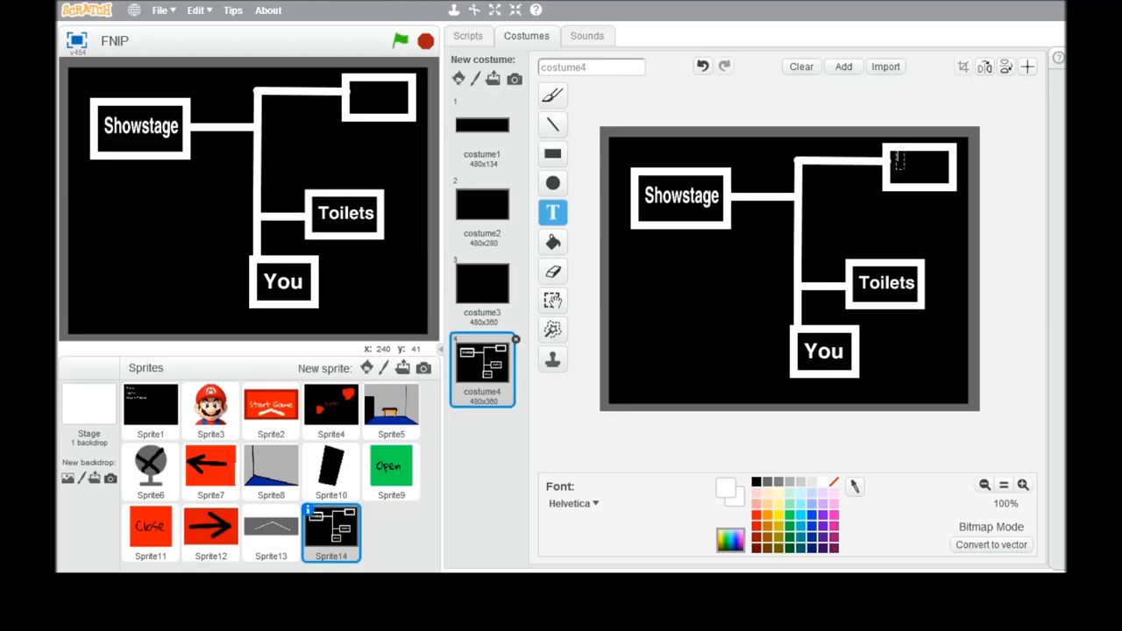
pyautogui.write('Exit')
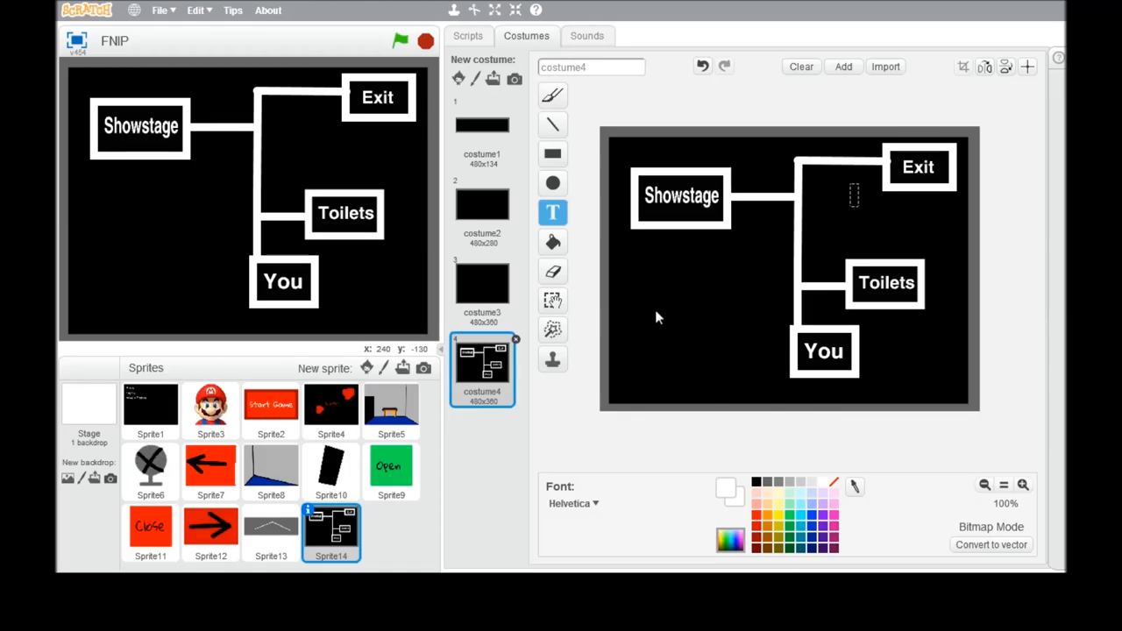
pyautogui.moveTo(581, 281)
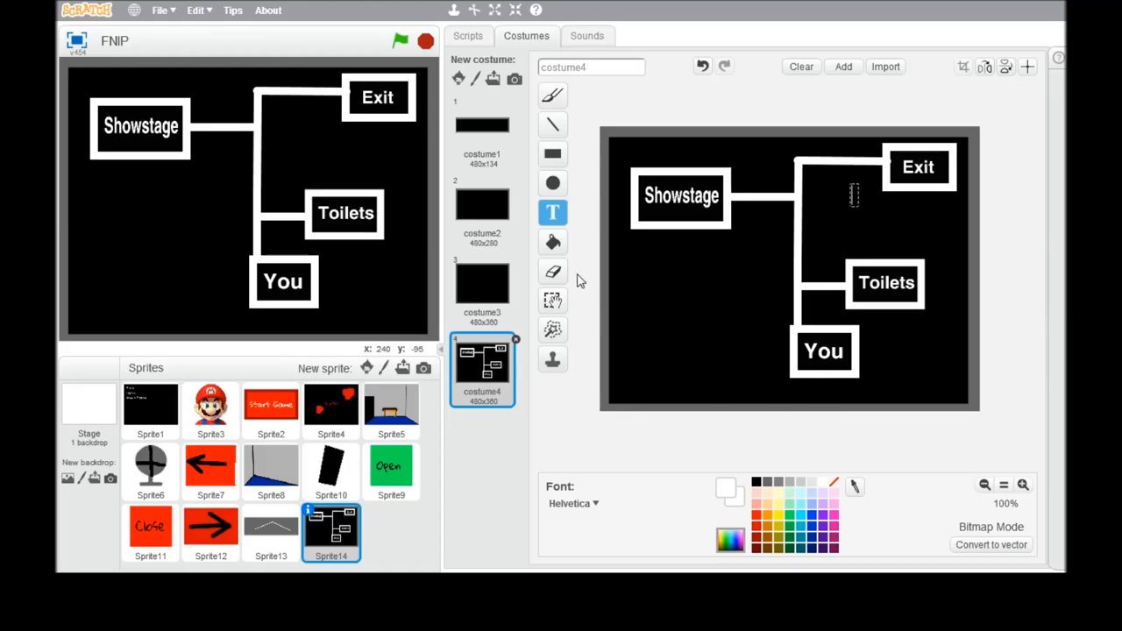
pyautogui.moveTo(640, 297)
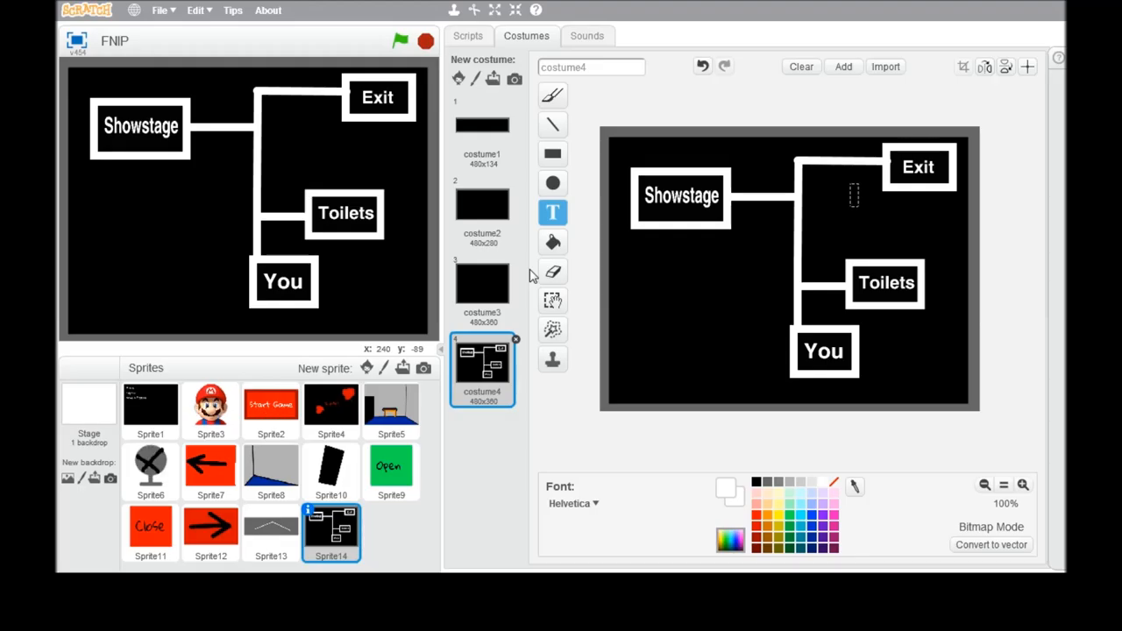
pyautogui.moveTo(474, 468)
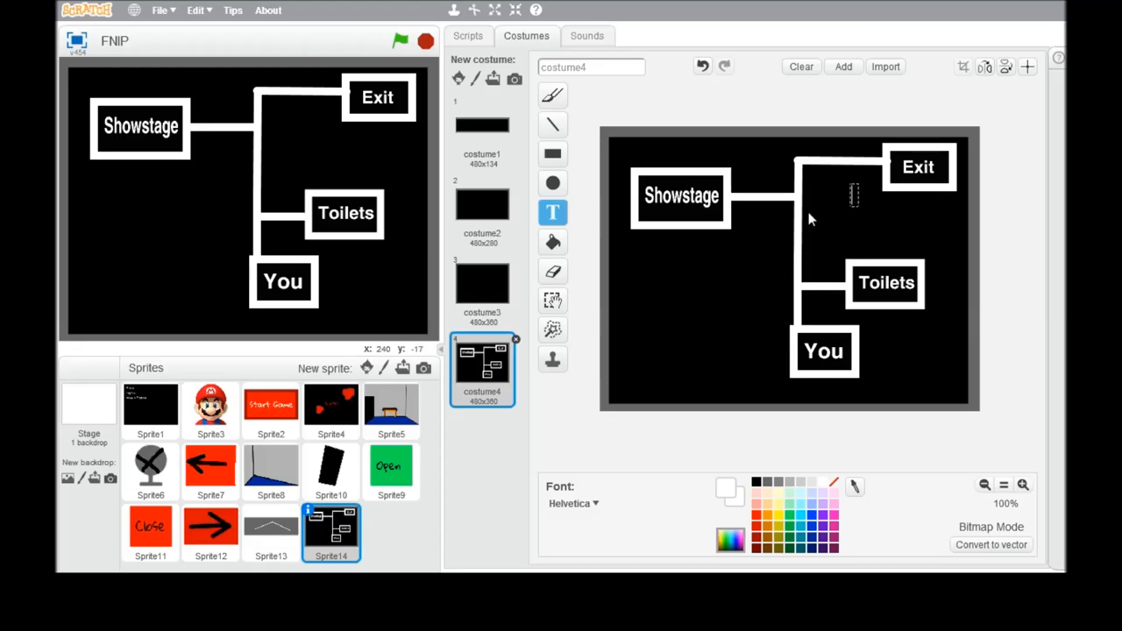
pyautogui.moveTo(850, 307)
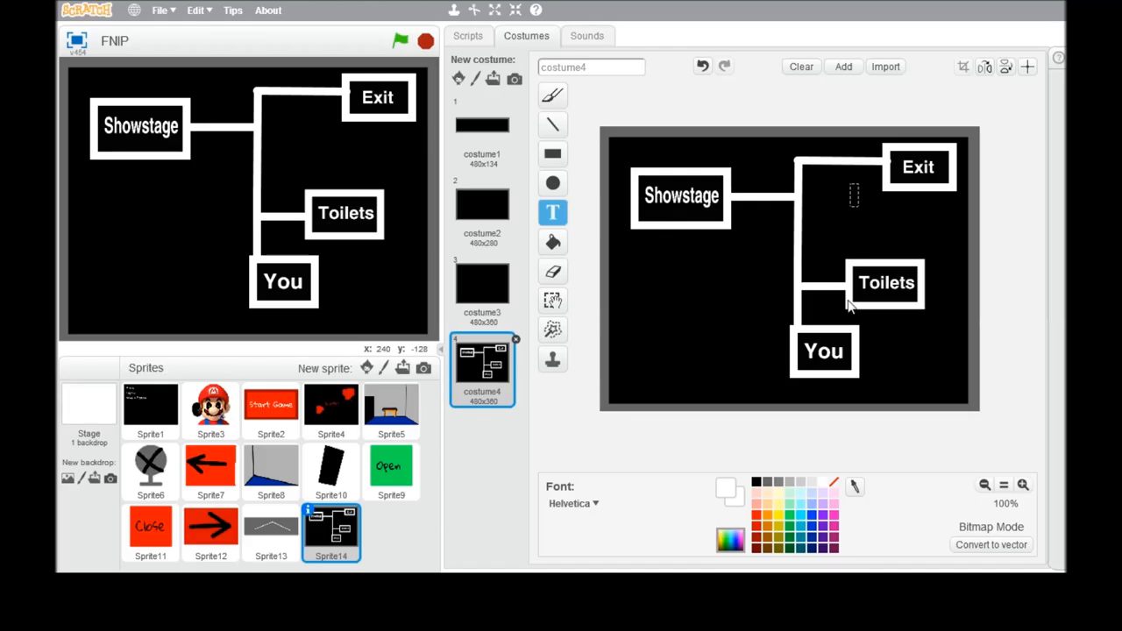
pyautogui.moveTo(561, 203)
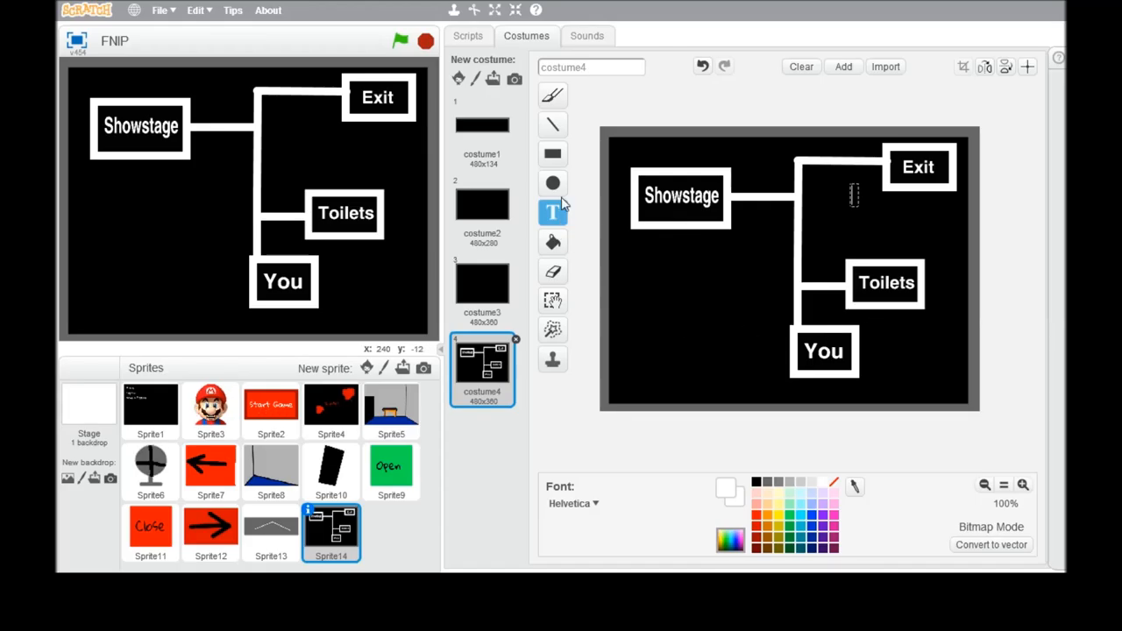
# Step: Draw a short white line down from the bottom of the Showstage box
pyautogui.click(552, 125)
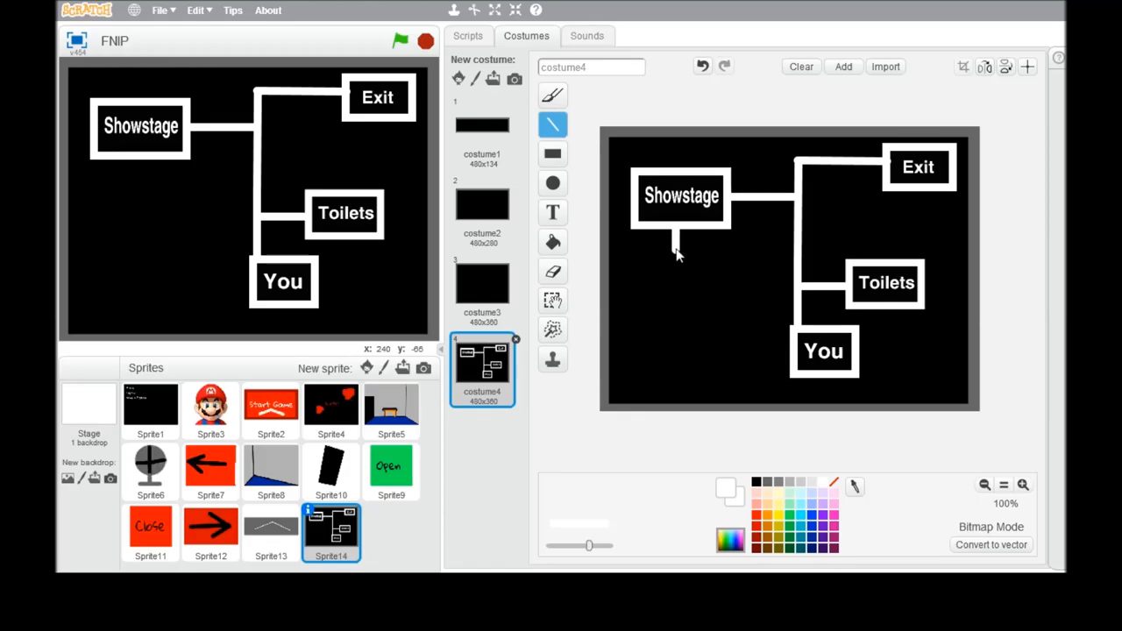
# Step: Draw a box below the Showstage line and label it 'Diner', fixing the typo
pyautogui.click(552, 154)
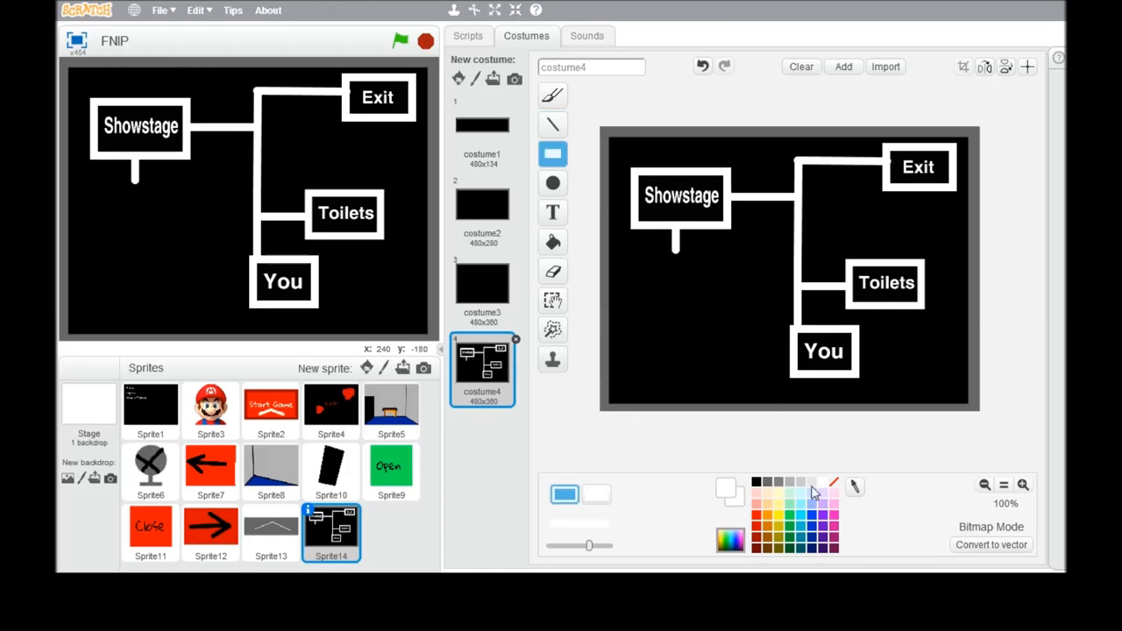
pyautogui.moveTo(651, 260)
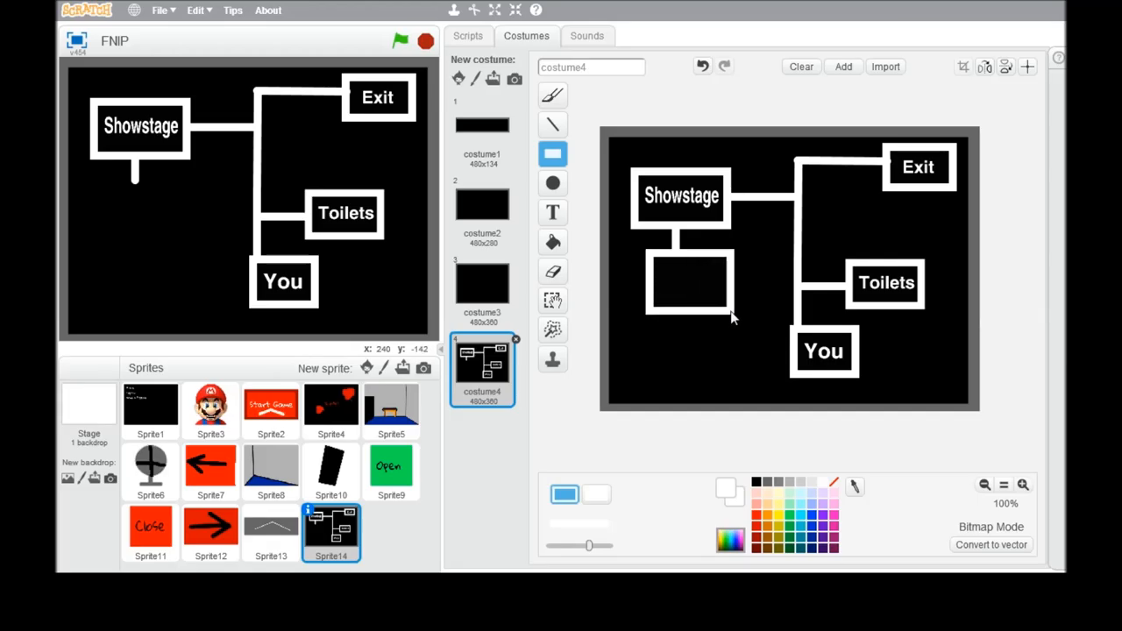
pyautogui.click(686, 282)
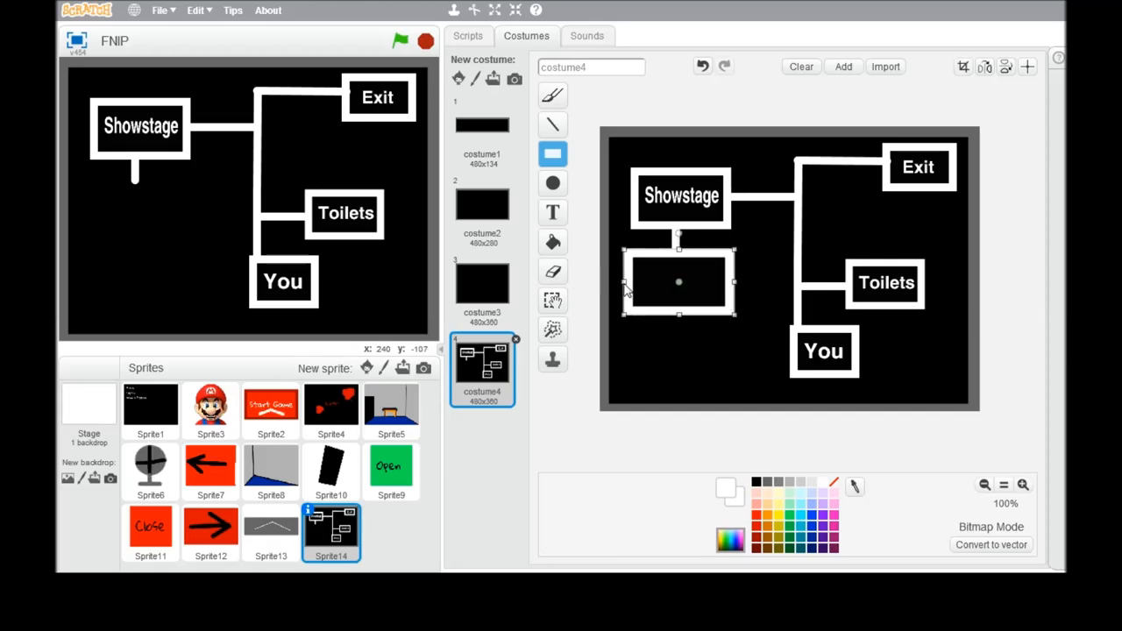
pyautogui.click(552, 213)
pyautogui.write('Di')
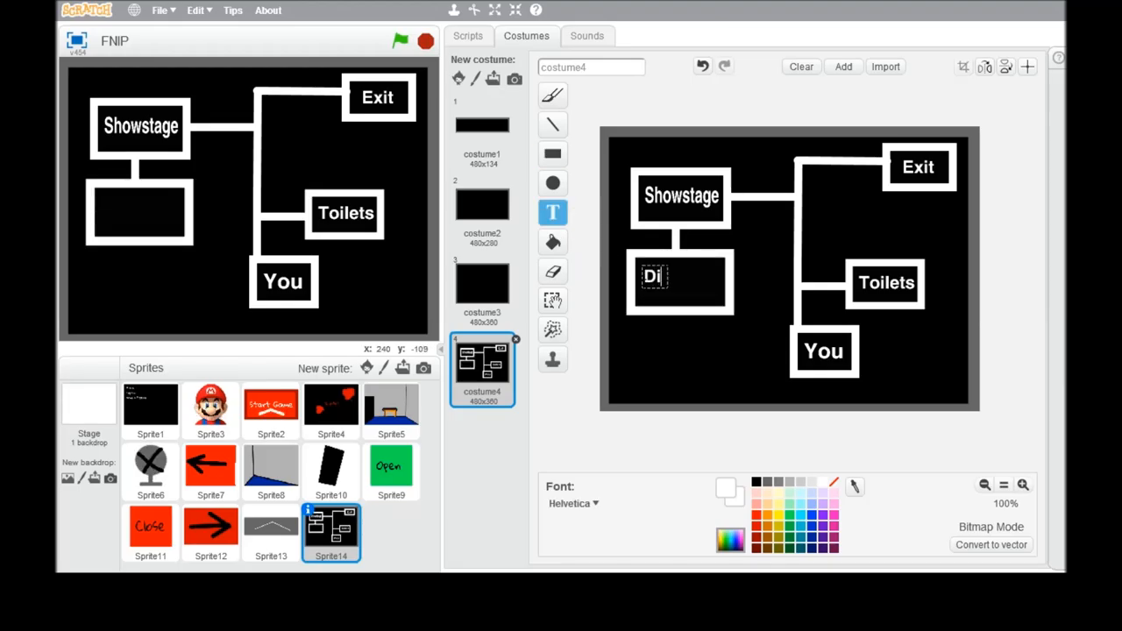
pyautogui.write('nner')
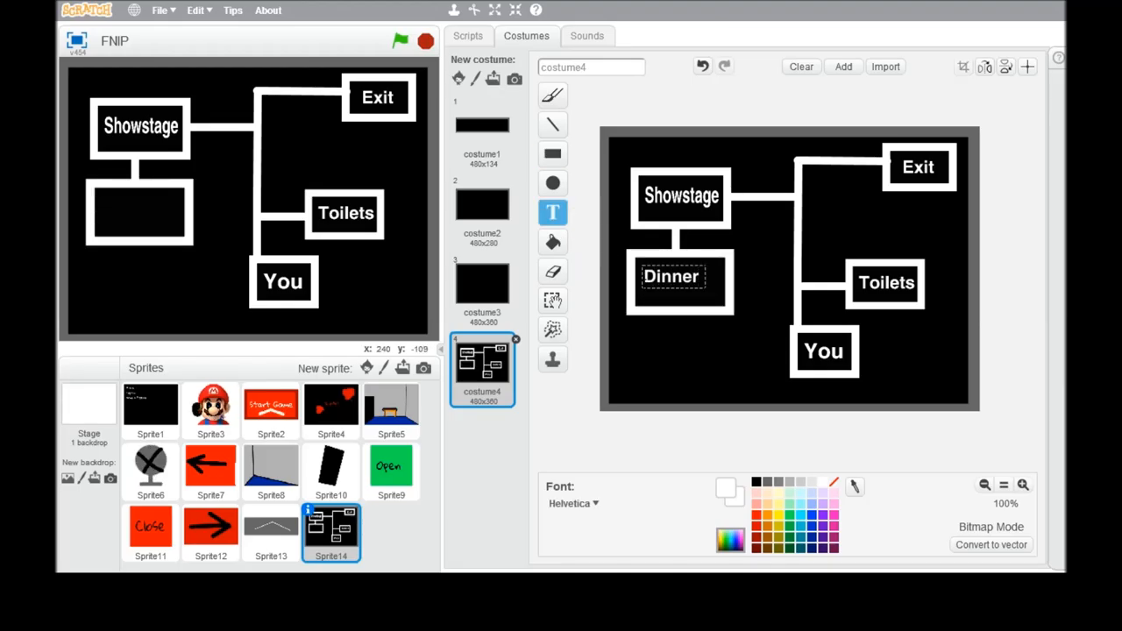
pyautogui.press('BackSpace')
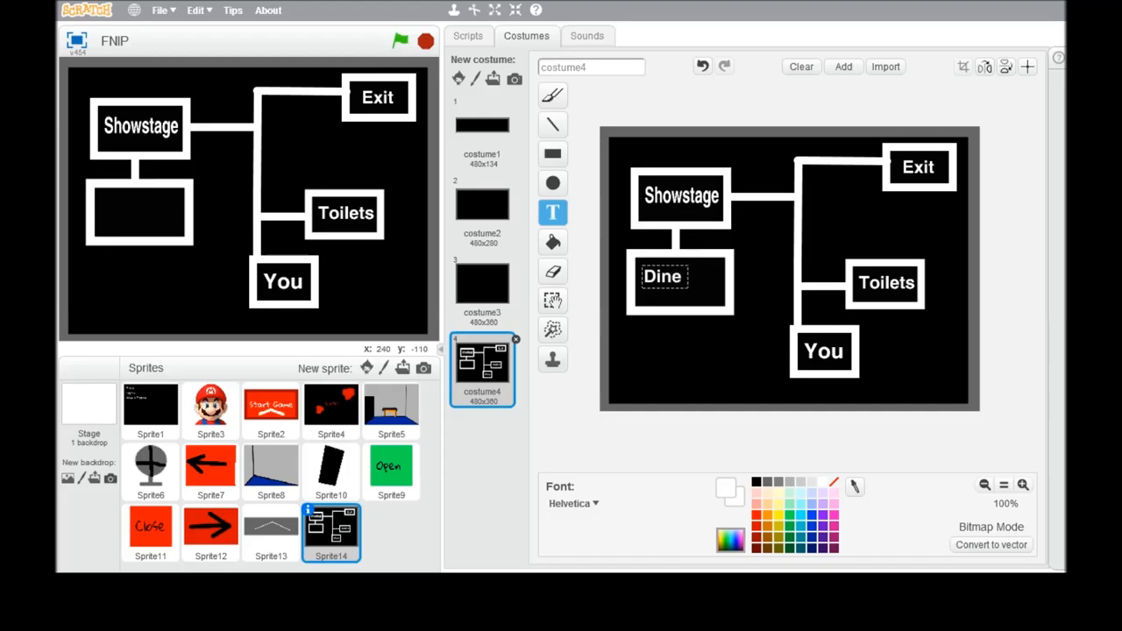
pyautogui.write('r')
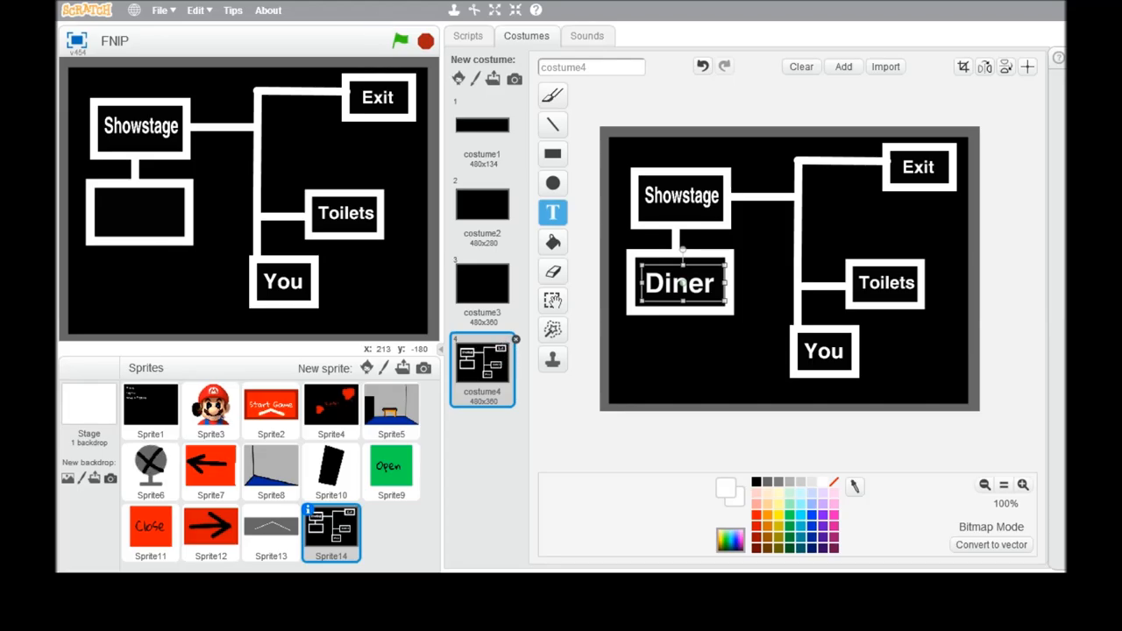
pyautogui.moveTo(713, 405)
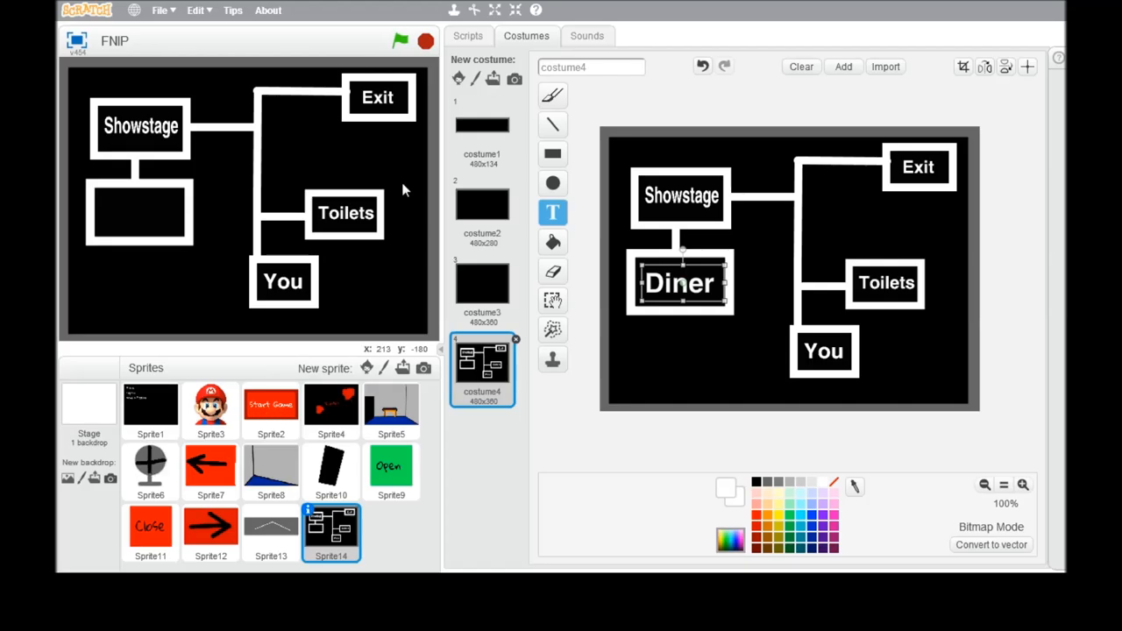
pyautogui.moveTo(453, 63)
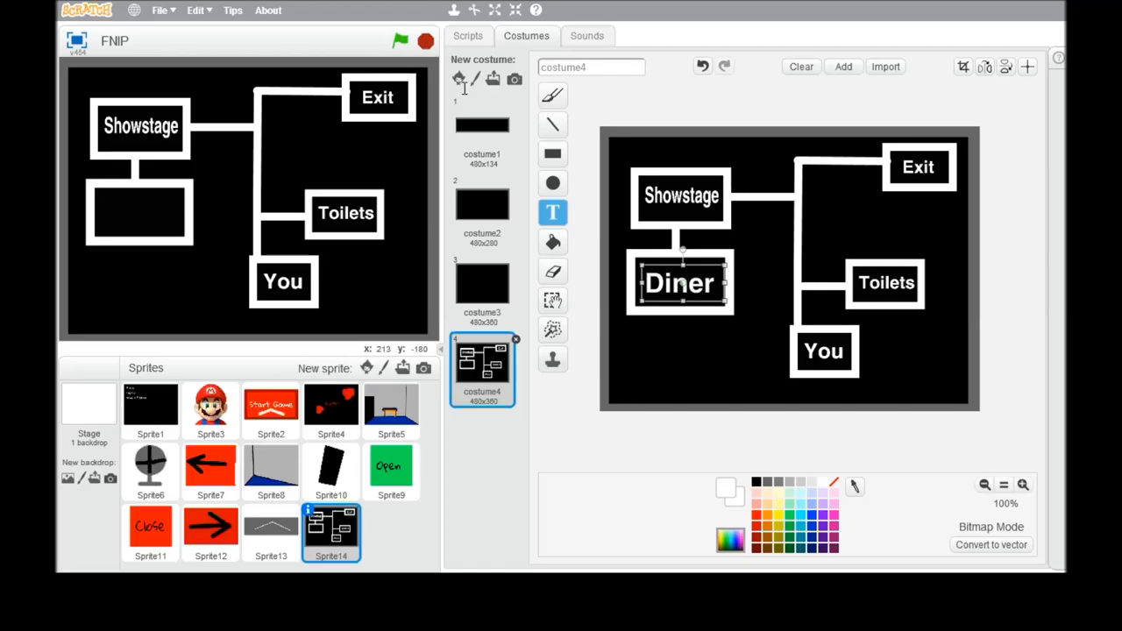
pyautogui.moveTo(449, 120)
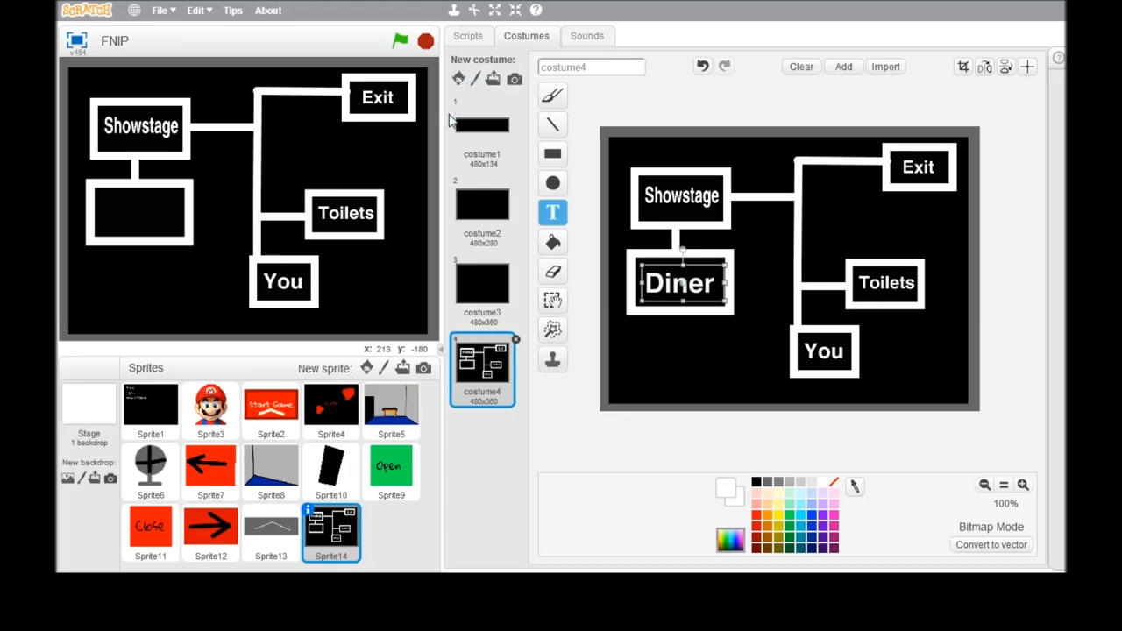
pyautogui.moveTo(743, 169)
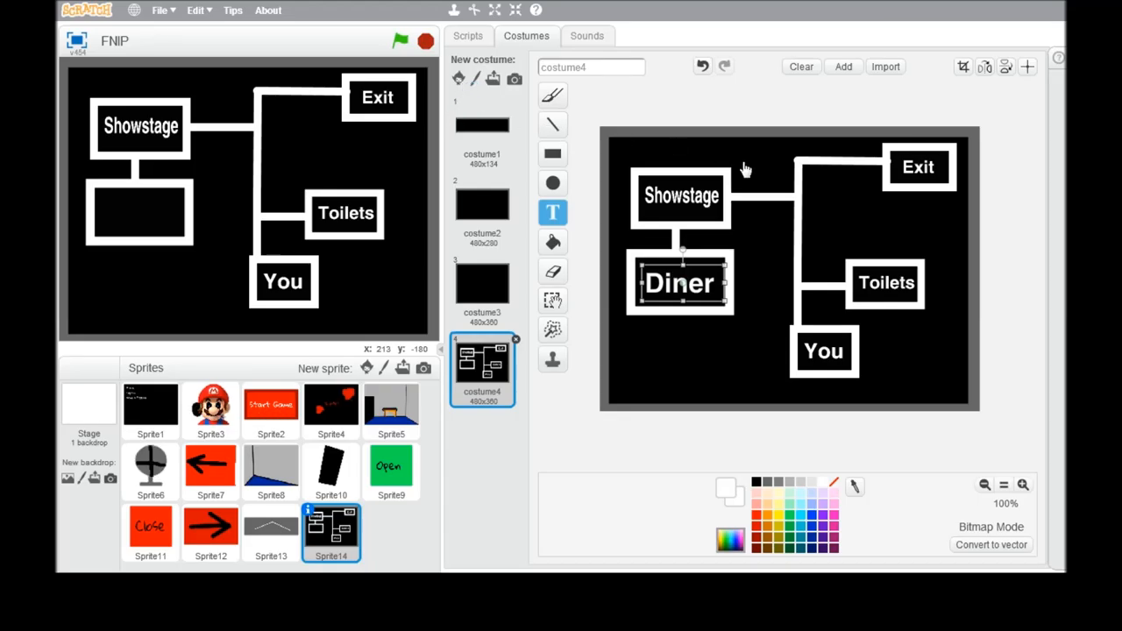
pyautogui.moveTo(741, 267)
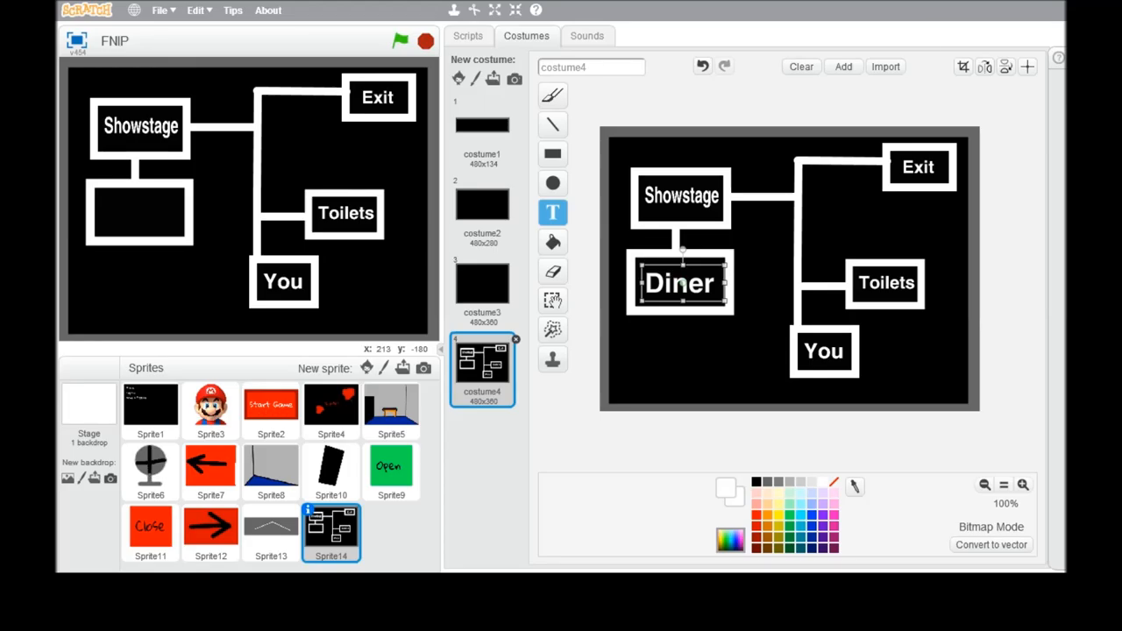
pyautogui.moveTo(707, 339)
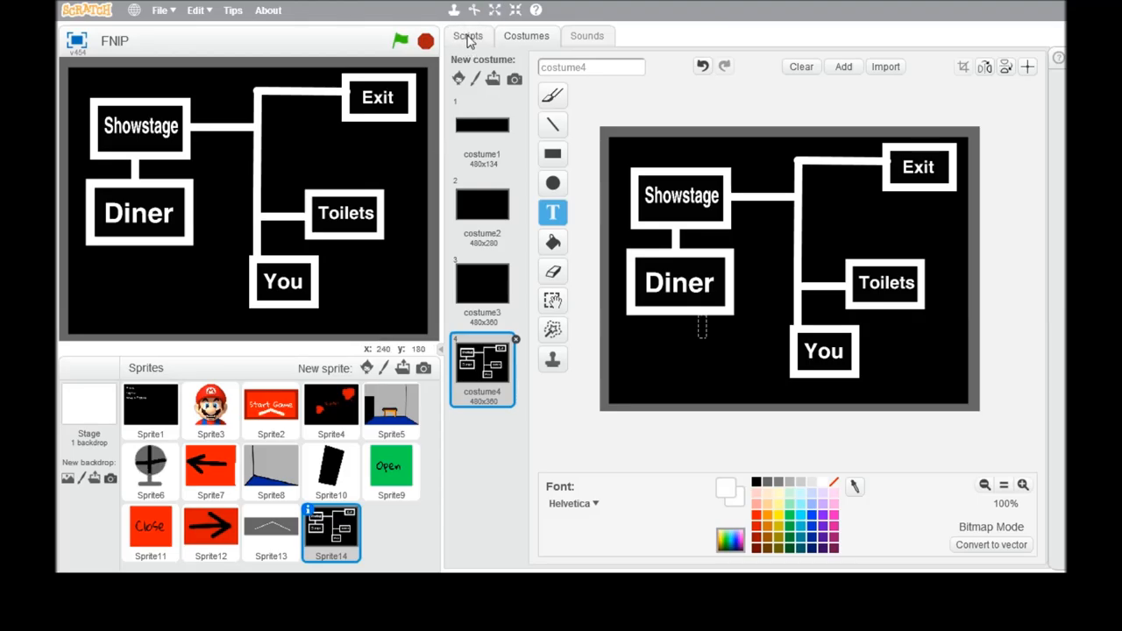
# Step: Append a 'wait 0.5 secs' and 'switch costume to costume4' to Sprite14's camera-up script
pyautogui.click(467, 36)
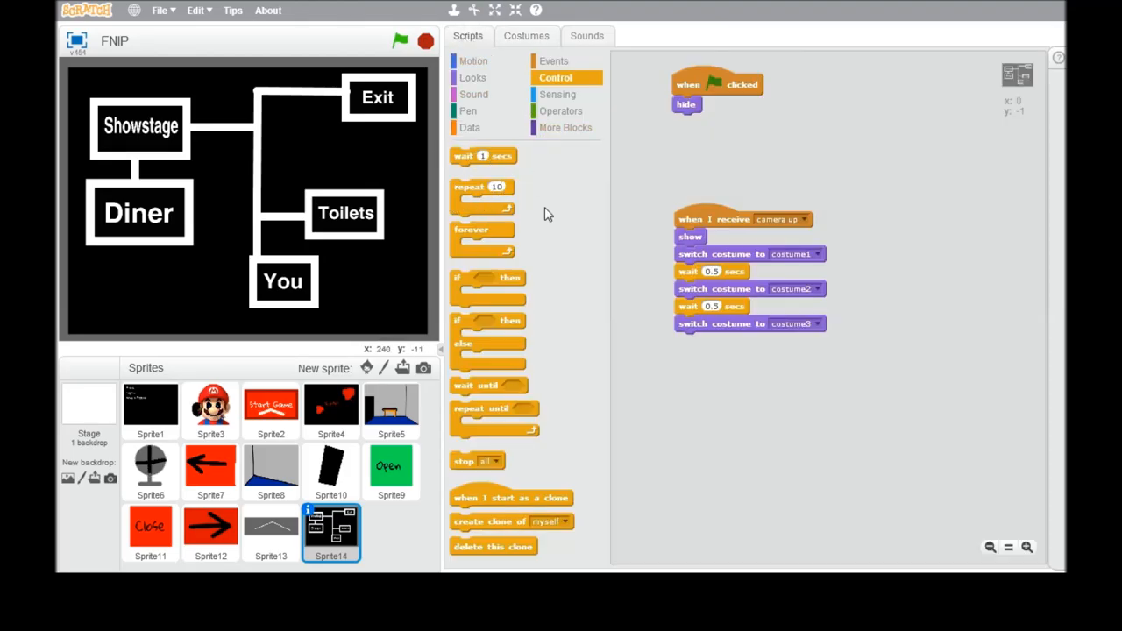
pyautogui.click(472, 77)
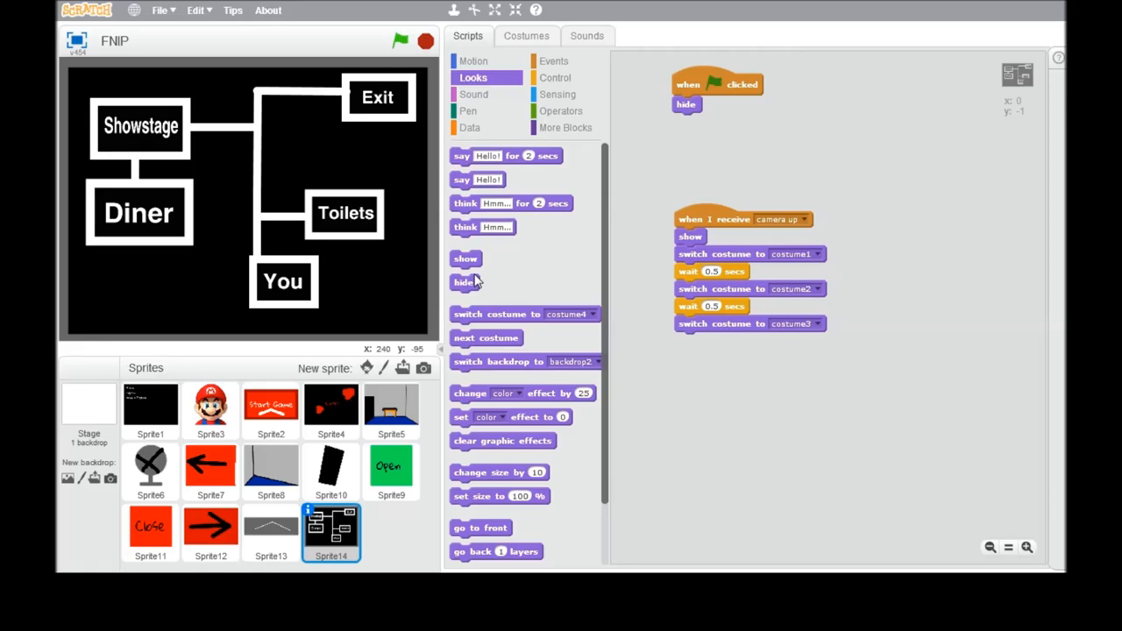
pyautogui.moveTo(524, 314); pyautogui.dragTo(719, 345)
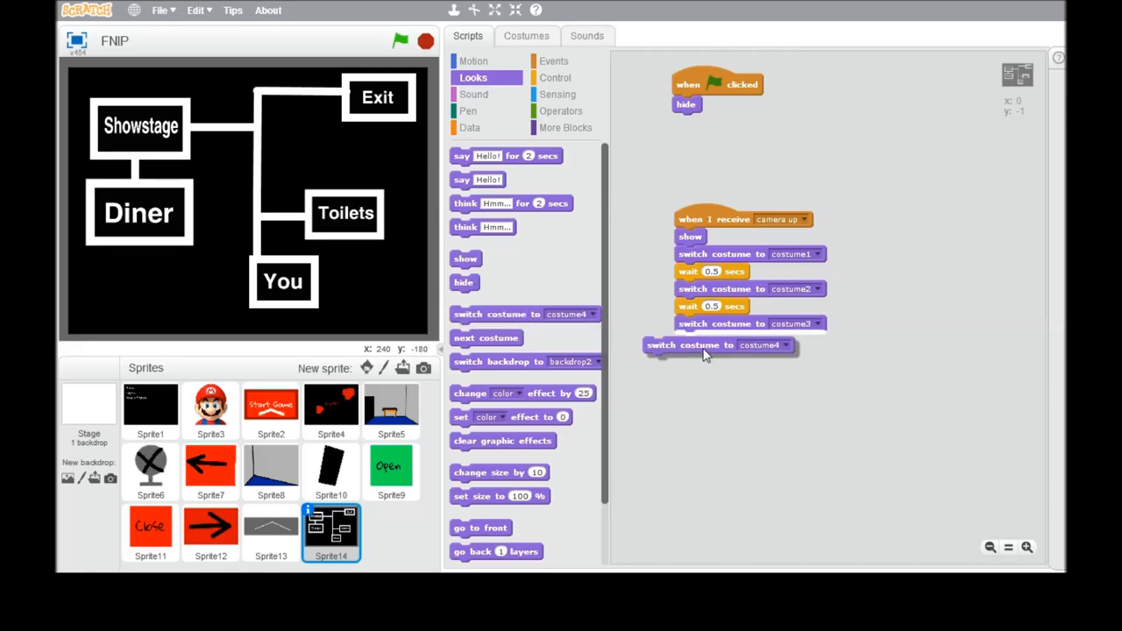
pyautogui.click(554, 77)
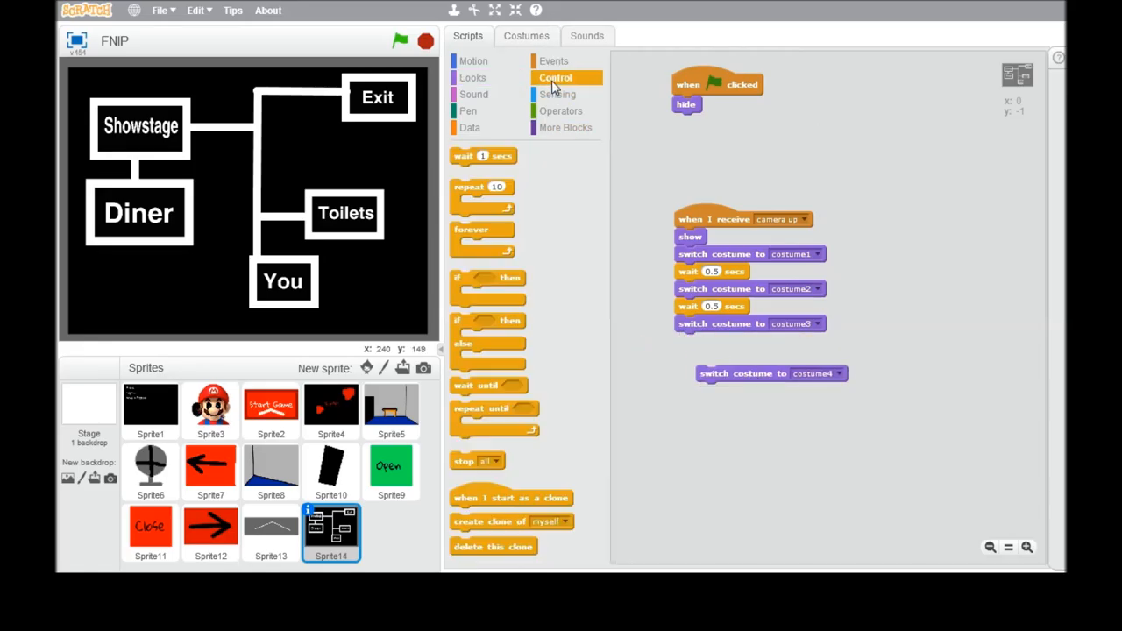
pyautogui.moveTo(482, 156); pyautogui.dragTo(710, 333)
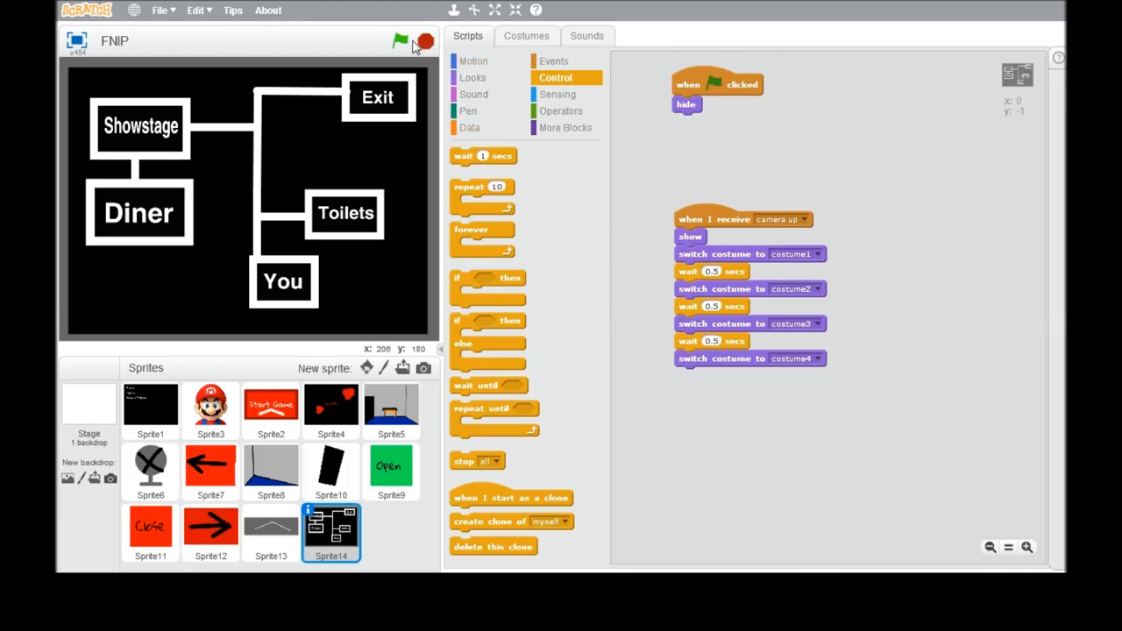
# Step: Start the game with the green flag and raise the camera to show the map costume
pyautogui.click(399, 41)
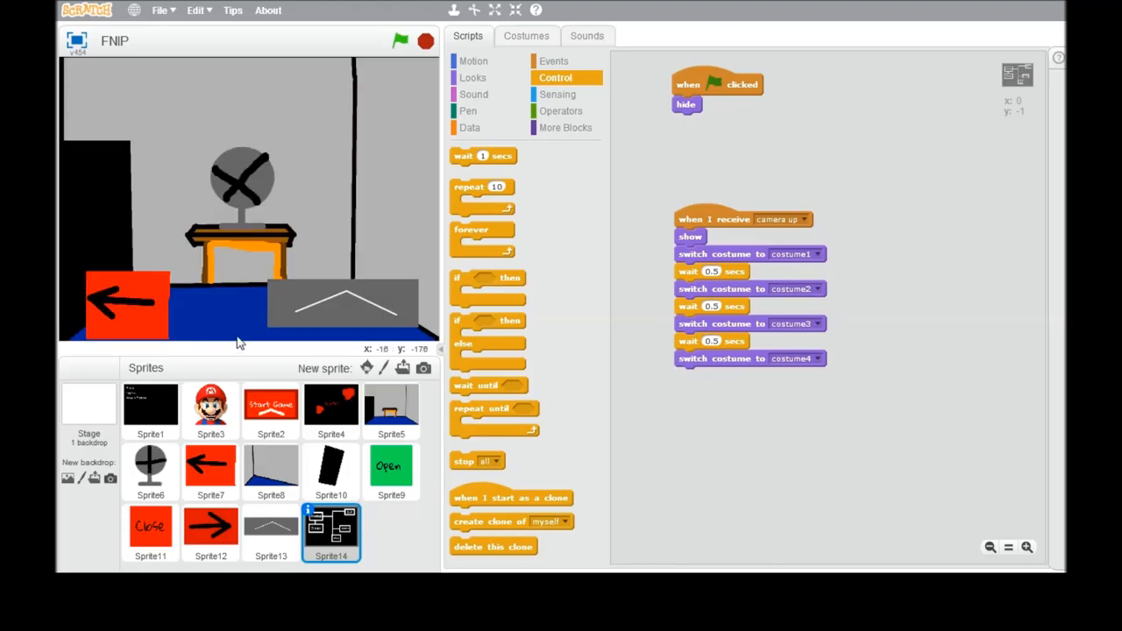
pyautogui.click(400, 41)
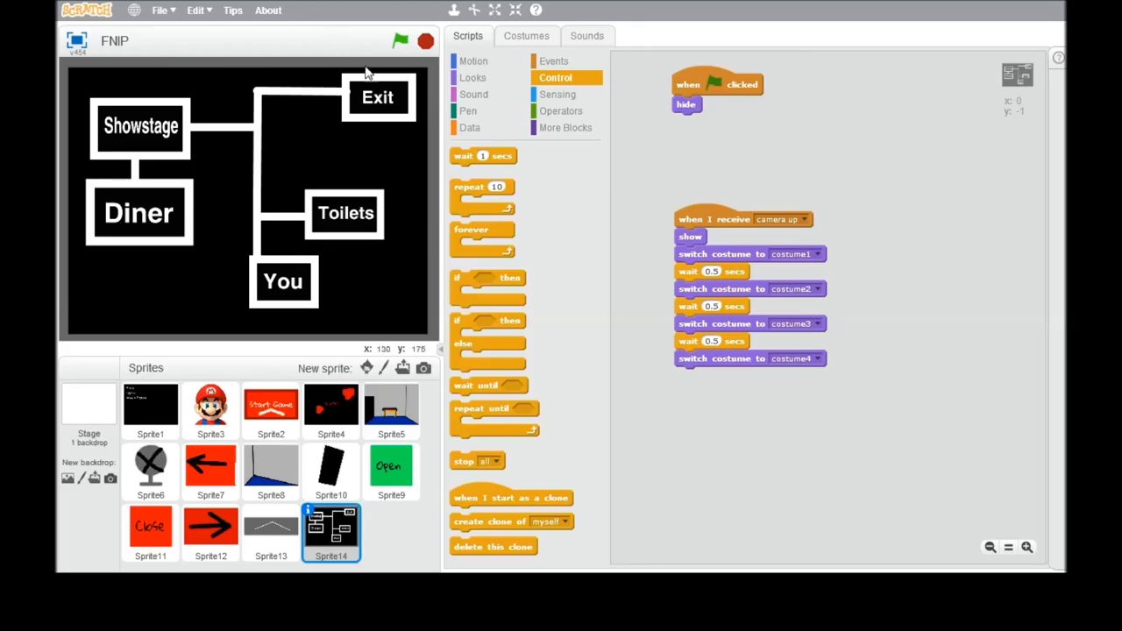
pyautogui.moveTo(462, 304)
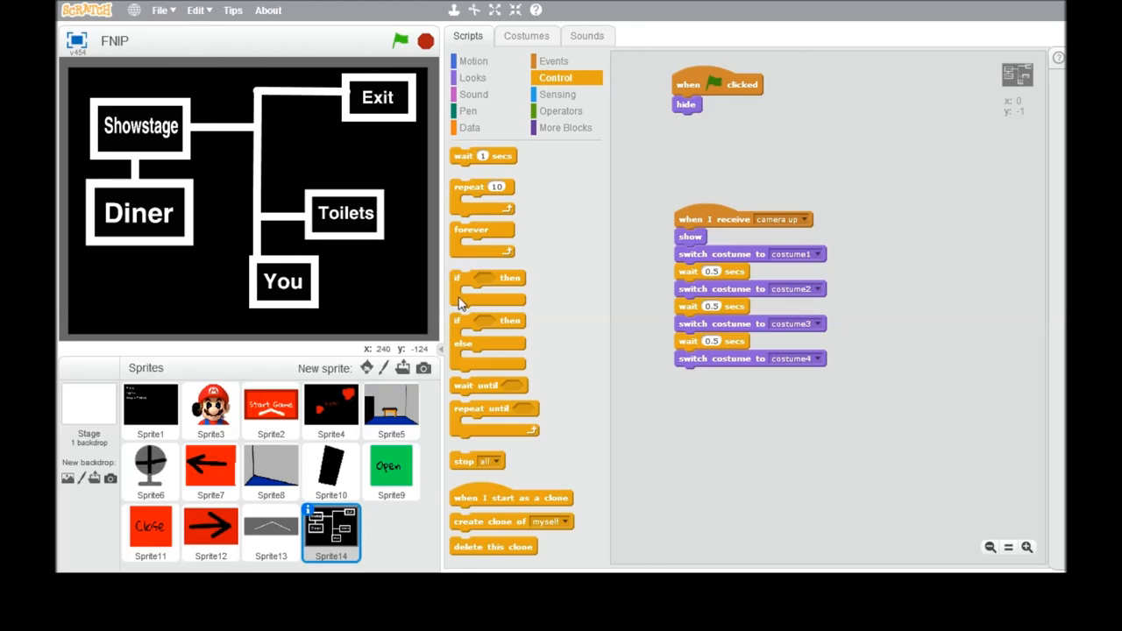